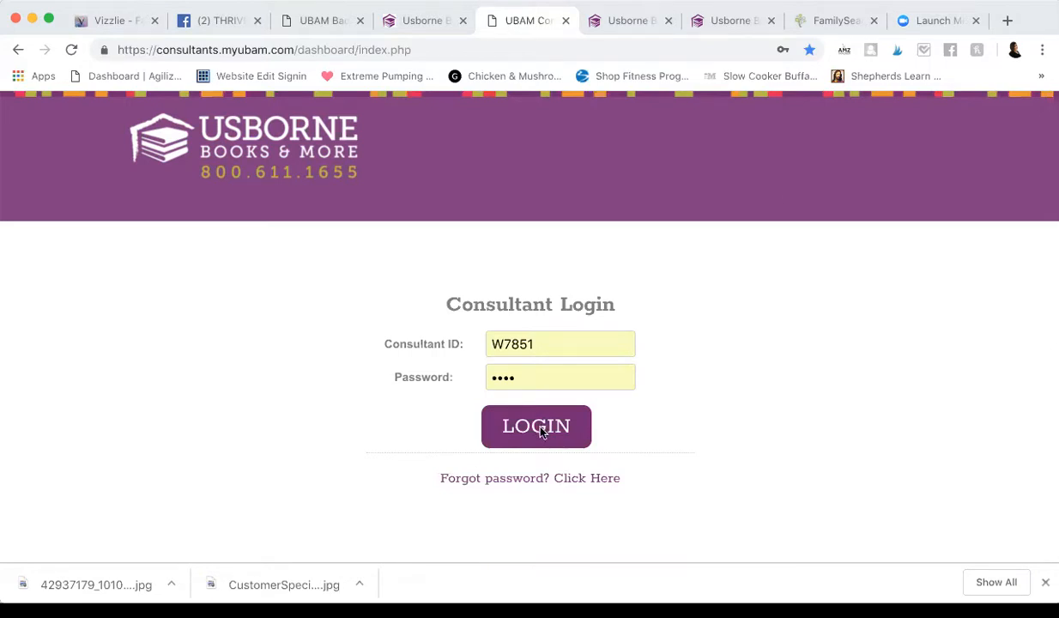
mouse_move(654, 453)
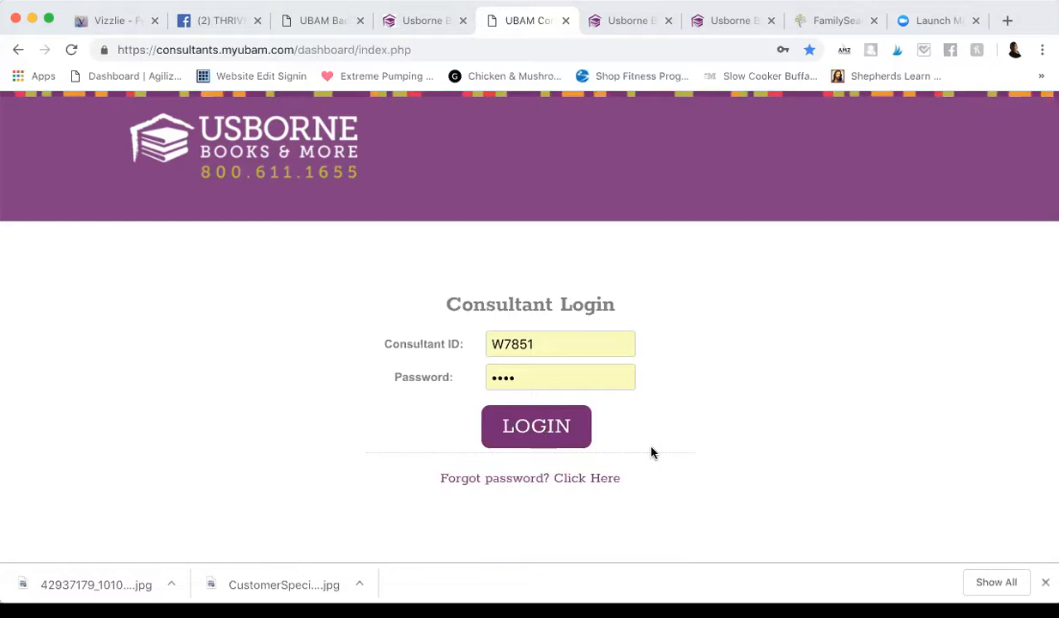
Log in to the Usborne consultant dashboard and reveal the OrderPro Online site links.
left_click(537, 426)
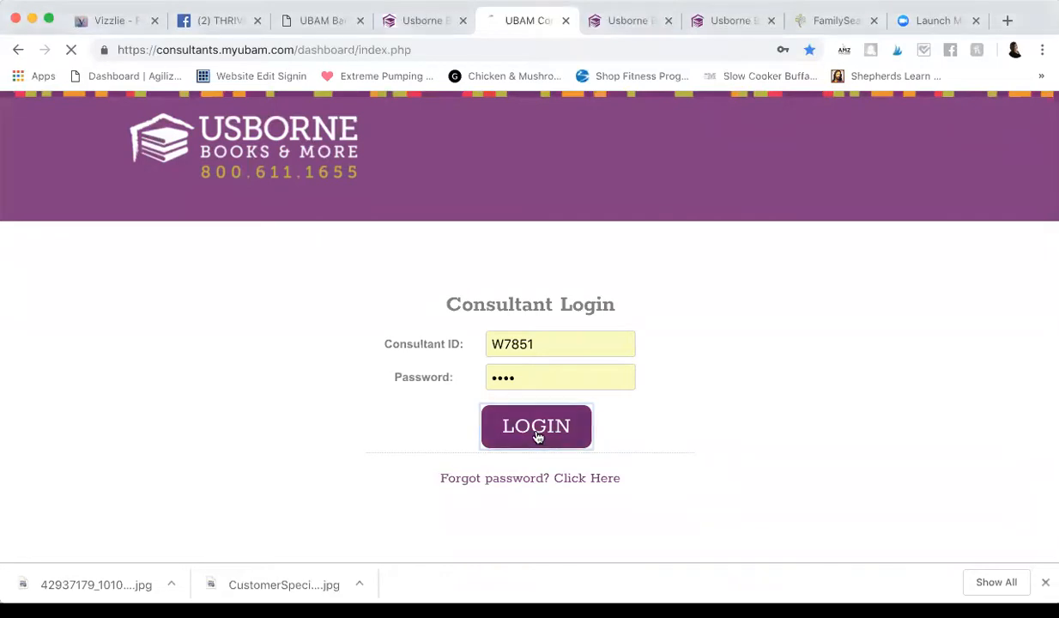
left_click(535, 426)
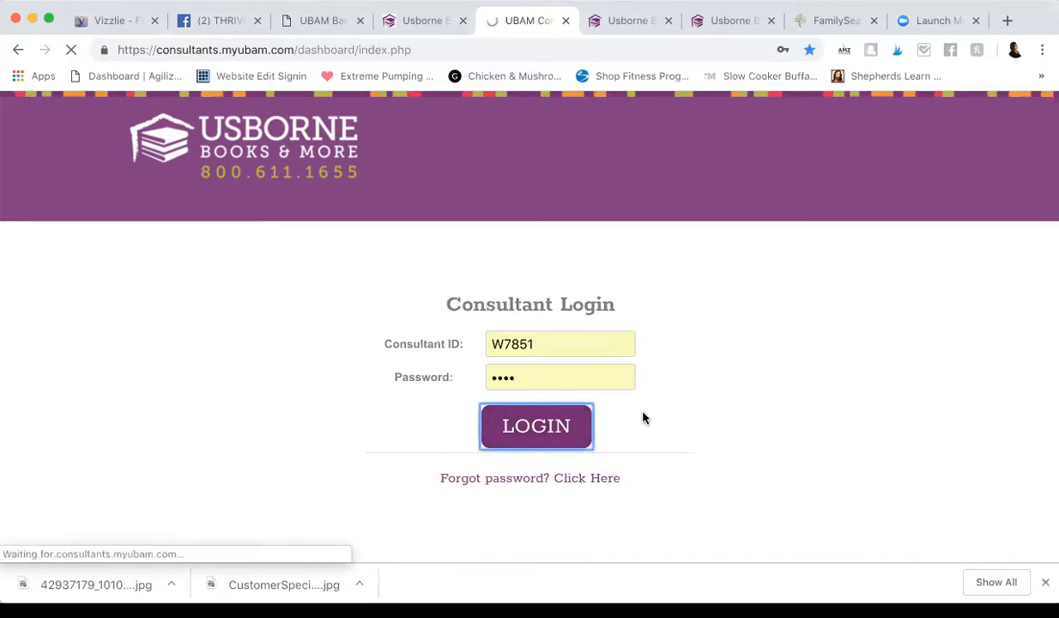
left_click(536, 425)
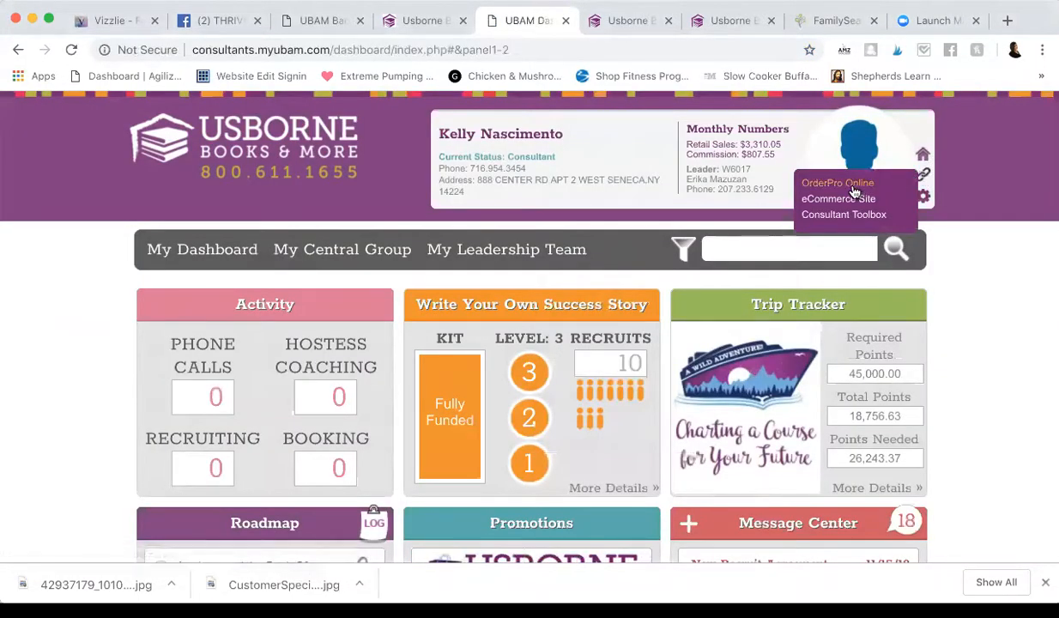
Start a new OrderPro order for hostess Stewart, shipping to the consultant, and continue.
left_click(837, 182)
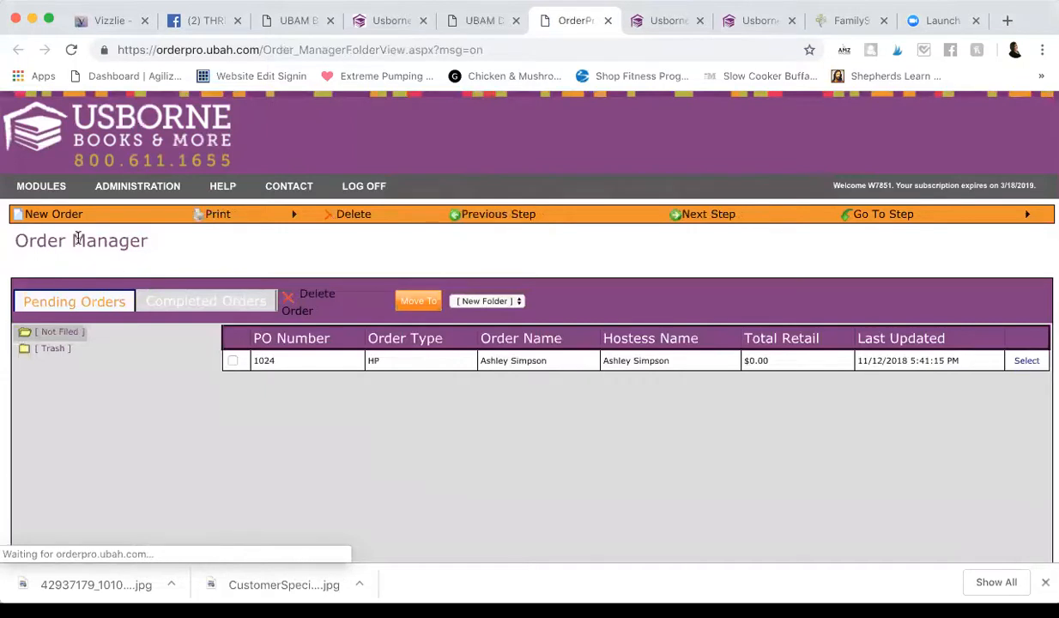
mouse_move(53, 219)
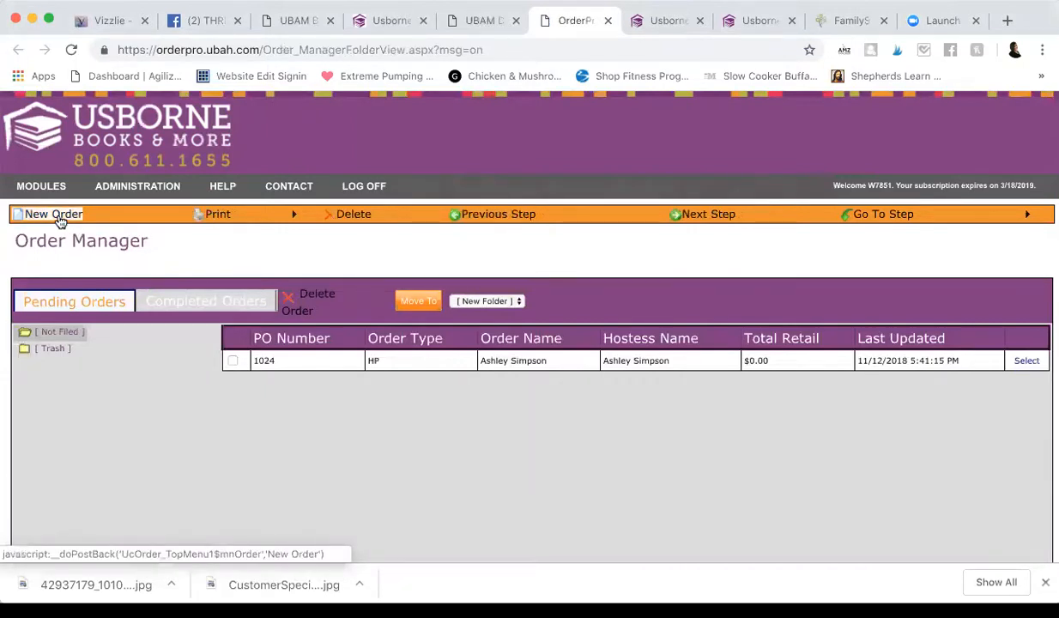
left_click(53, 214)
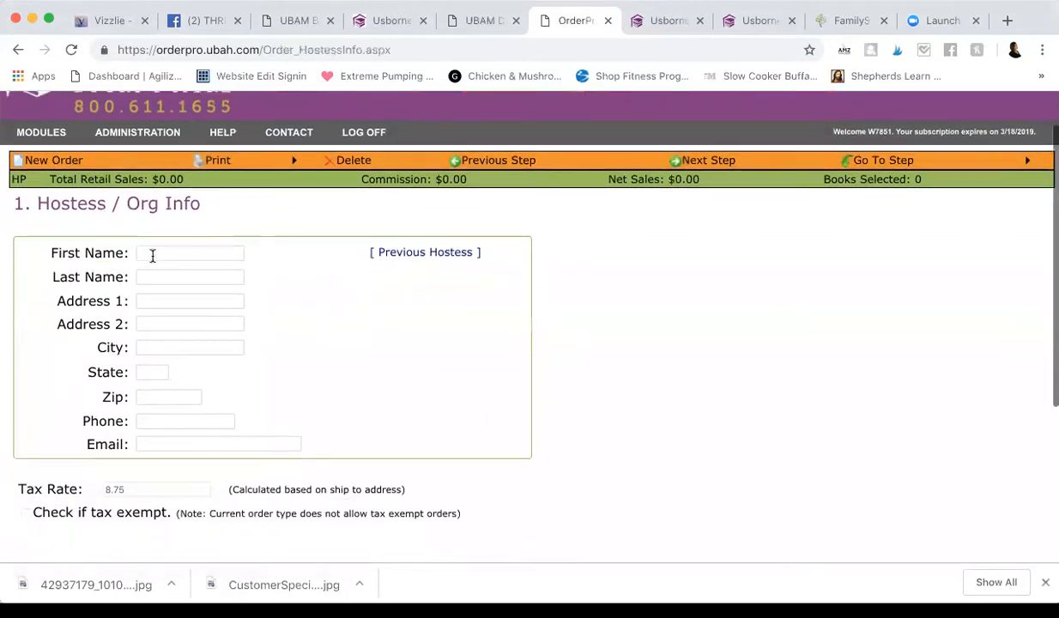
left_click(190, 252)
type("Gina")
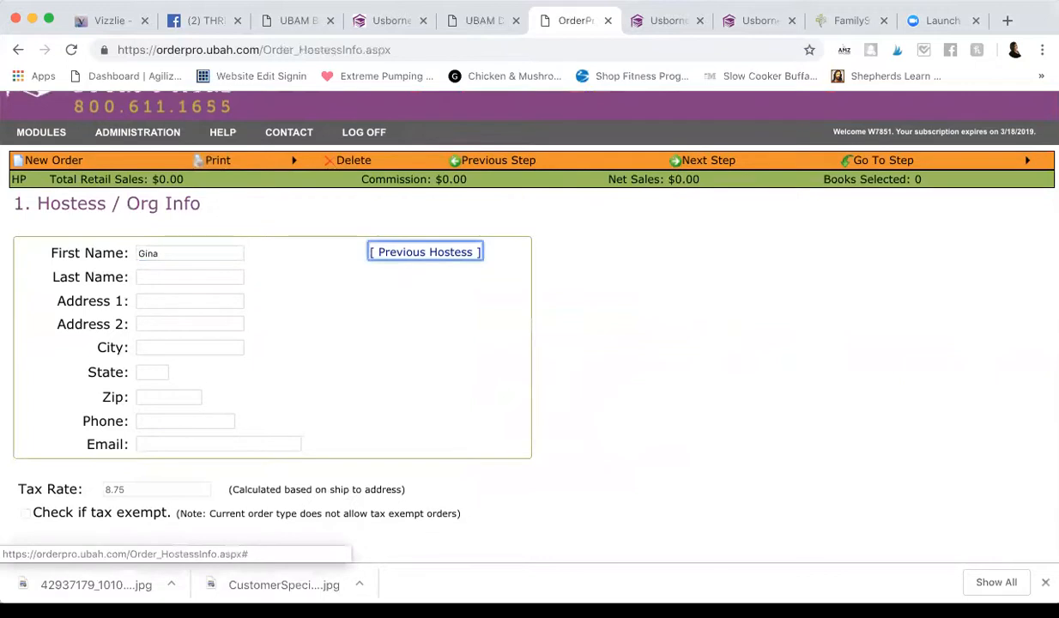
type("Stewart")
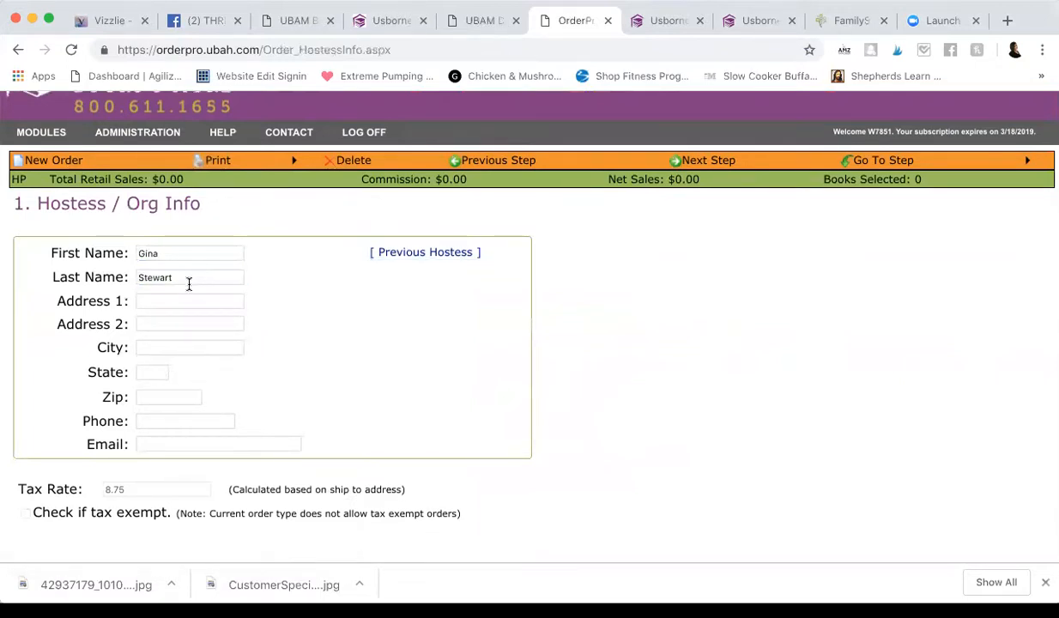
left_click(190, 300)
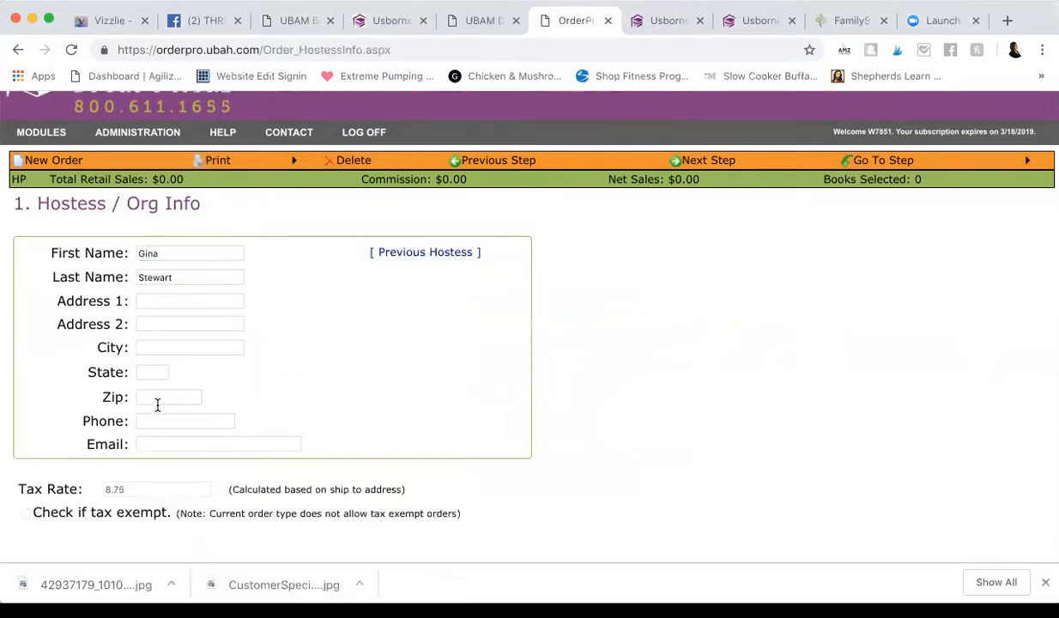
scroll("down", 3)
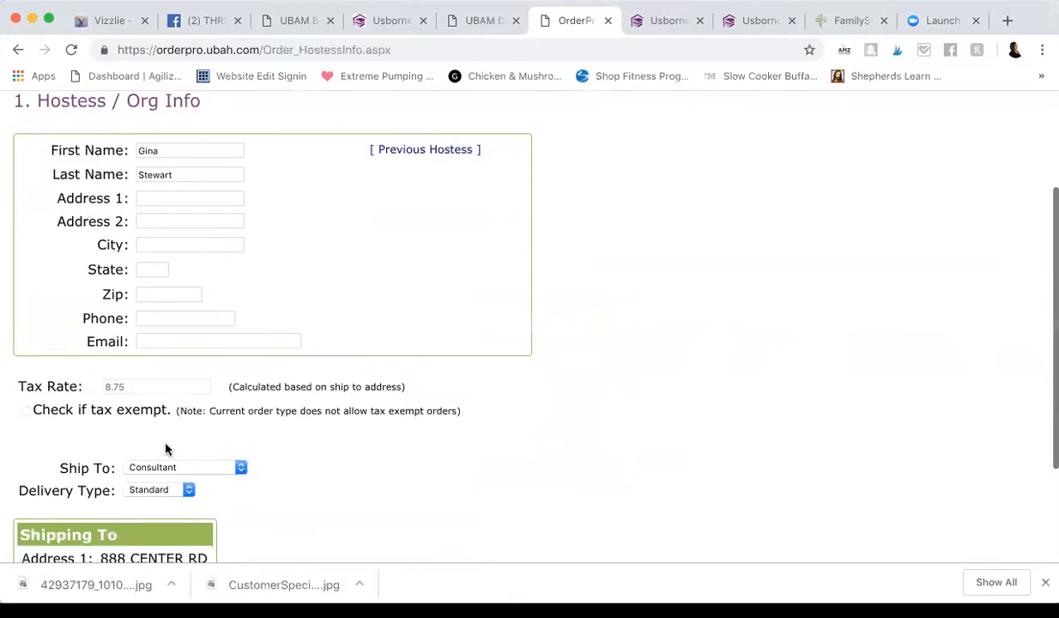
mouse_move(107, 395)
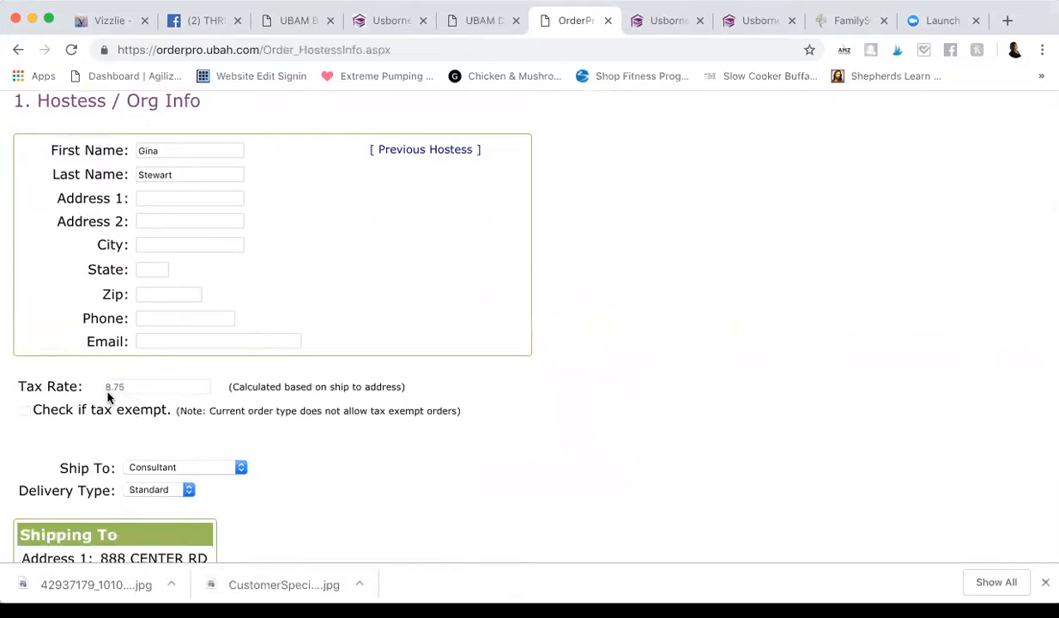
left_click(185, 467)
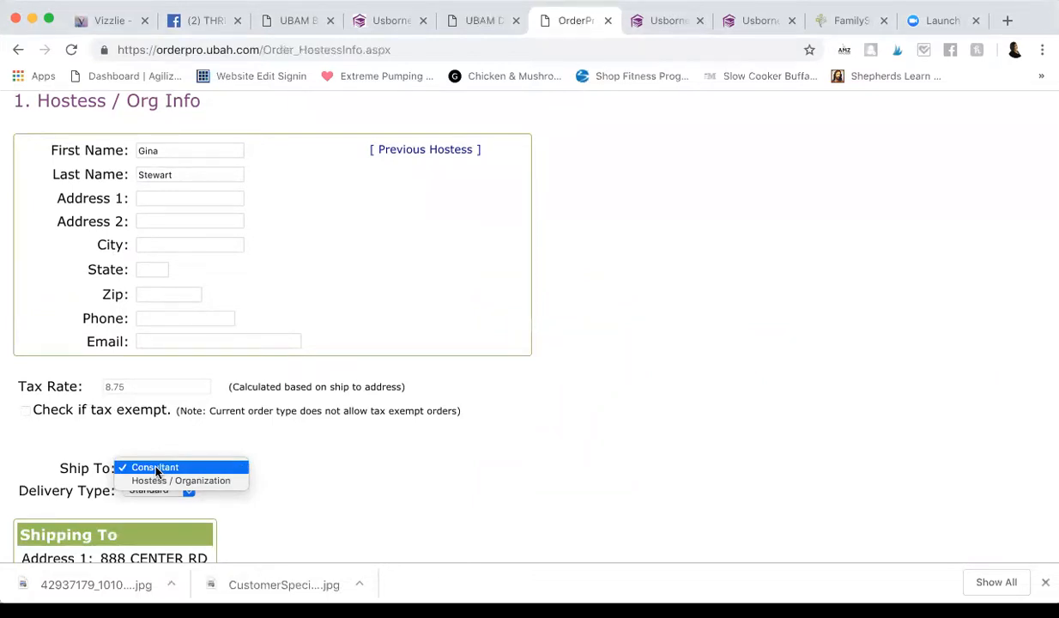
left_click(182, 480)
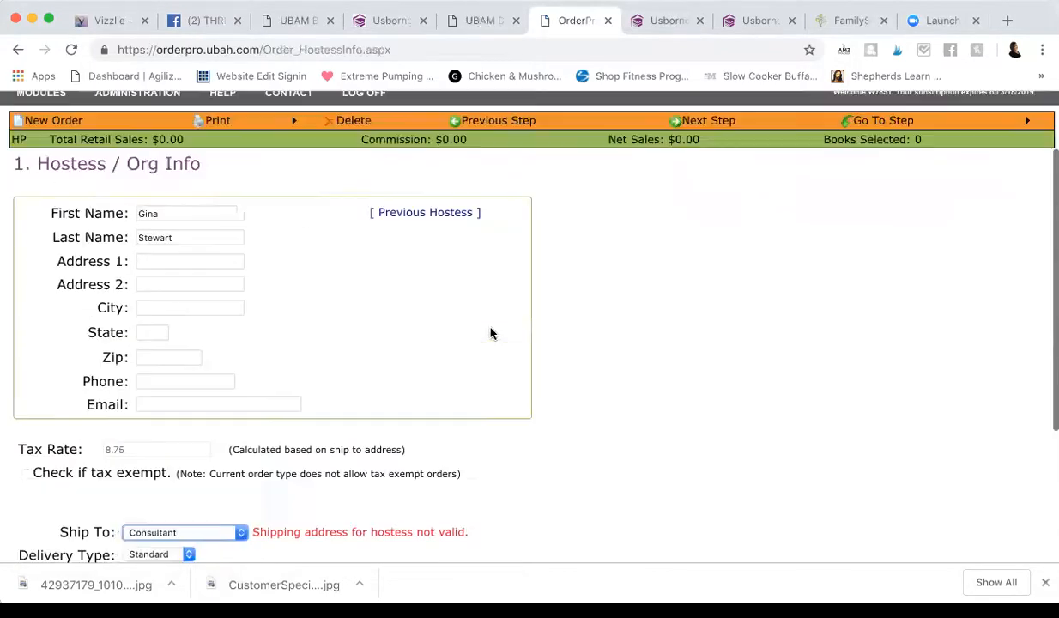
left_click(708, 213)
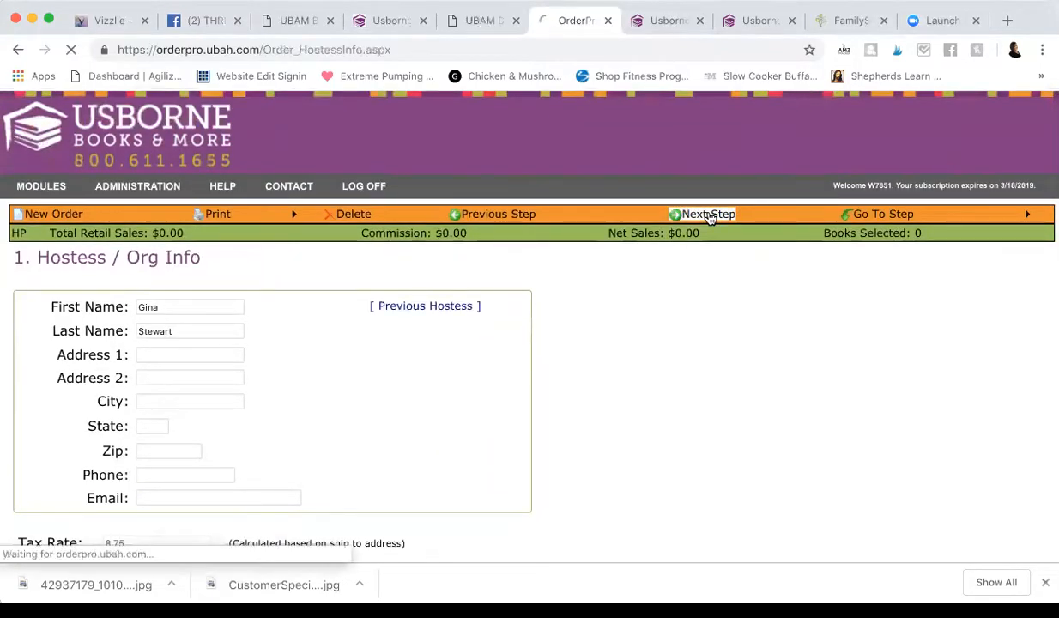
left_click(708, 214)
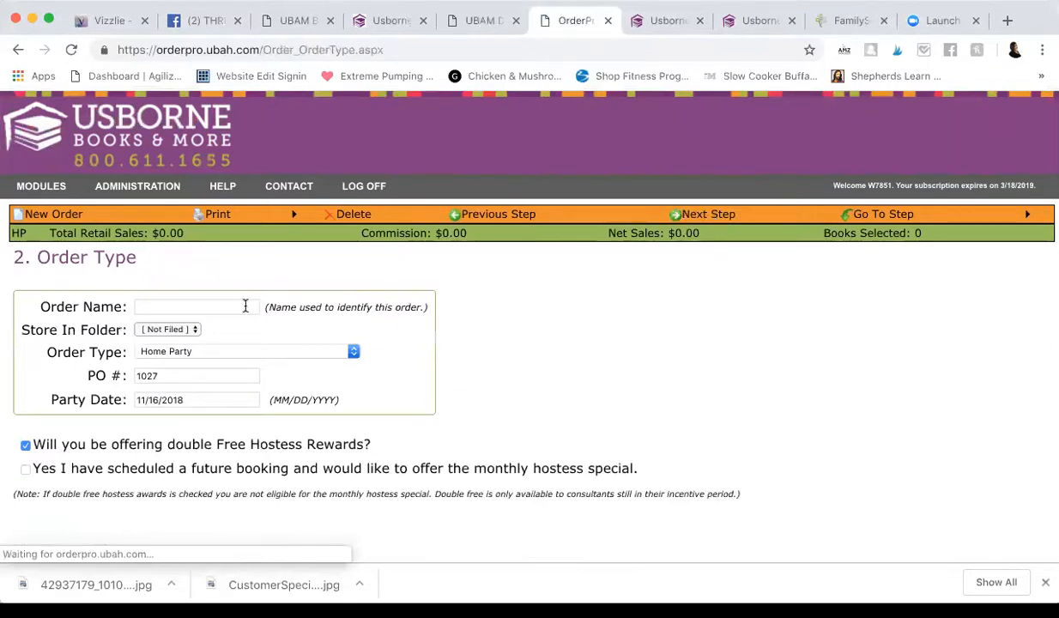
type("Gina Stewart")
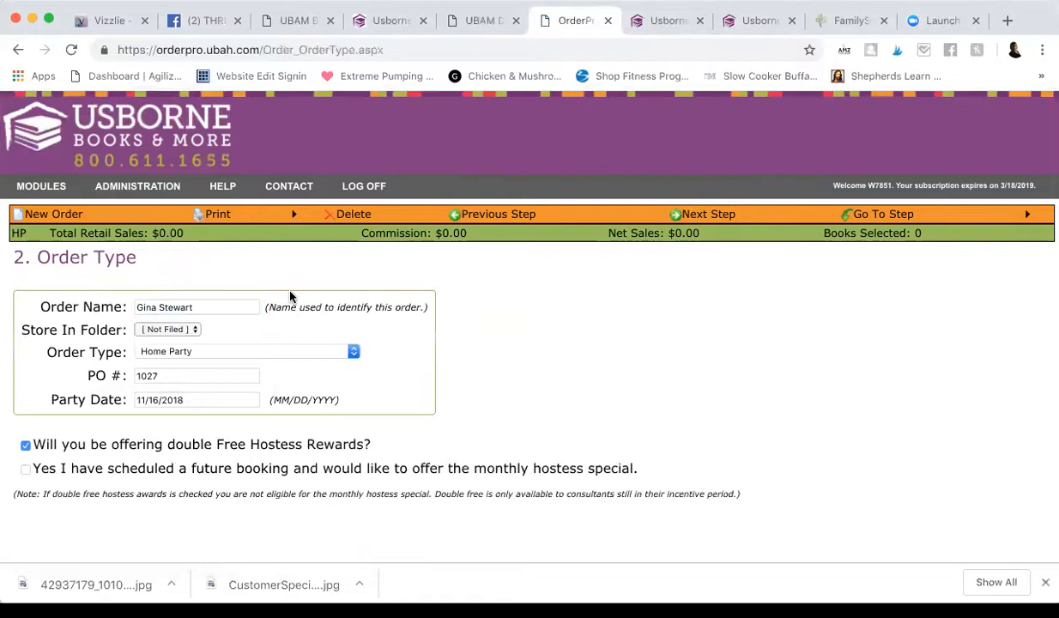
mouse_move(178, 326)
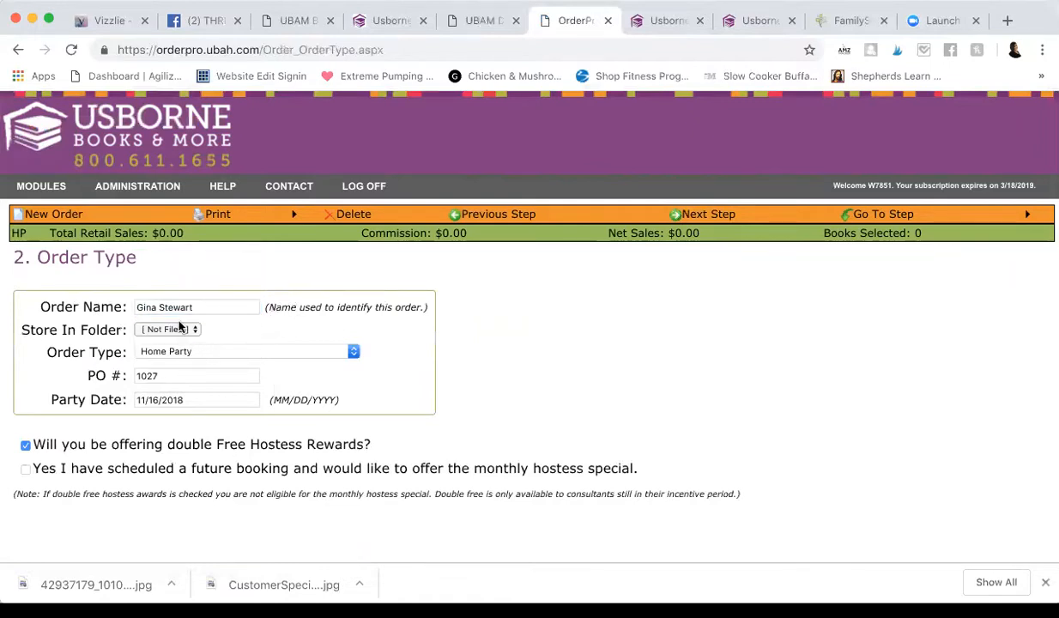
mouse_move(166, 352)
type("0")
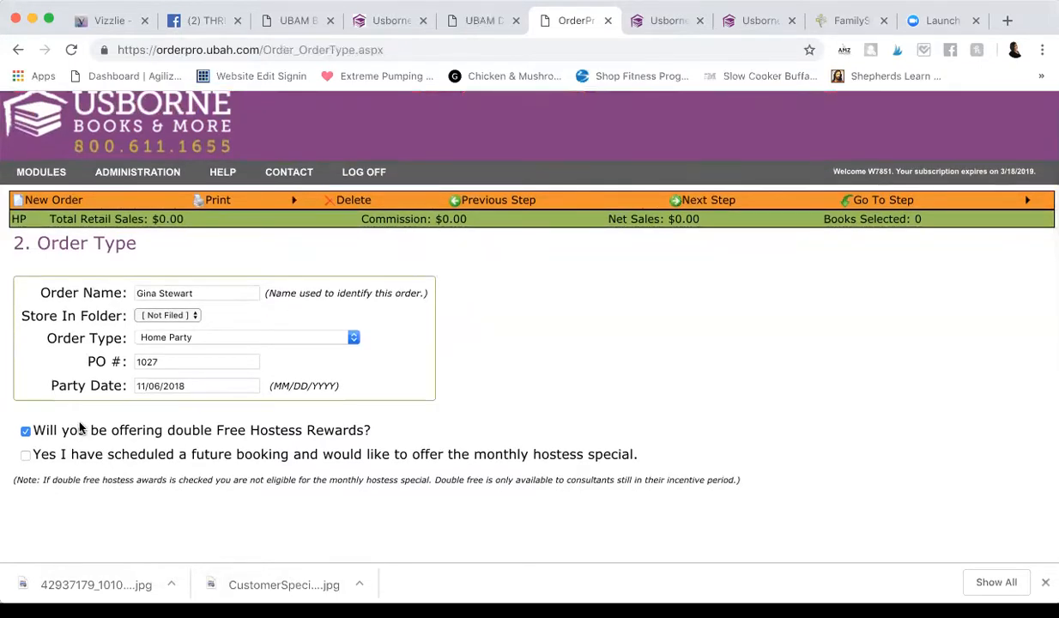
mouse_move(362, 437)
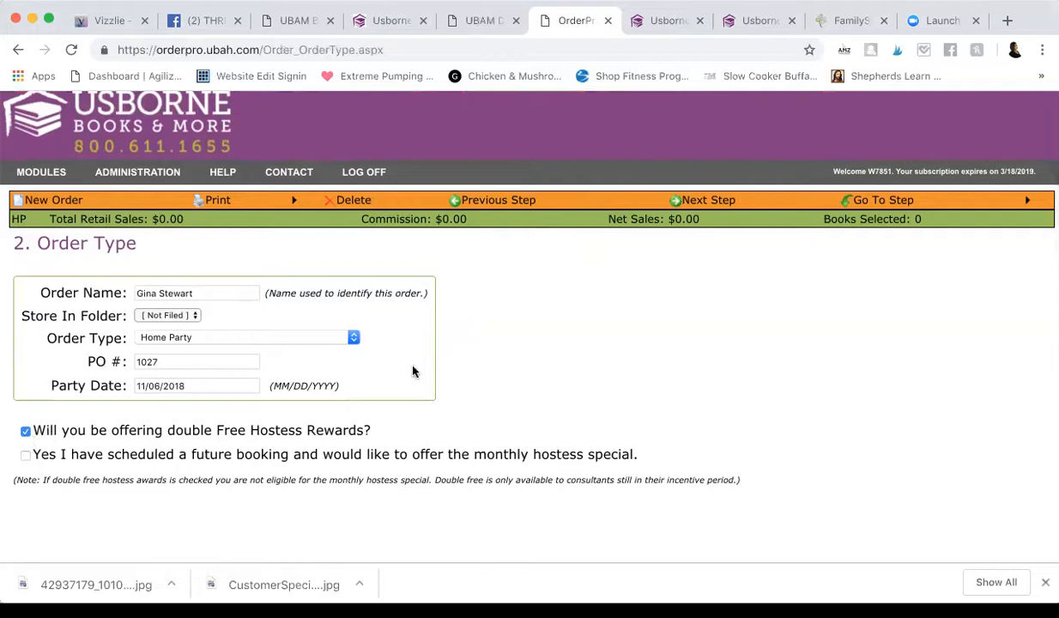
left_click(709, 200)
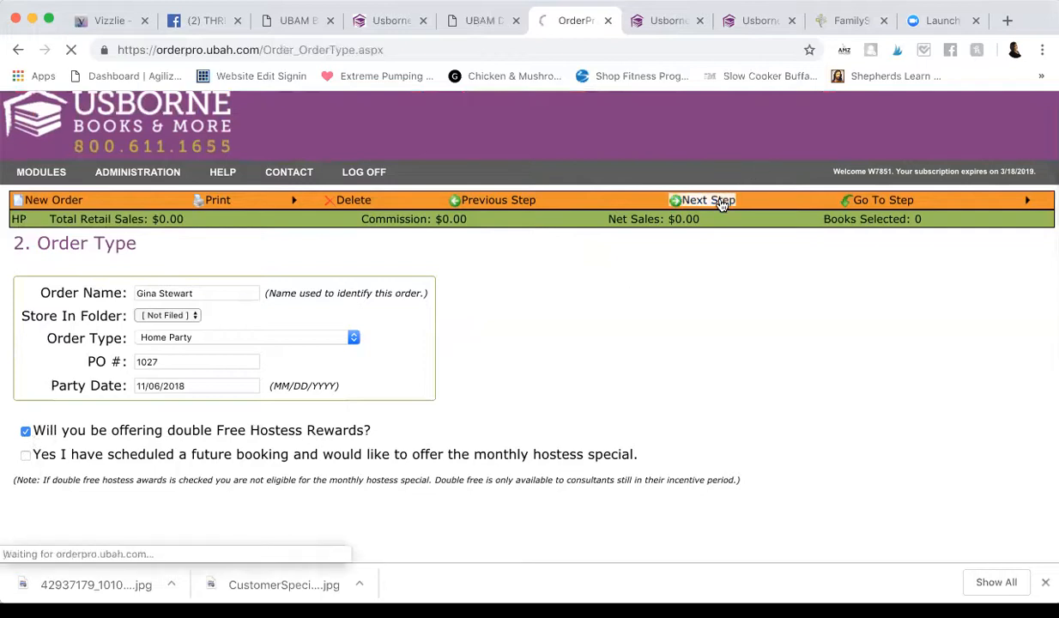
Import the hostess's $237.79 eShow into the order's retail sales.
left_click(710, 200)
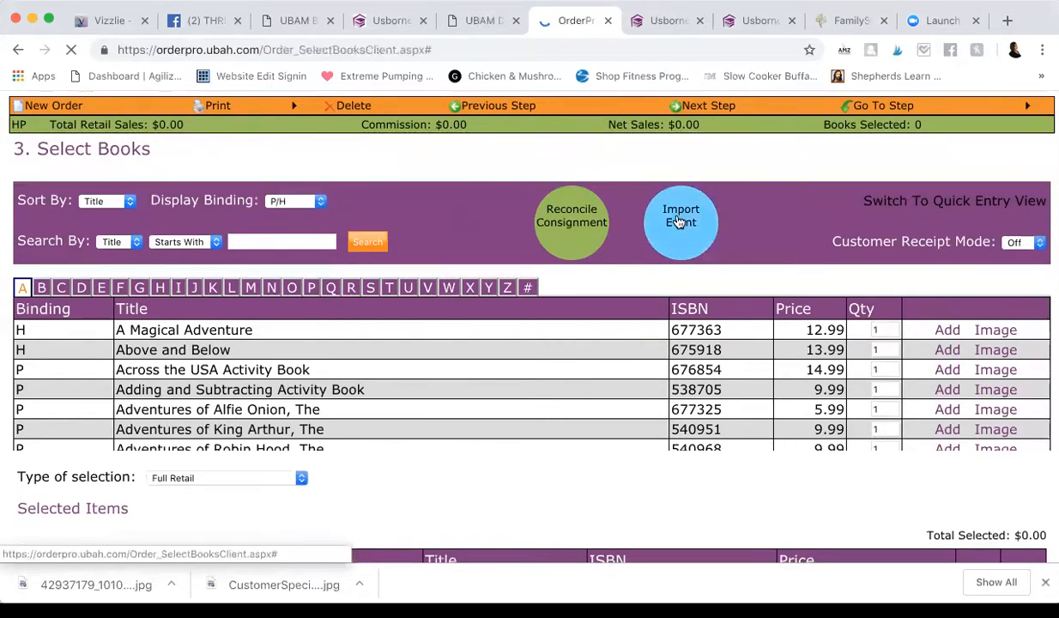
left_click(680, 221)
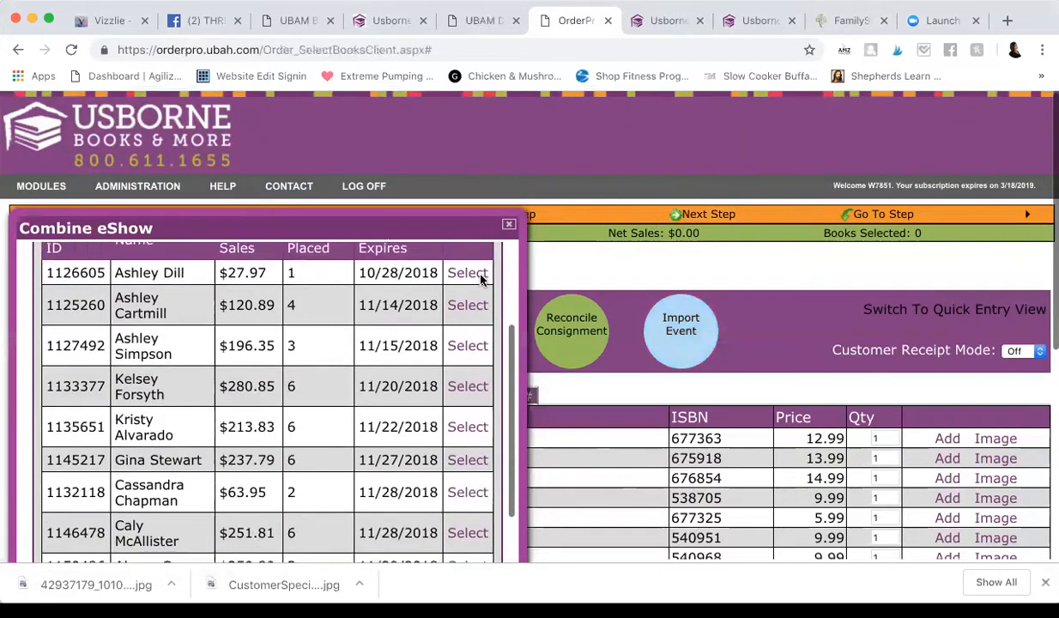
scroll("down", 3)
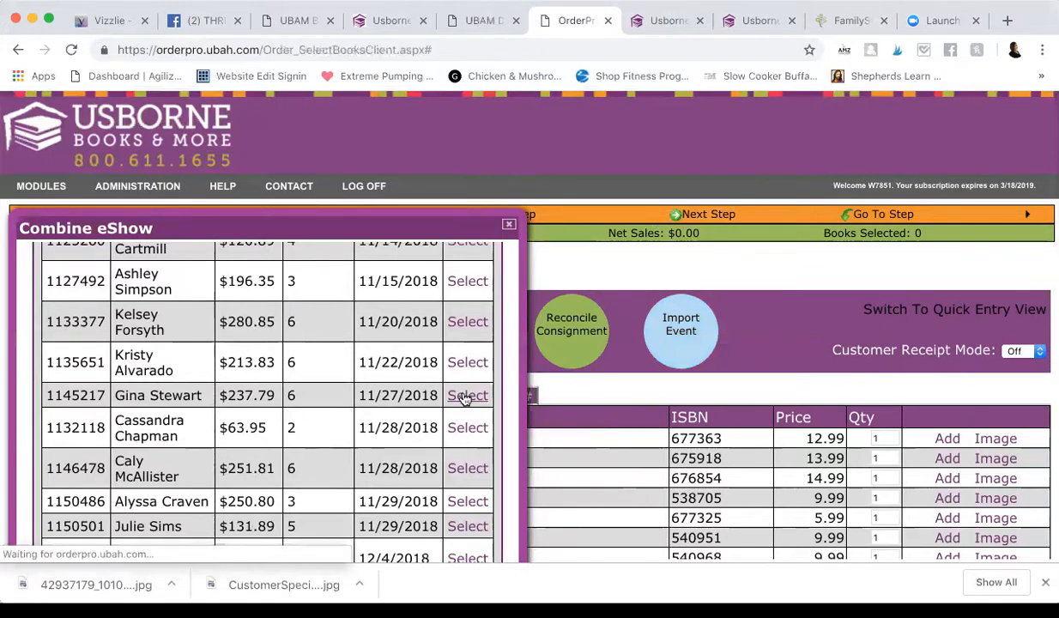
left_click(467, 395)
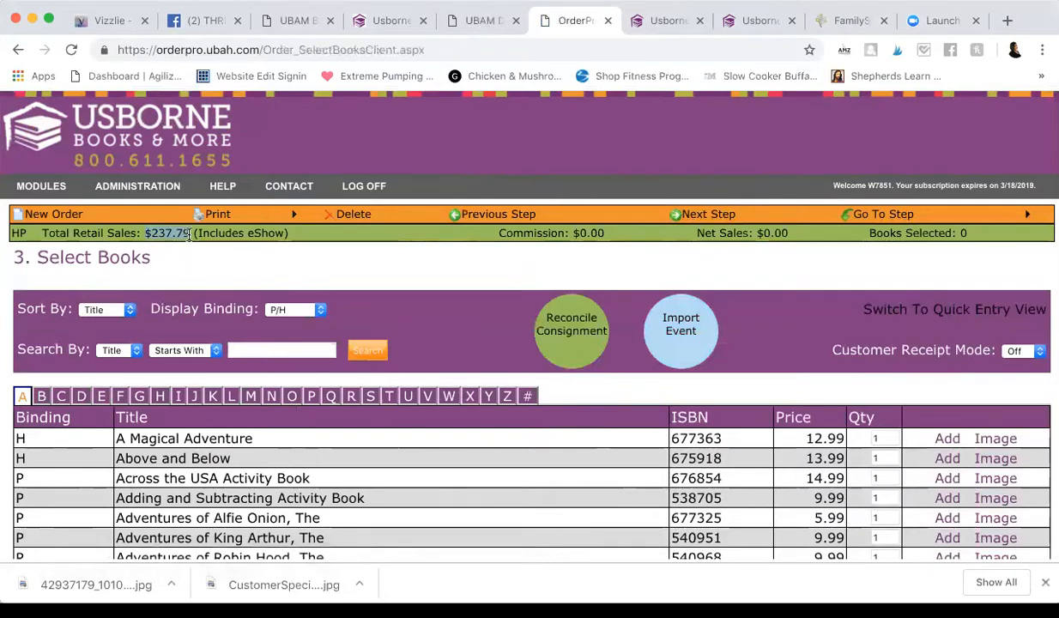
mouse_move(193, 263)
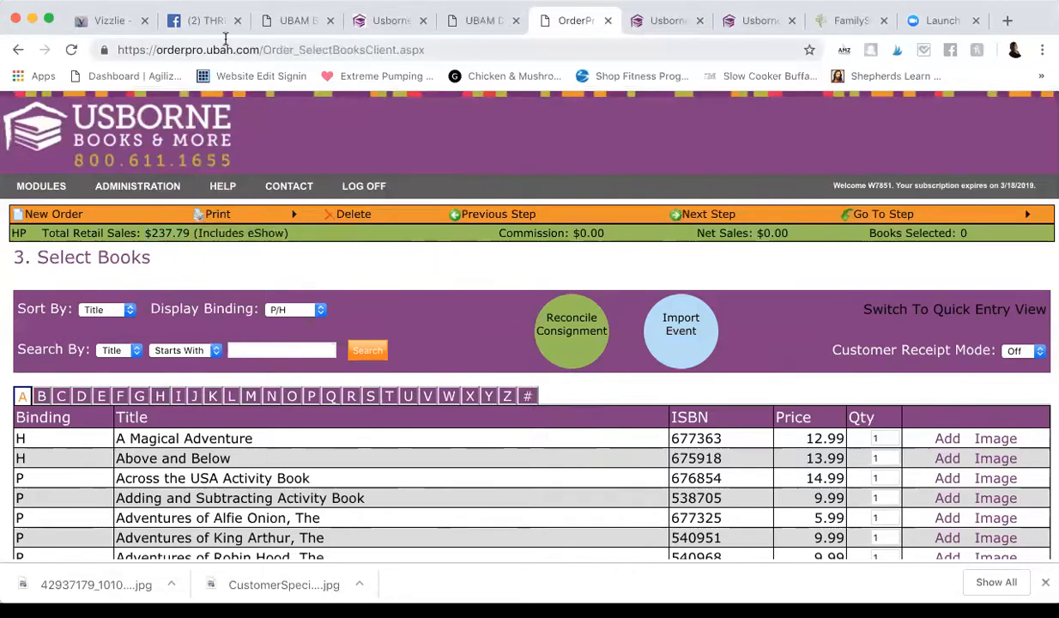
left_click(199, 20)
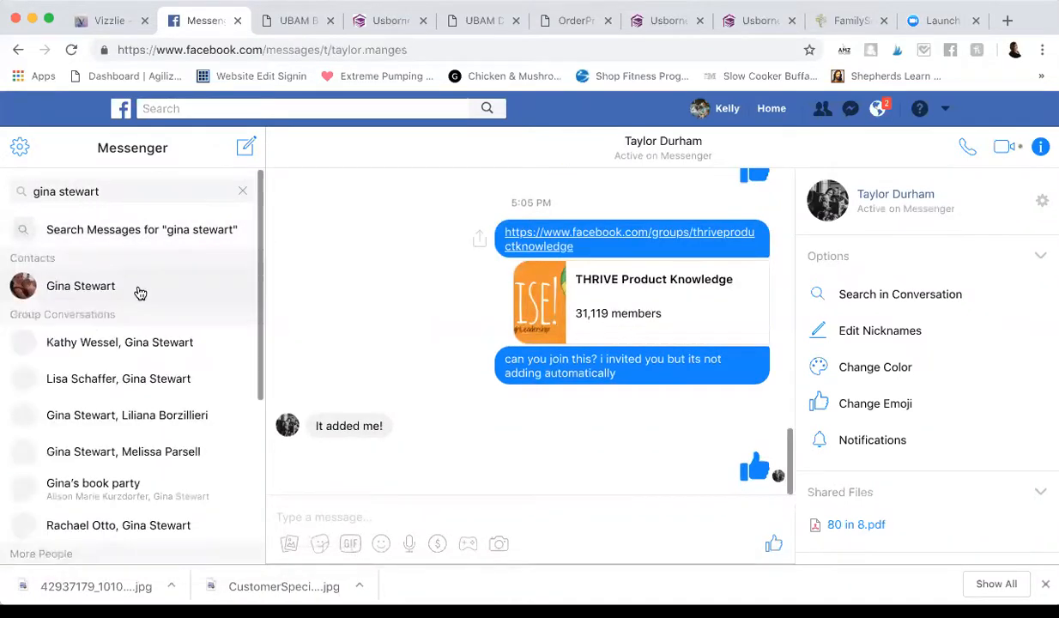
Open the hostess's Messenger chat and follow her myubam.com wish list link.
left_click(80, 286)
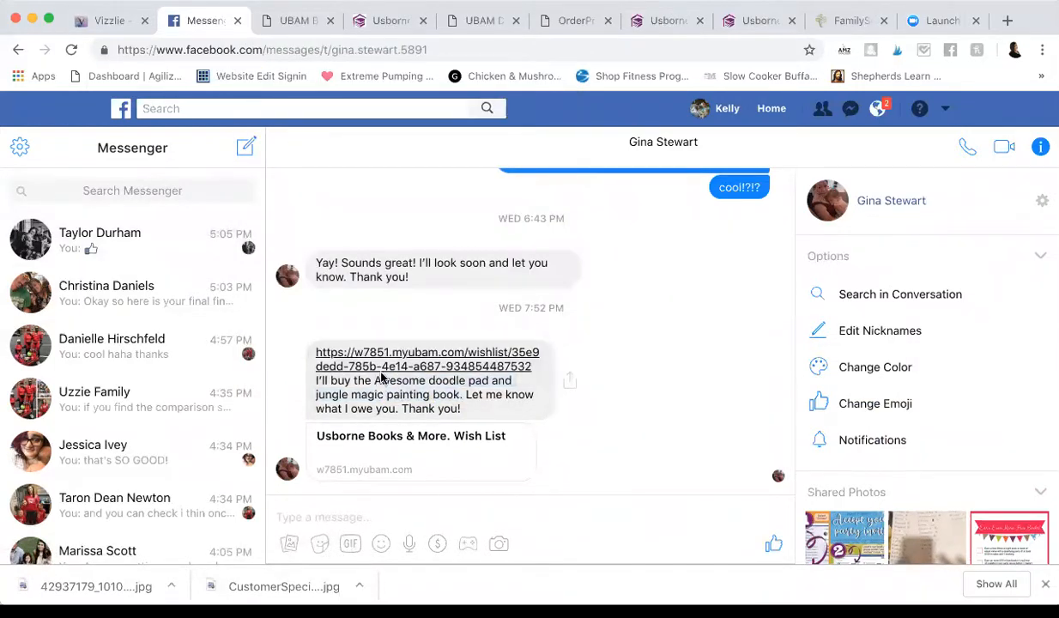
left_click(423, 353)
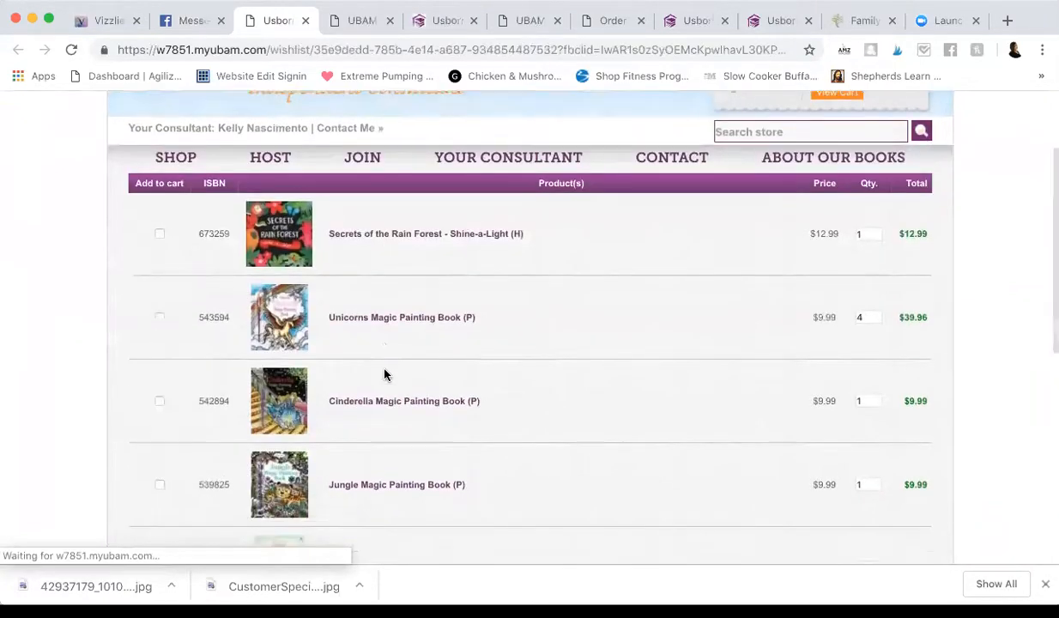
Select Jungle Magic Painting Book's ISBN 539825 on the wish list and return to OrderPro.
scroll("down", 3)
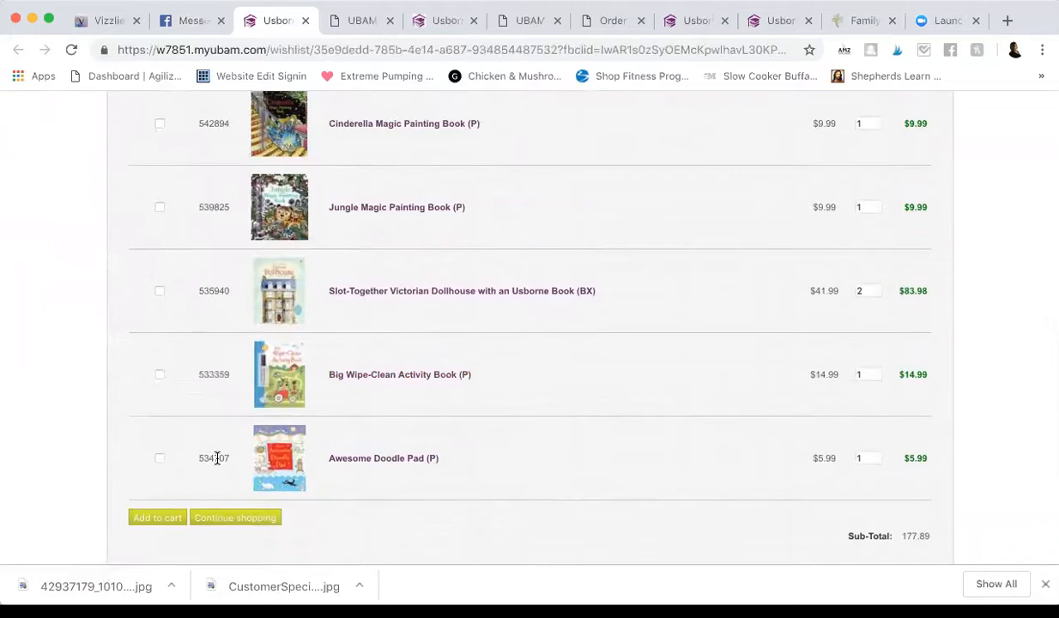
mouse_move(368, 212)
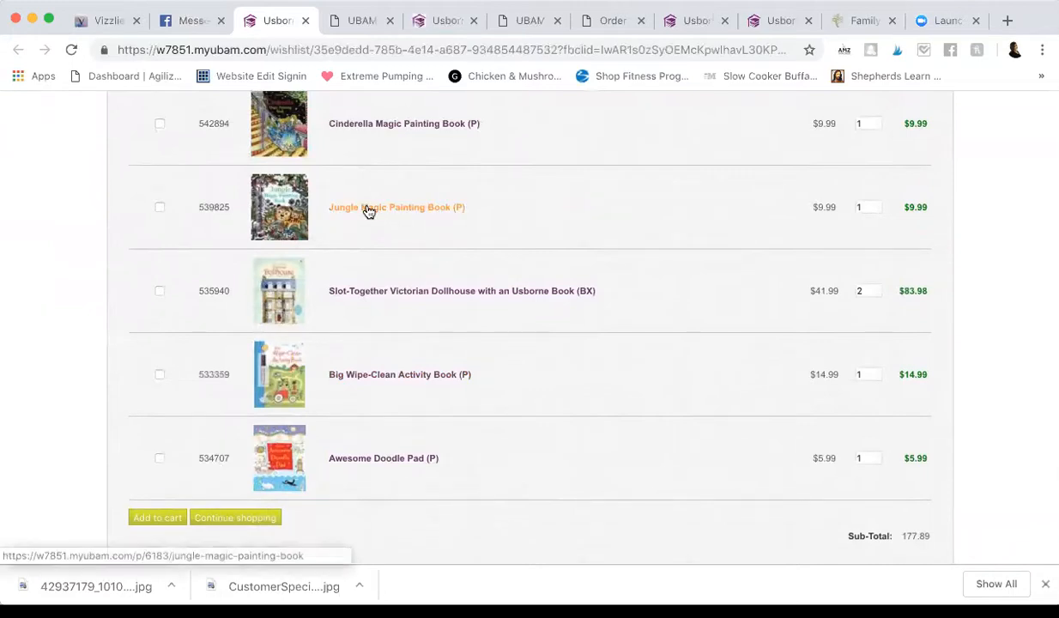
mouse_move(389, 128)
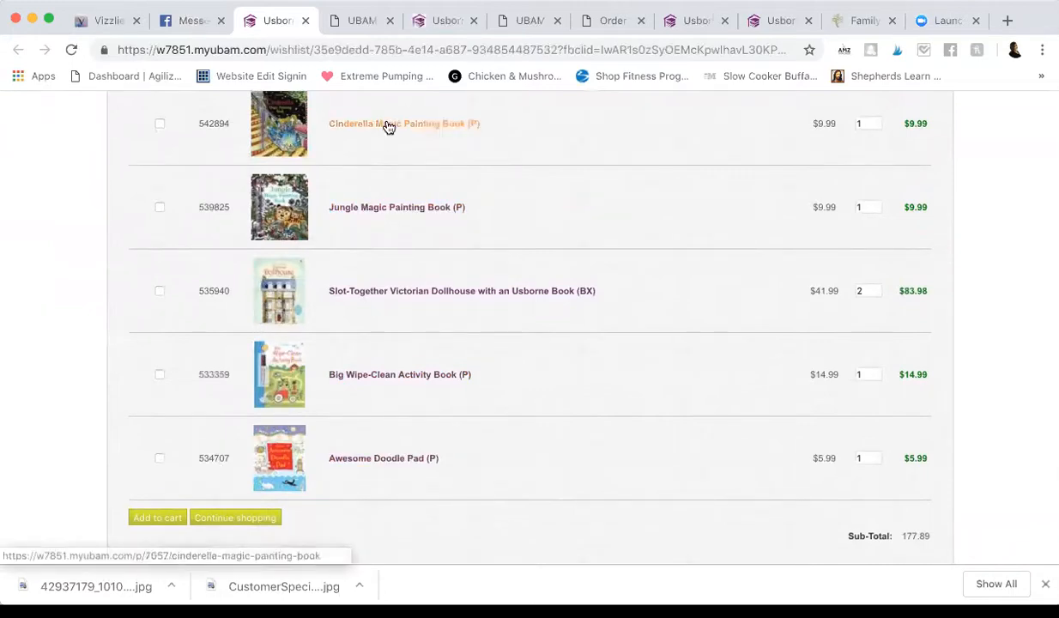
mouse_move(217, 207)
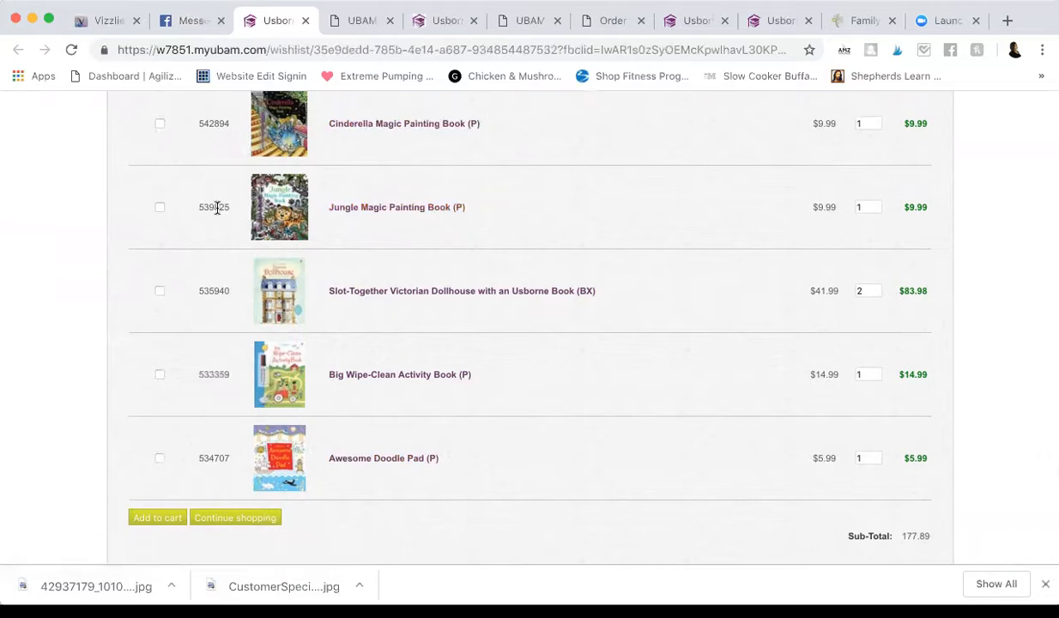
double_click(213, 207)
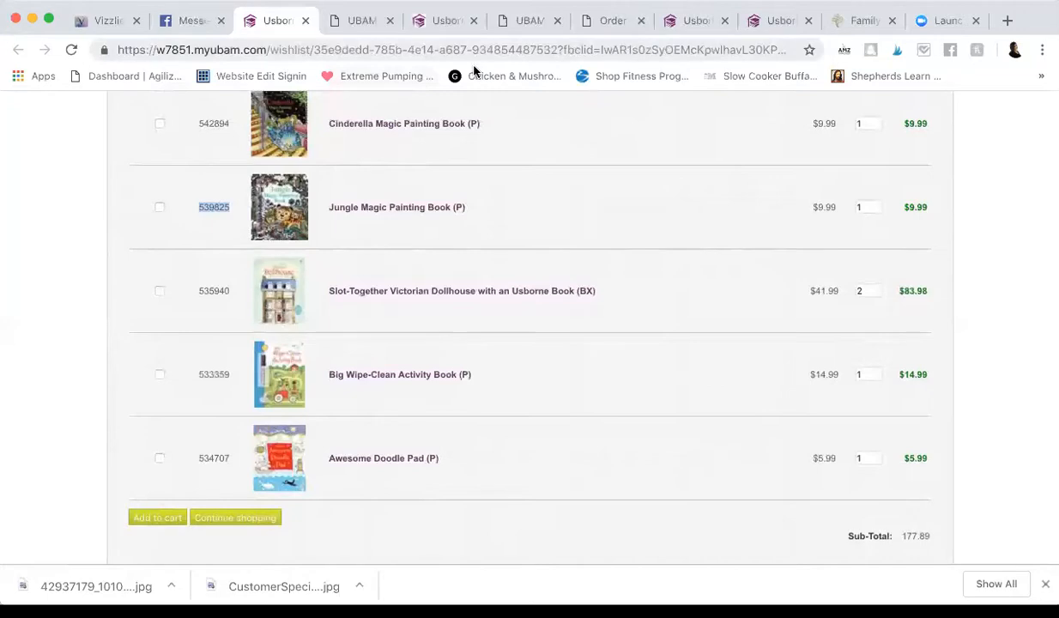
left_click(610, 20)
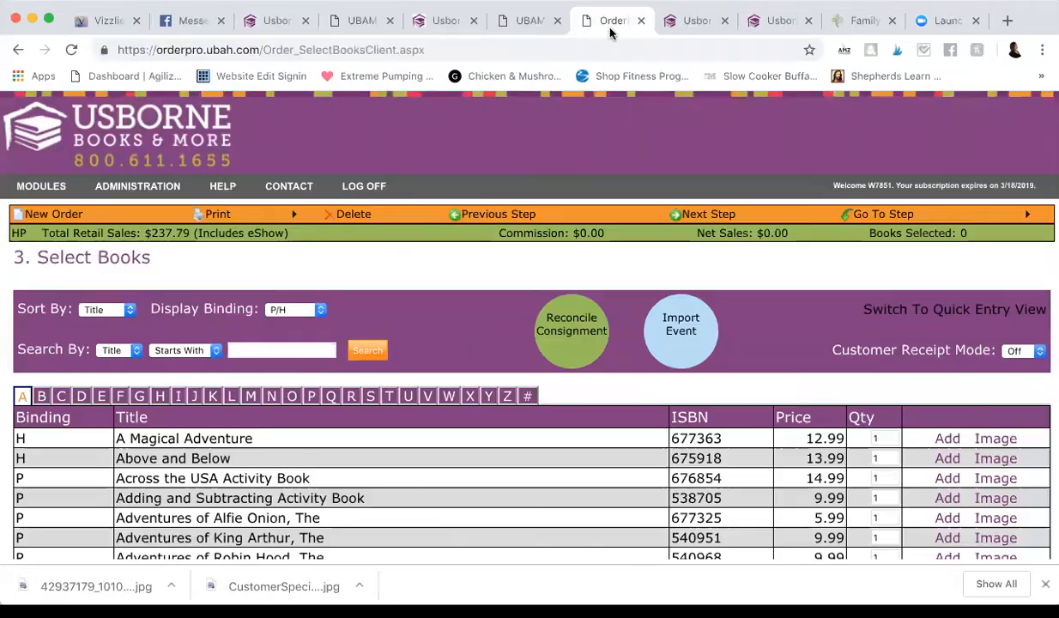
Search by ISBN containing 539825 and add Jungle Magic Painting Book to the order.
scroll("down", 3)
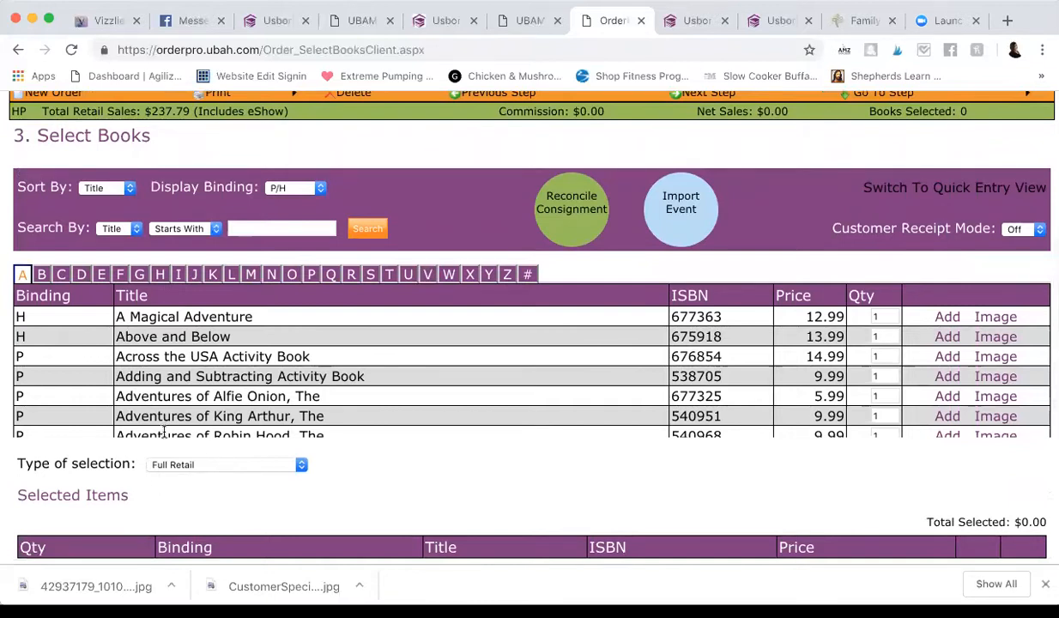
left_click(118, 228)
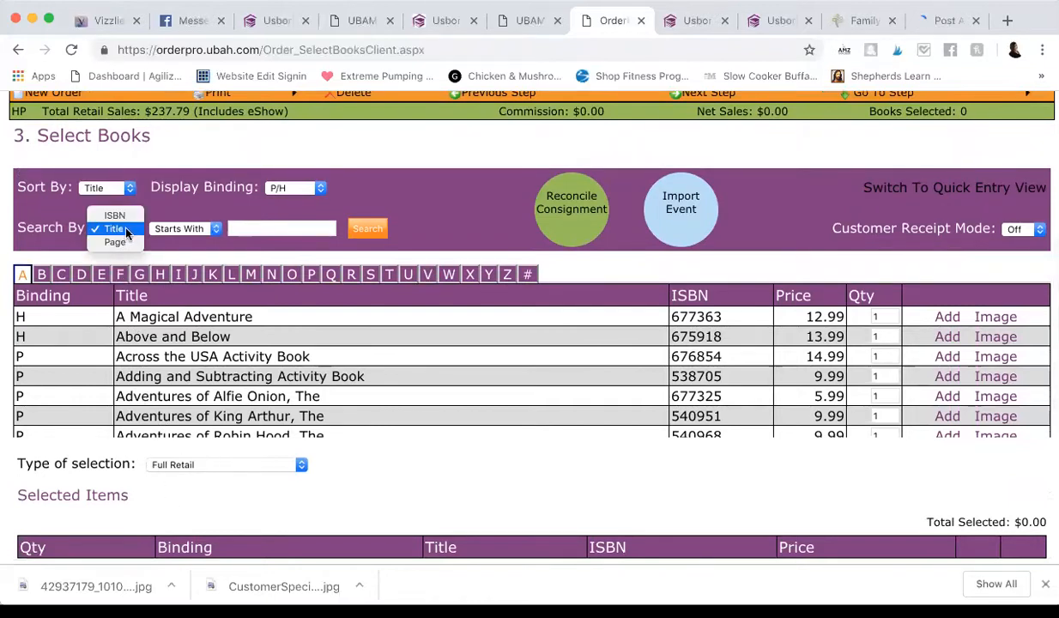
left_click(114, 215)
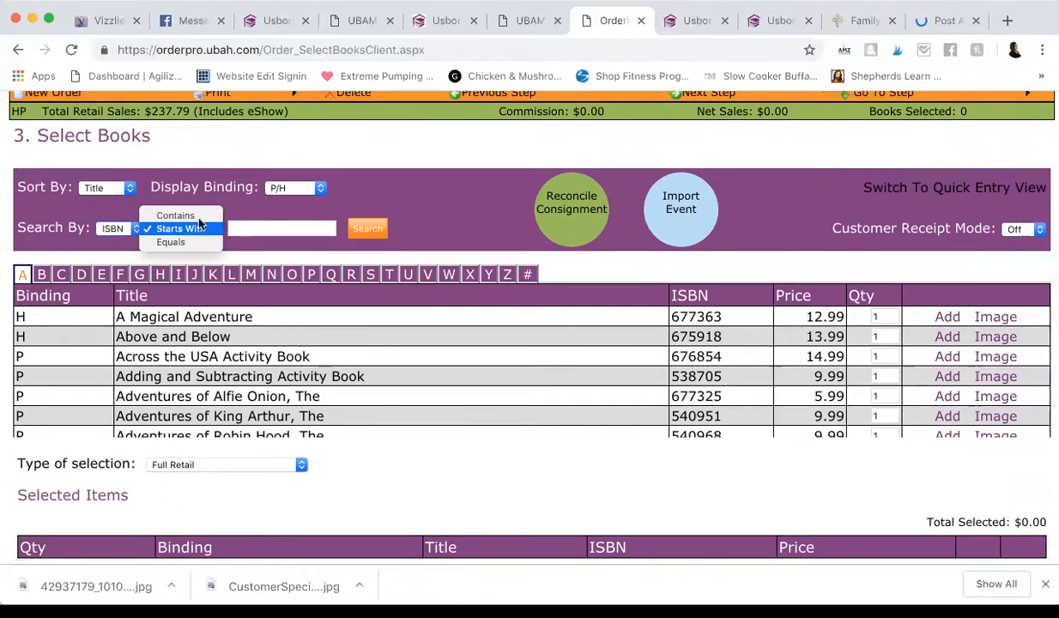
left_click(175, 214)
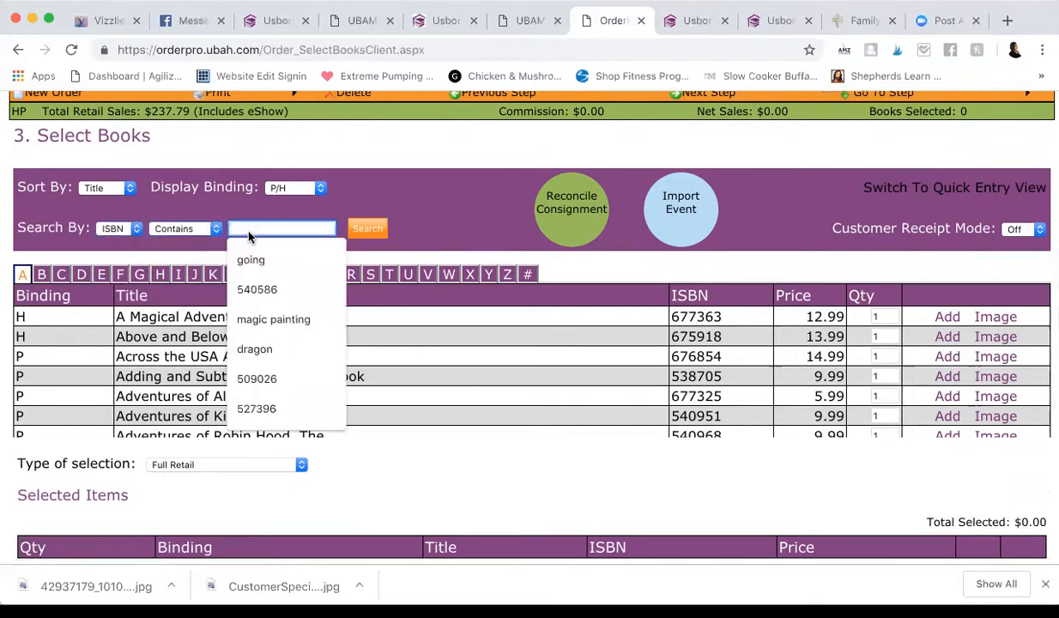
left_click(367, 229)
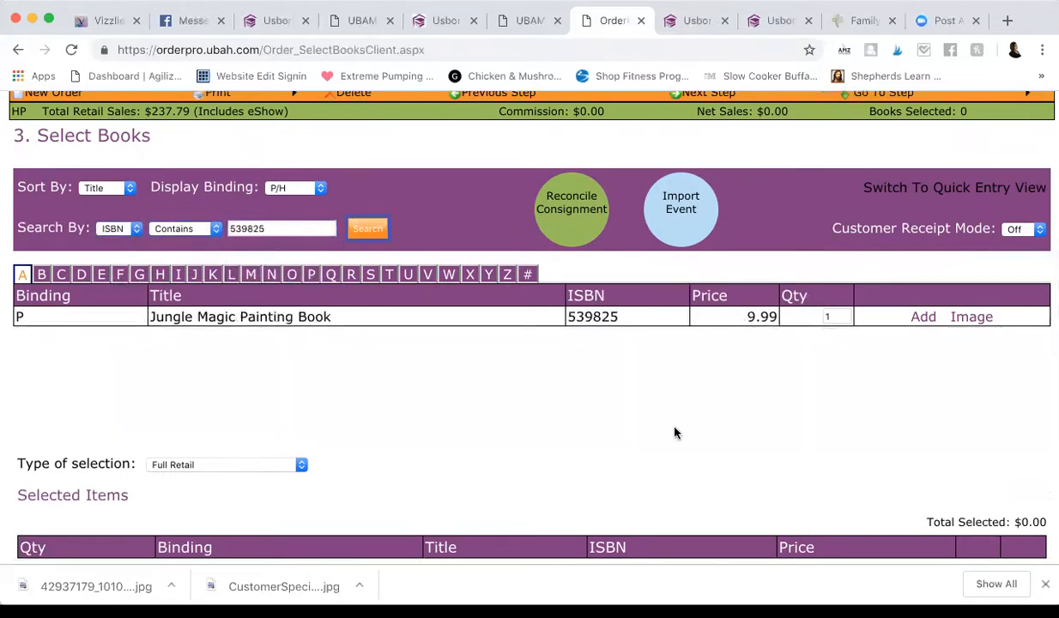
mouse_move(923, 317)
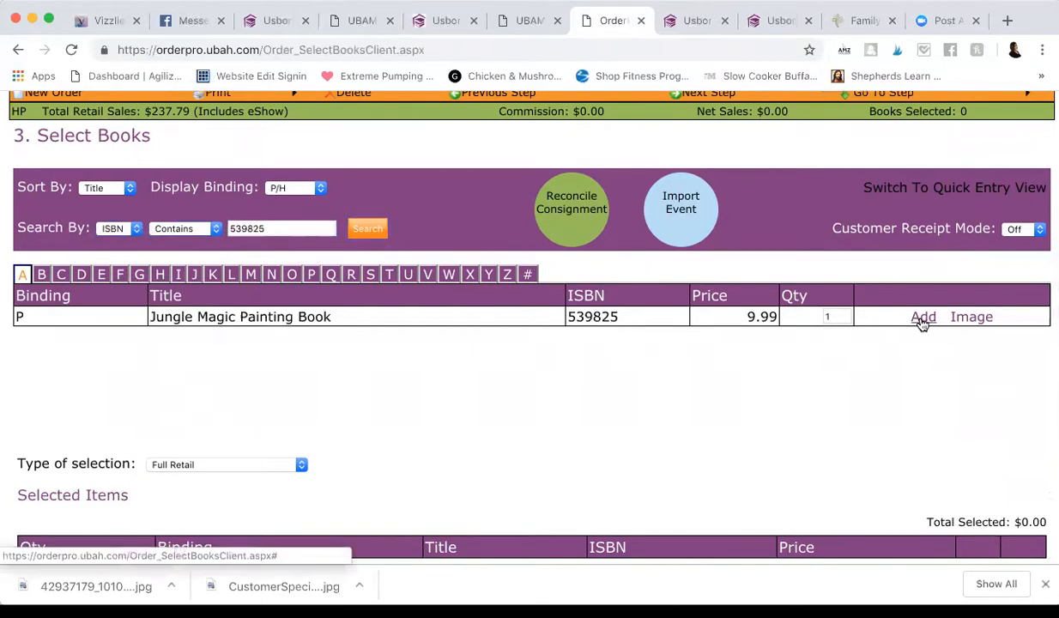
left_click(922, 316)
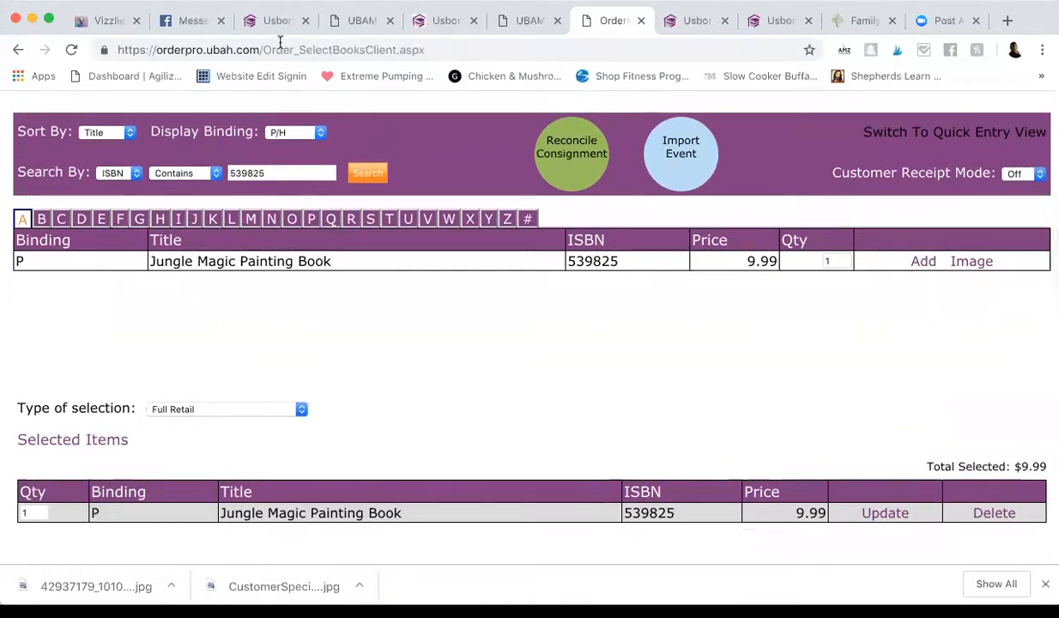
Mark Jungle Magic Painting Book on the wish list and search ISBN 534707 for Awesome Doodle Pad.
left_click(275, 20)
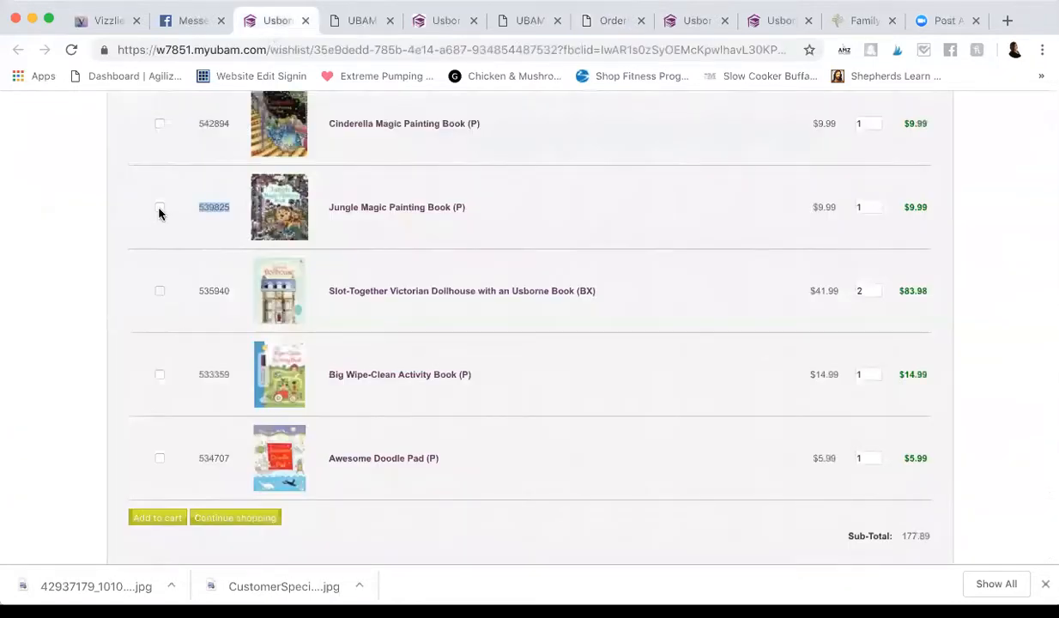
left_click(160, 207)
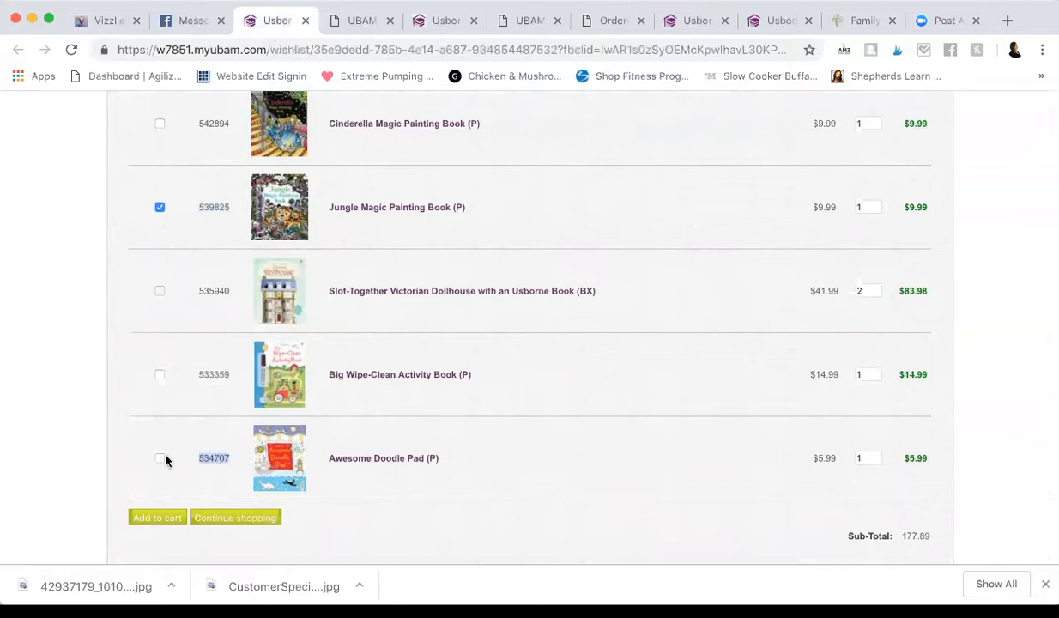
left_click(160, 458)
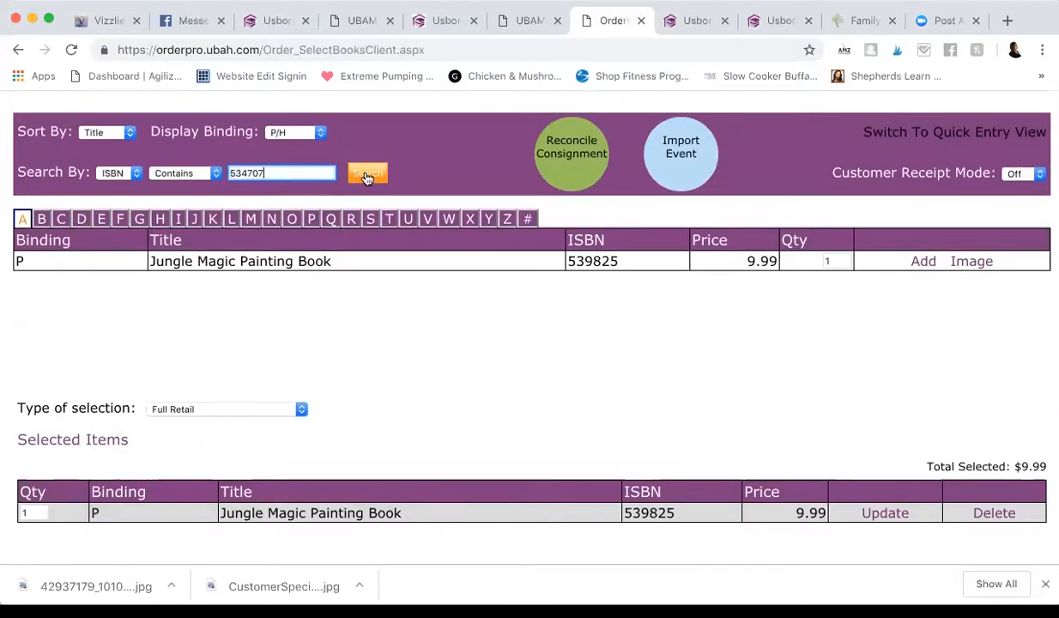
left_click(368, 173)
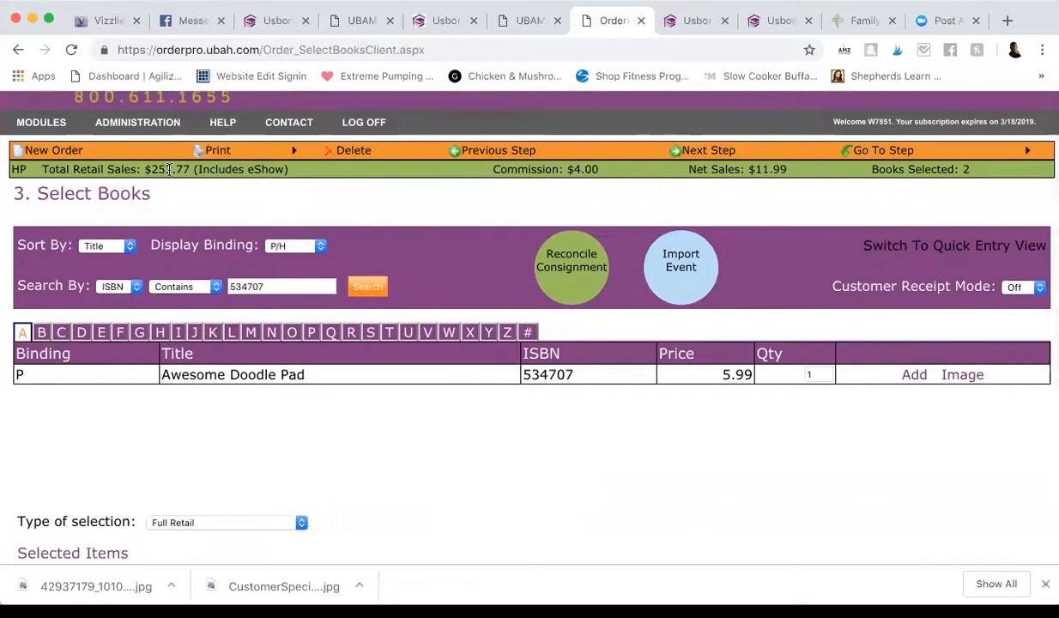
Switch selection type via Free Host Rewards to Party Bonus Books, showing $50.00 allowance.
scroll("down", 3)
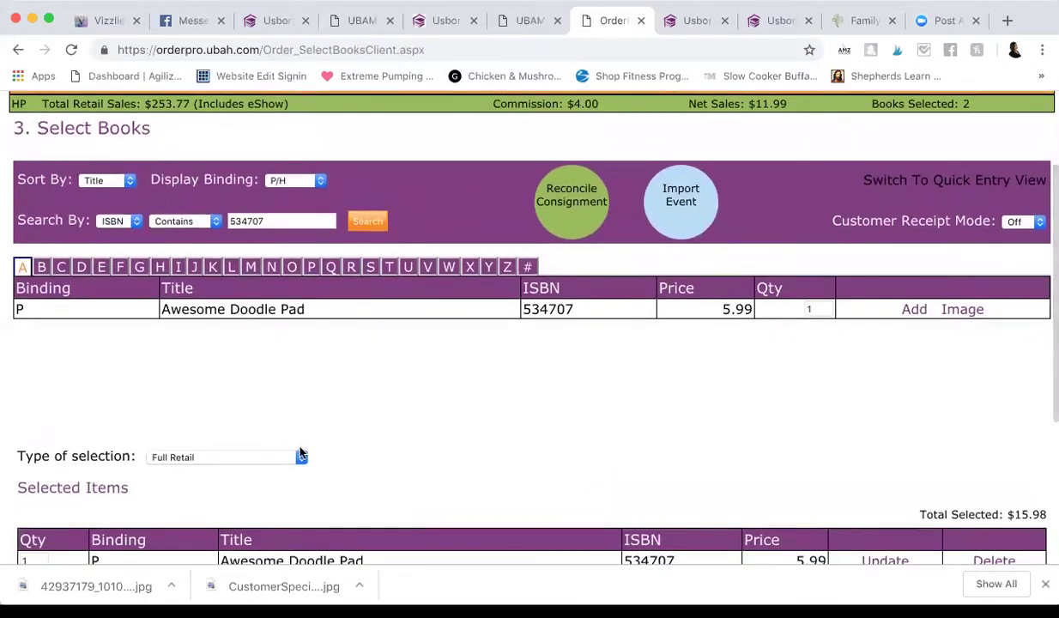
left_click(227, 457)
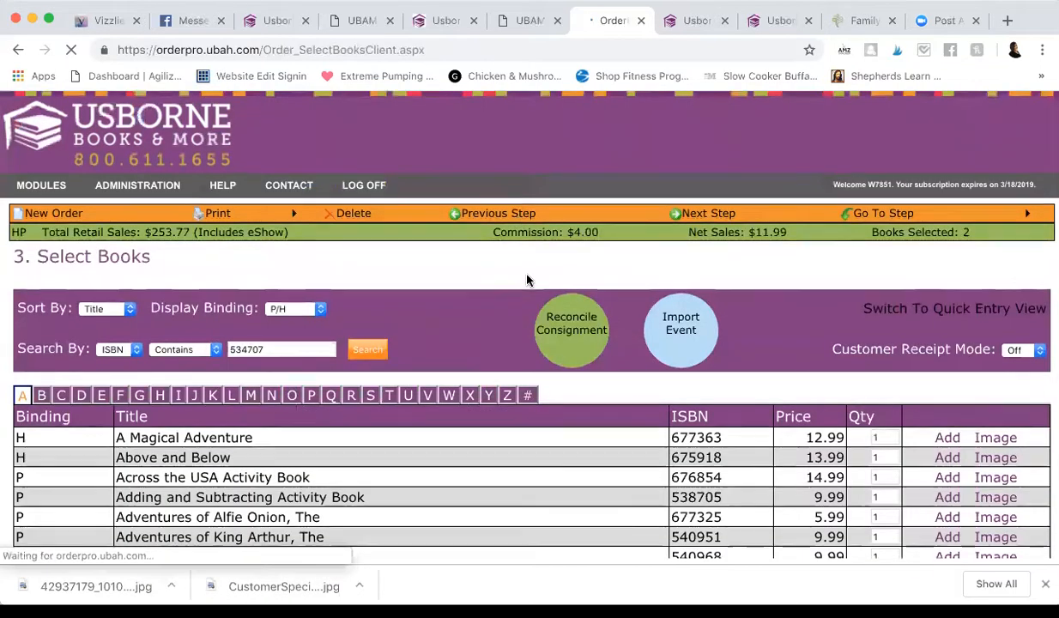
scroll("down", 3)
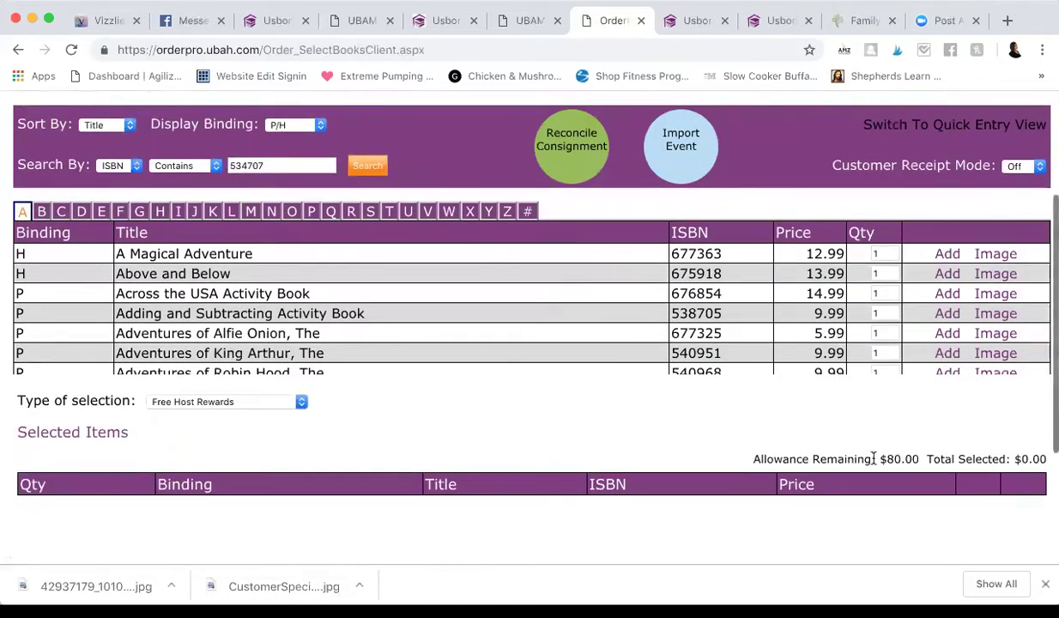
scroll("up", 3)
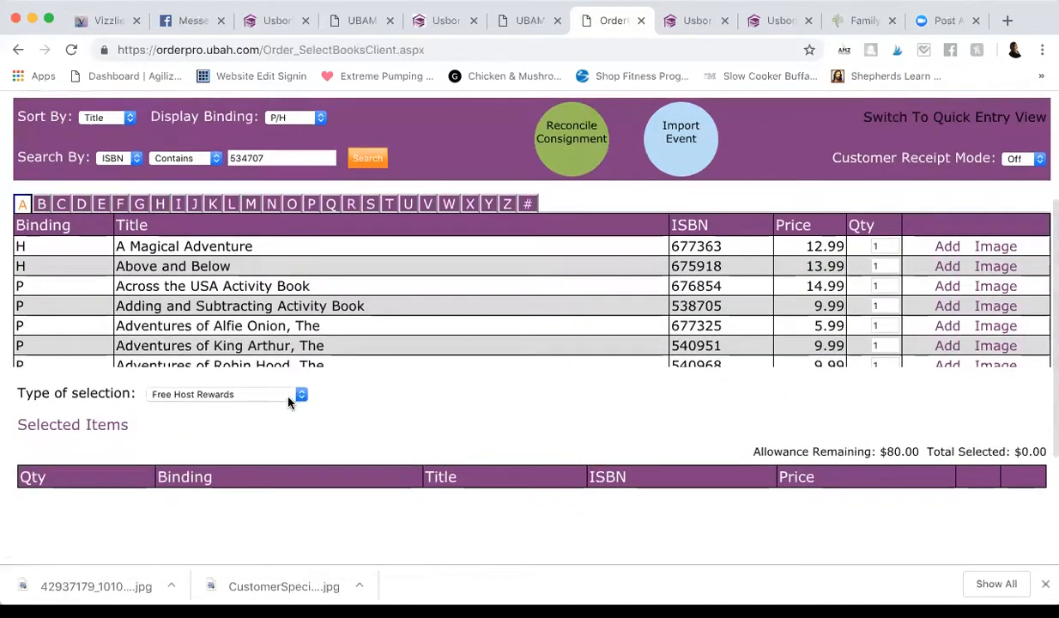
left_click(301, 394)
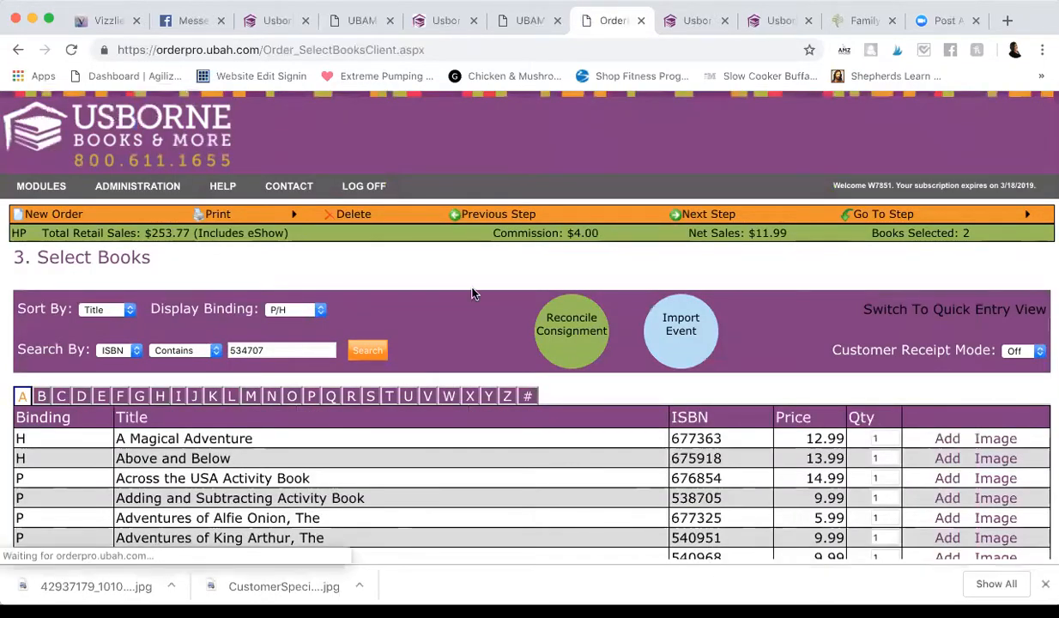
scroll("down", 3)
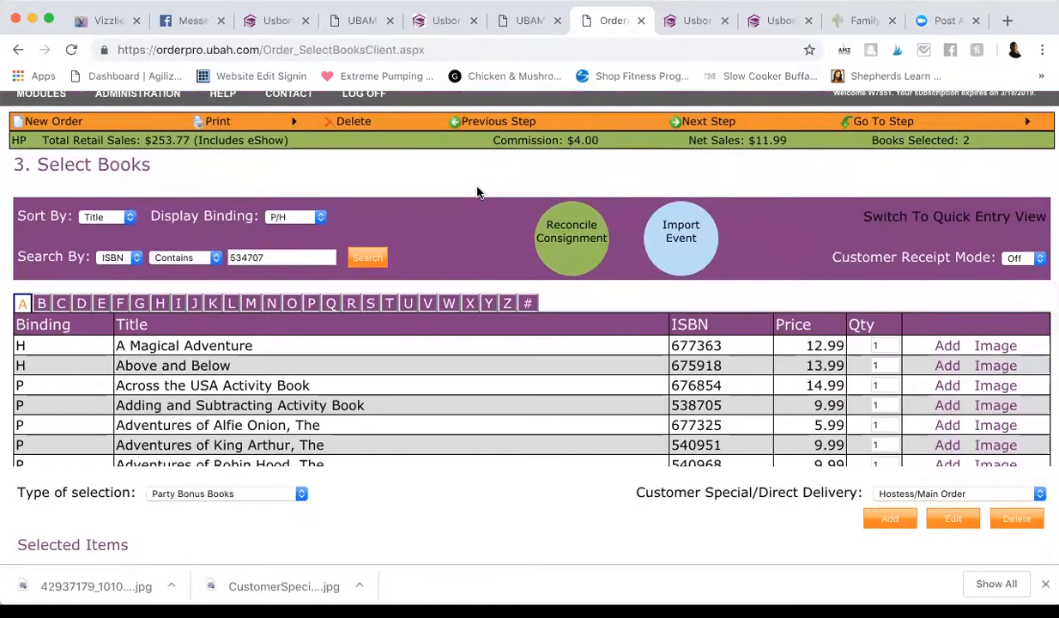
scroll("down", 3)
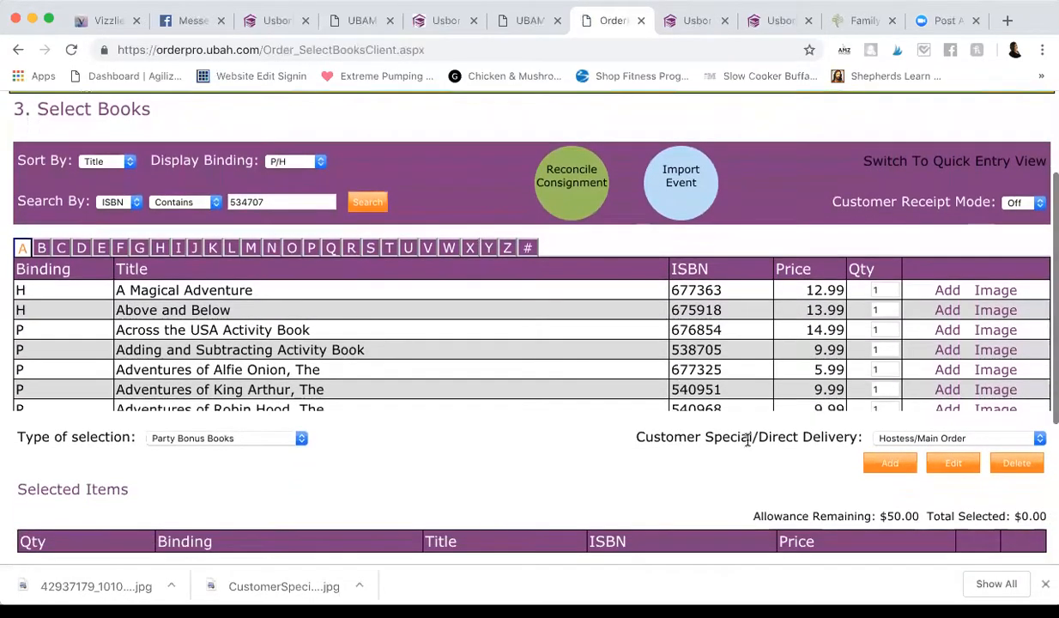
mouse_move(752, 516)
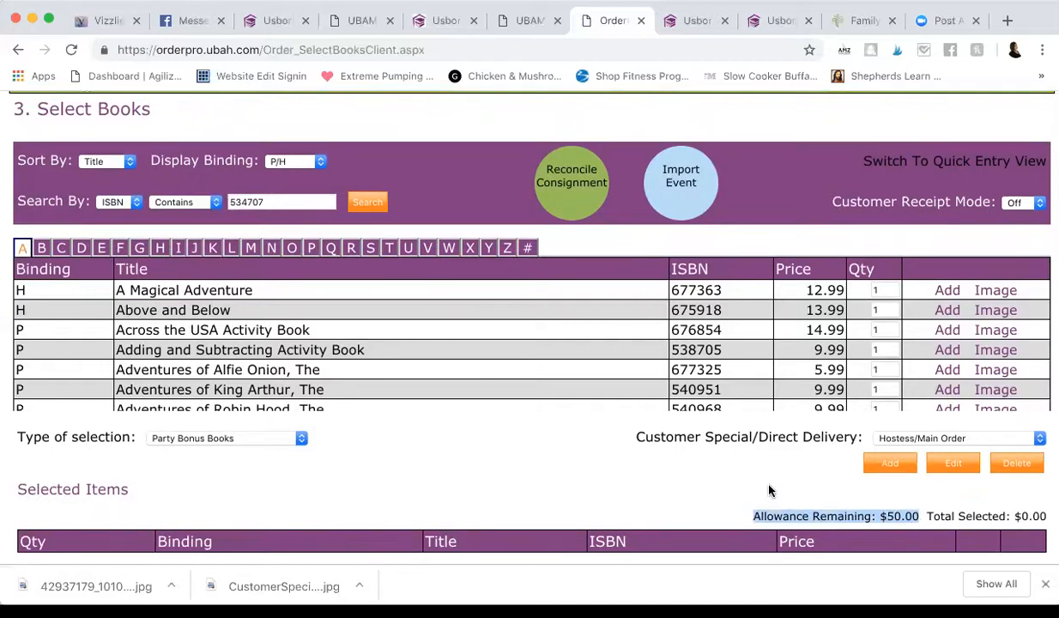
mouse_move(899, 510)
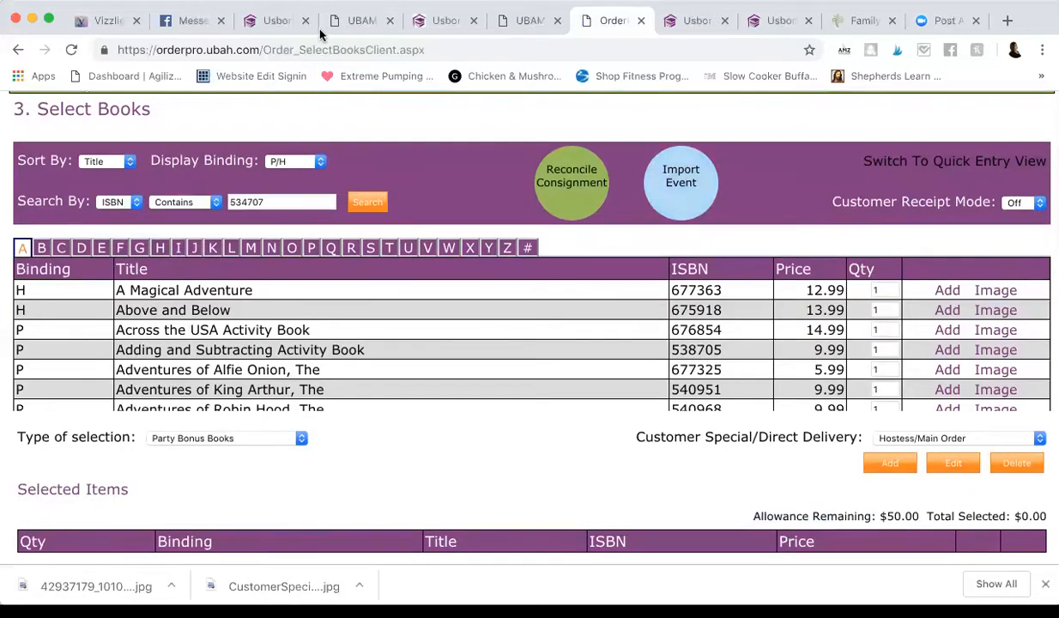
mouse_move(276, 20)
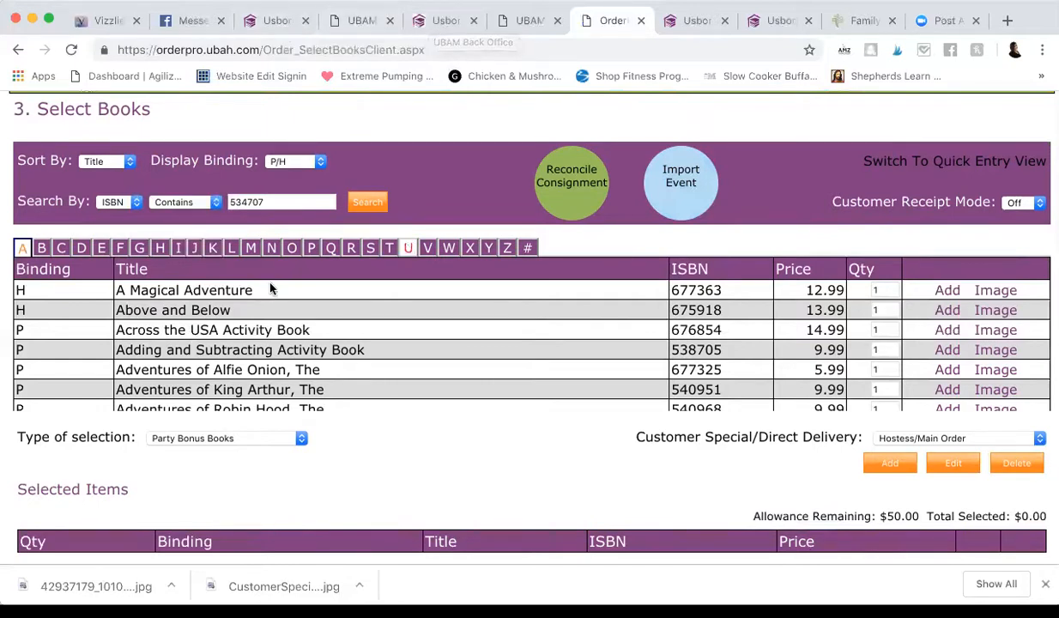
mouse_move(133, 11)
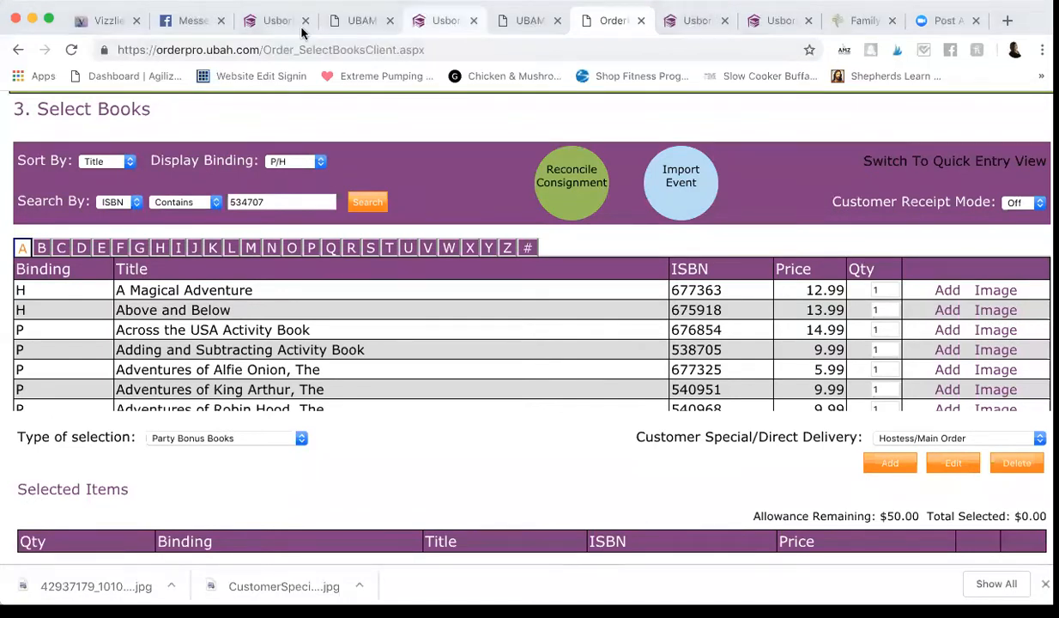
Mark Secrets of the Rain Forest on the wish list and add it as a party bonus book.
left_click(441, 20)
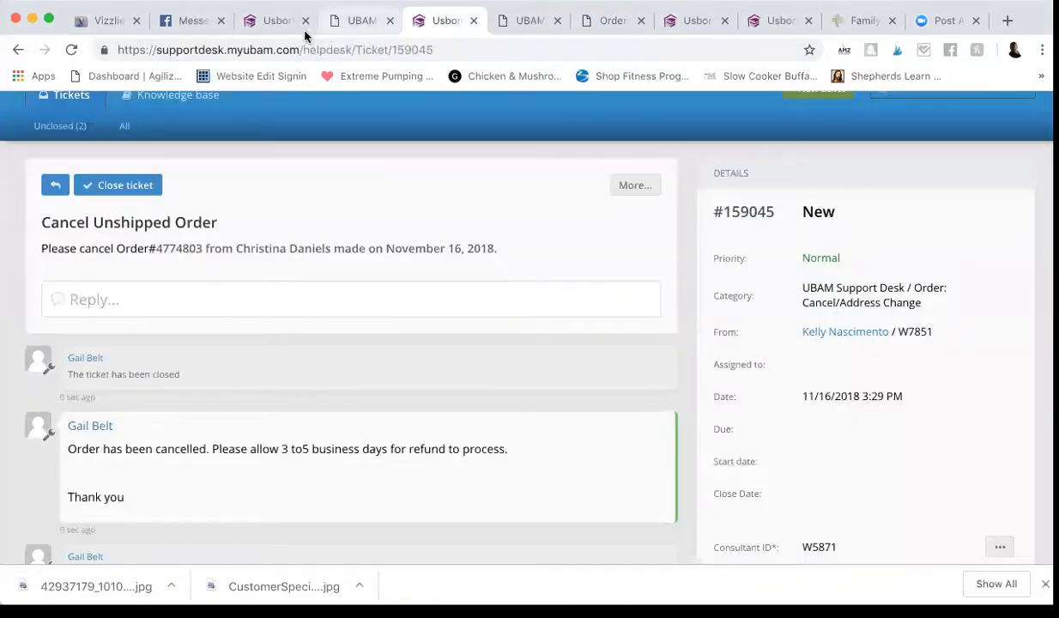
left_click(274, 20)
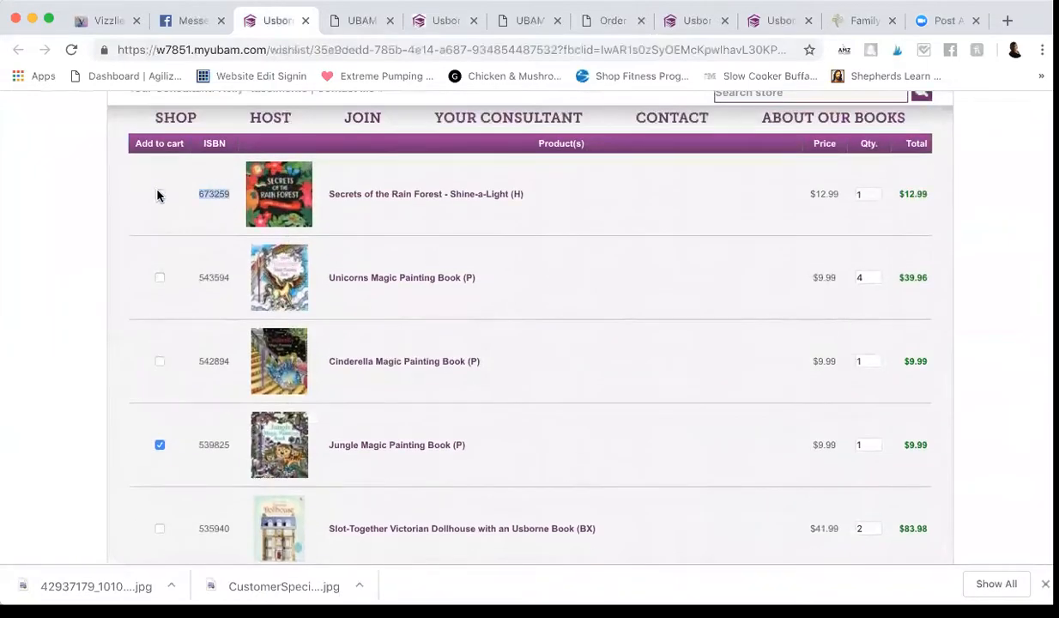
left_click(160, 193)
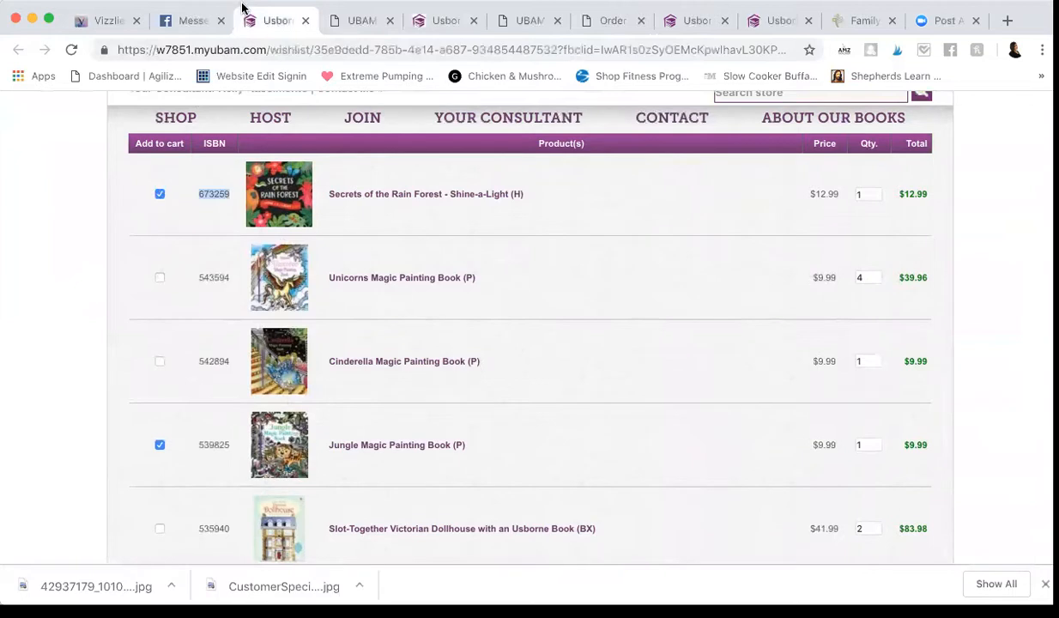
left_click(612, 20)
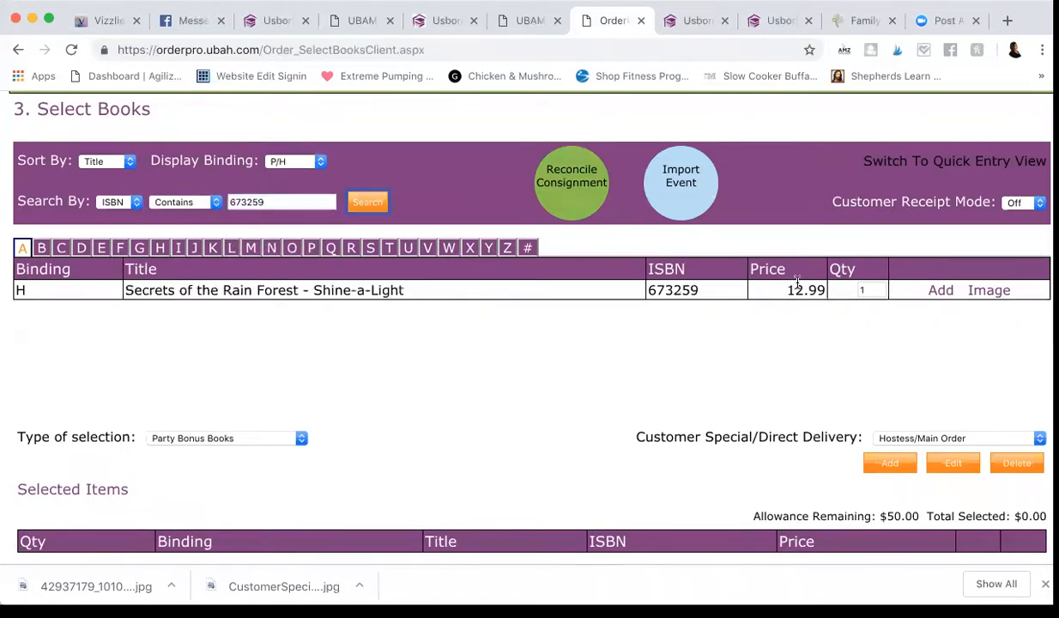
left_click(941, 289)
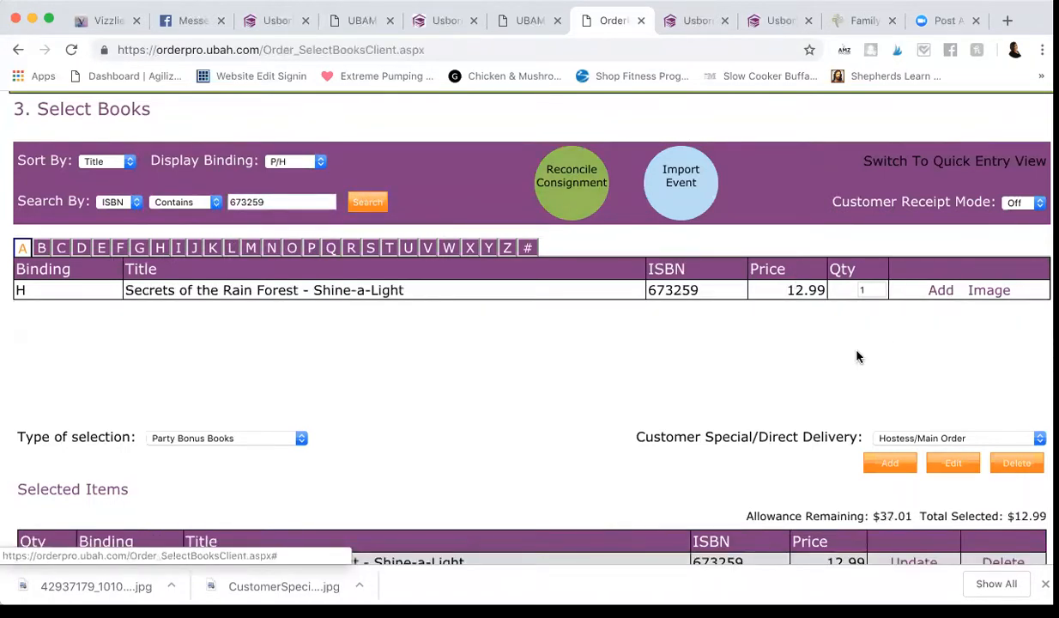
Add two Unicorns Magic Painting Books (ISBN 543594), leaving $17.03 allowance.
scroll("down", 3)
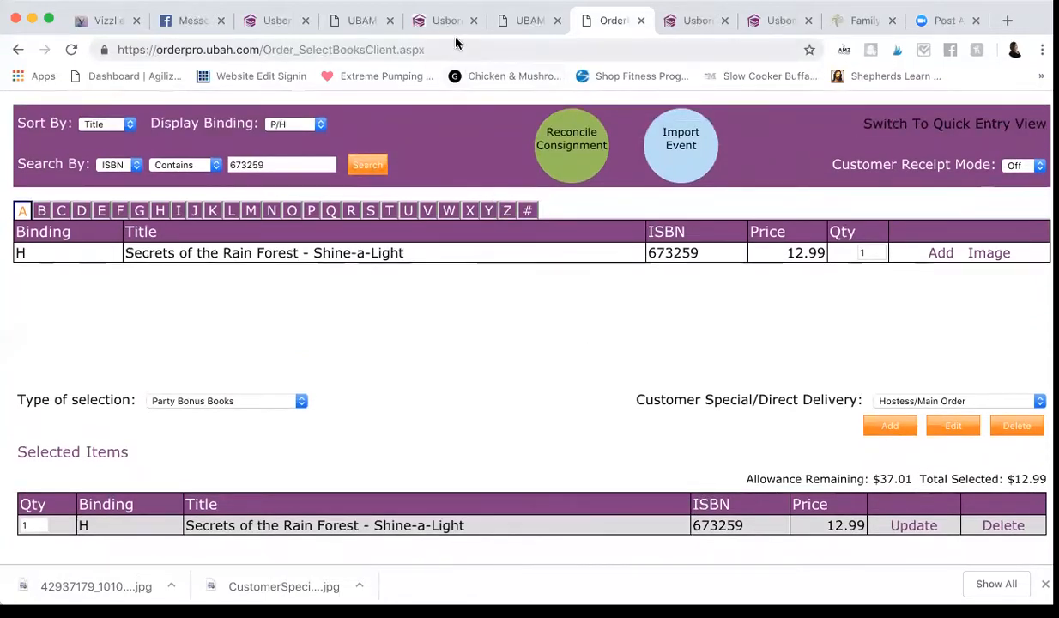
left_click(266, 19)
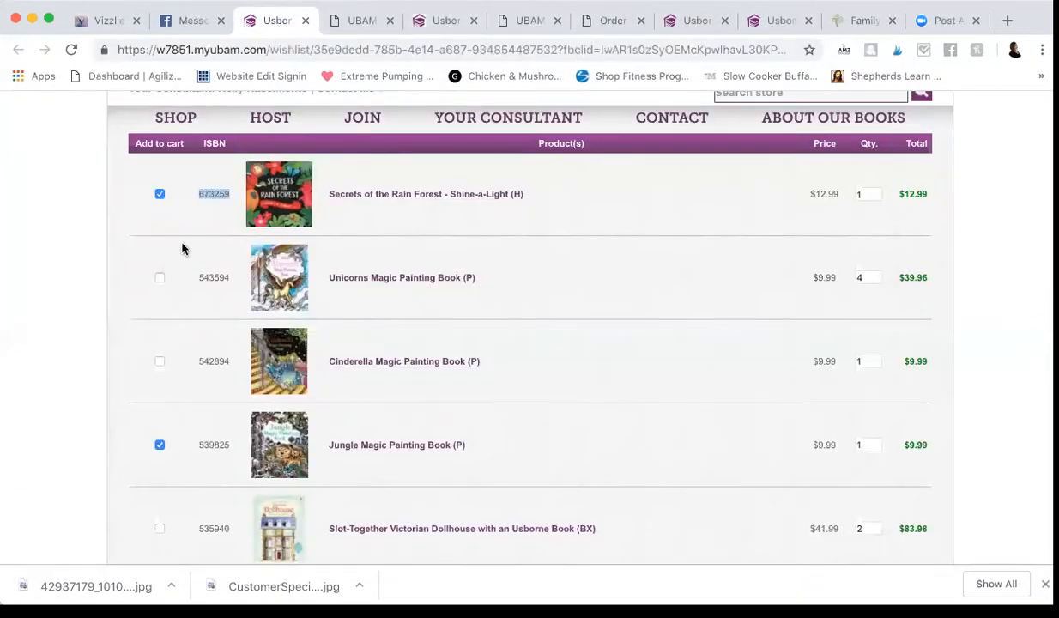
scroll("down", 3)
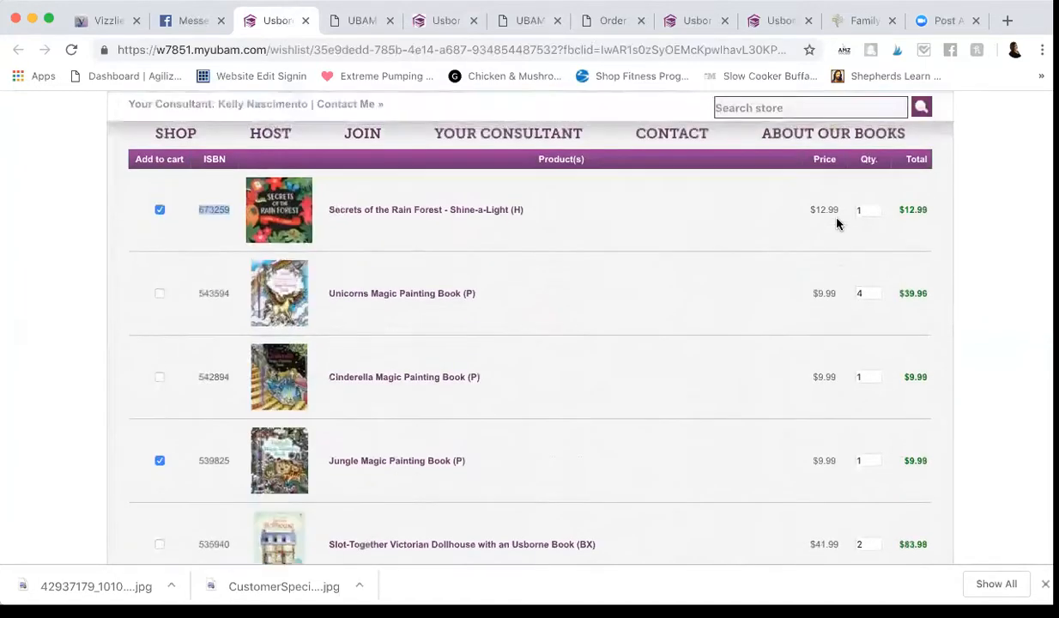
scroll("down", 3)
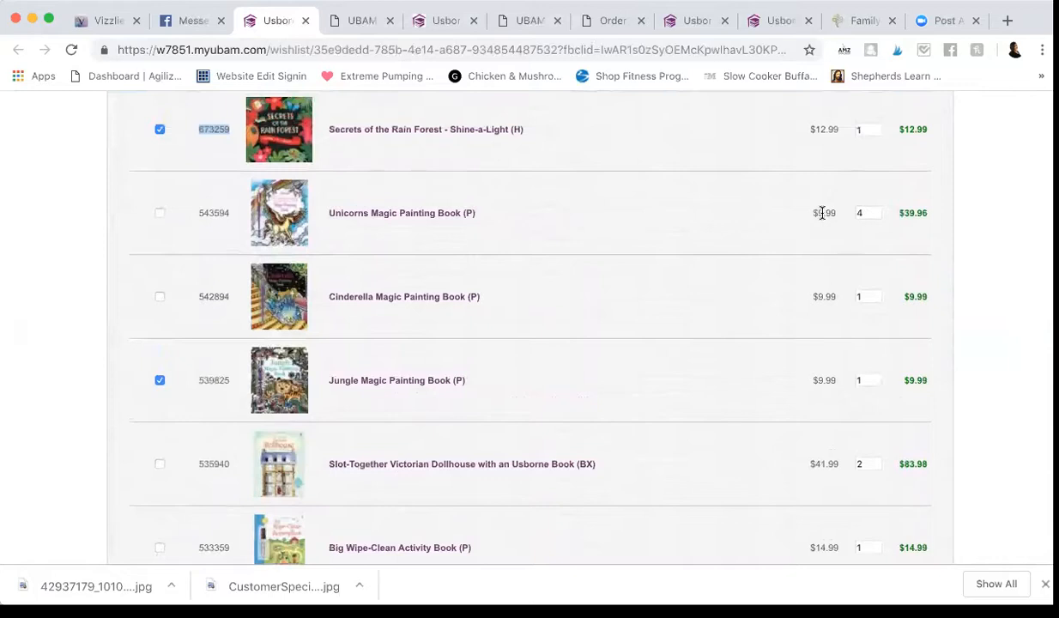
mouse_move(869, 207)
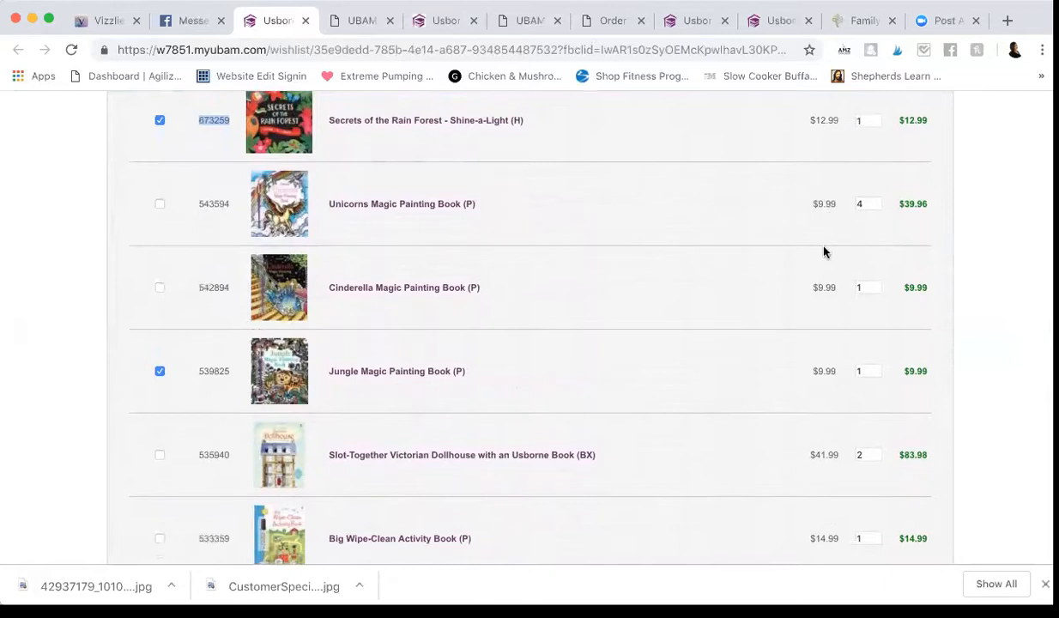
mouse_move(820, 288)
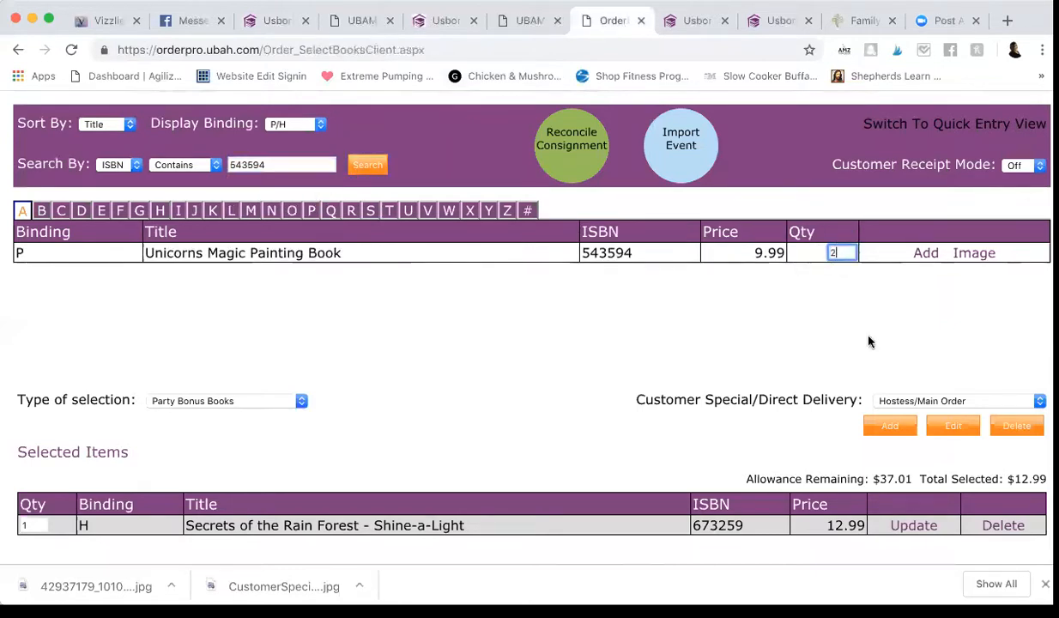
left_click(925, 252)
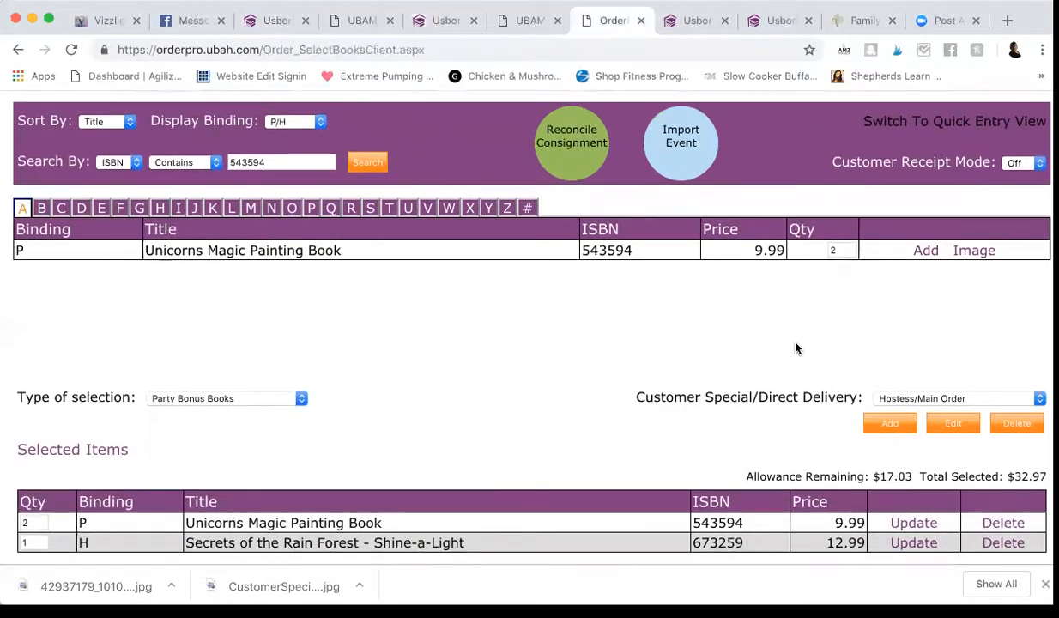
Tick Unicorns on the wish list and look up ISBN 543594 for Free Host Rewards.
scroll("down", 3)
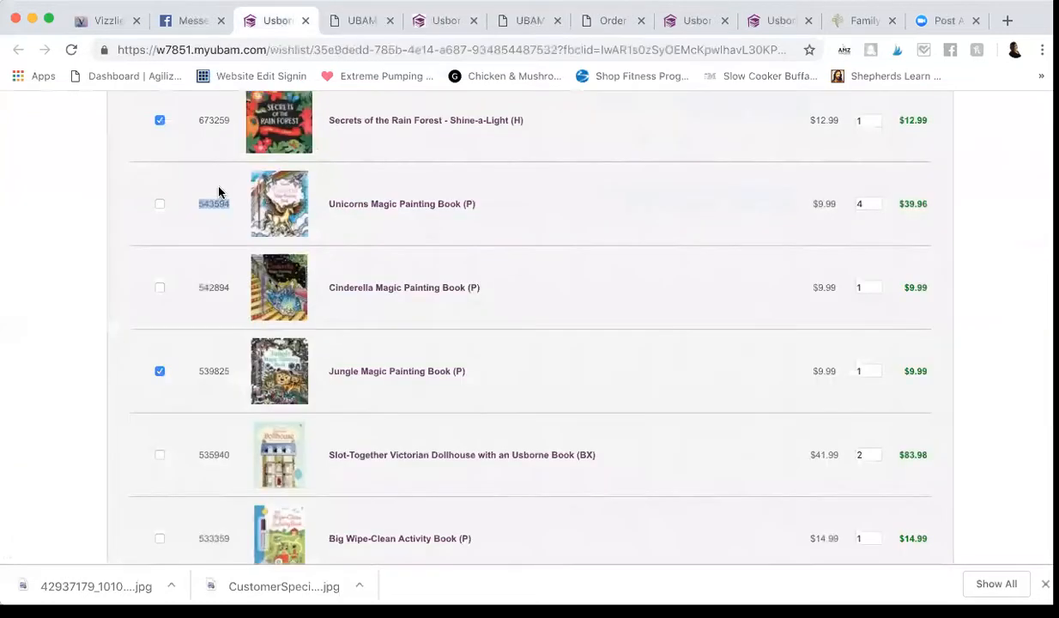
mouse_move(588, 133)
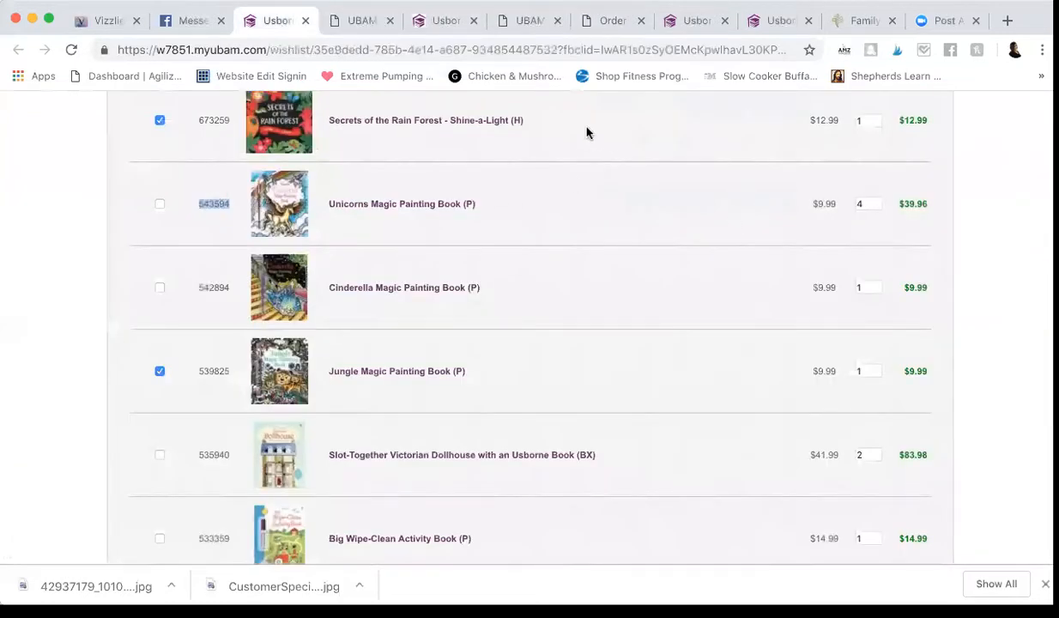
left_click(159, 203)
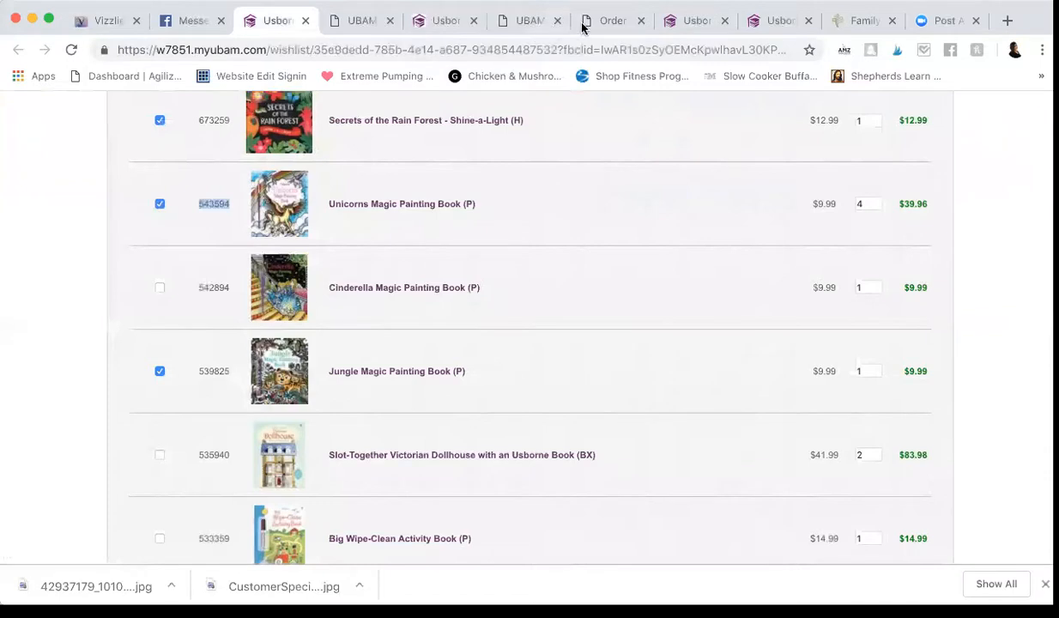
left_click(611, 20)
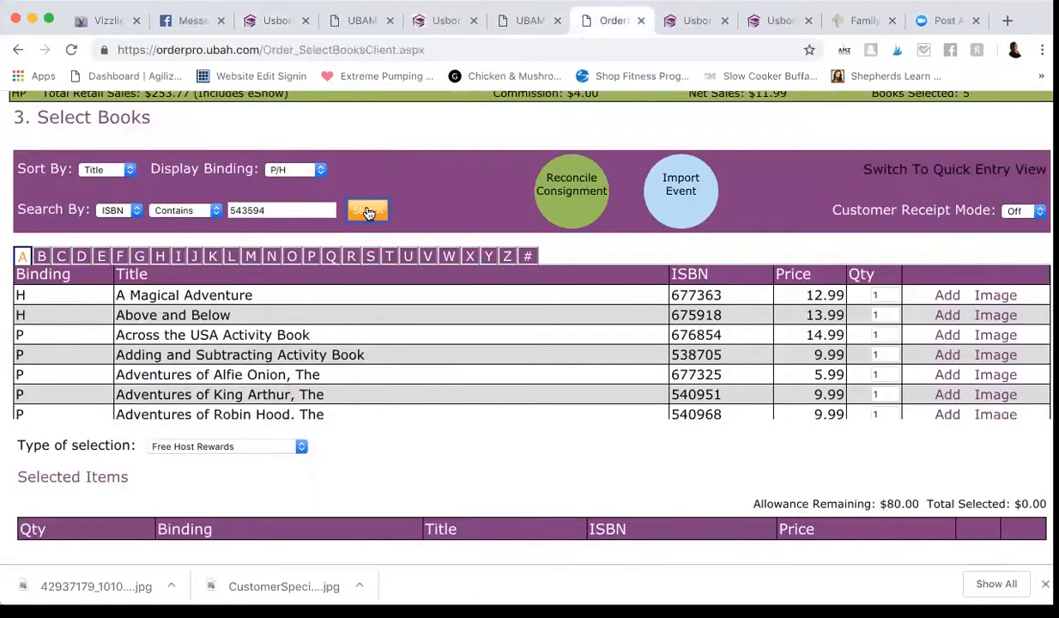
left_click(367, 210)
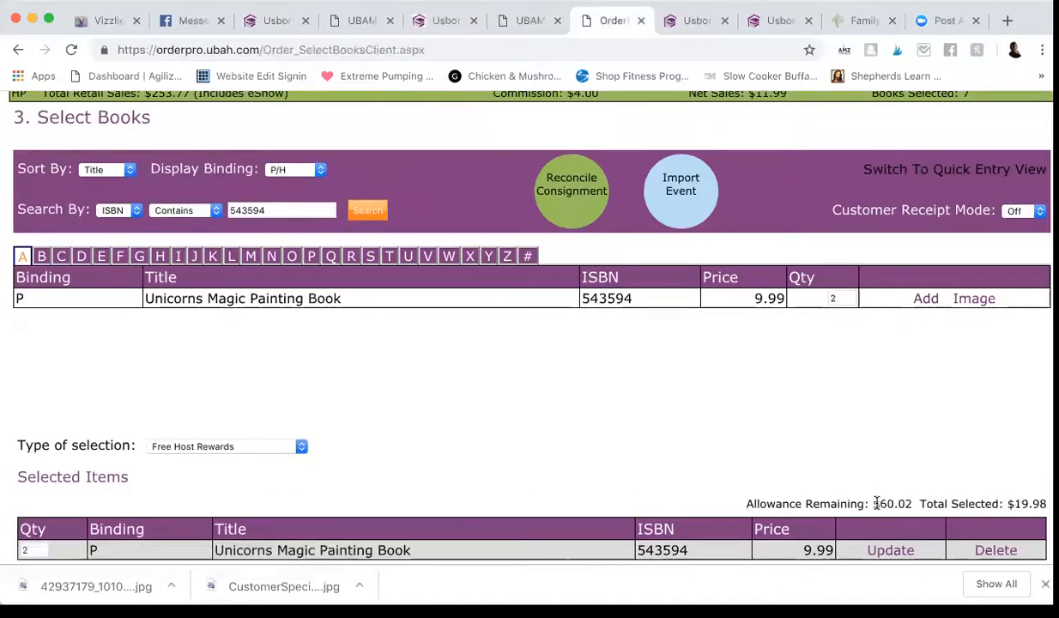
mouse_move(439, 108)
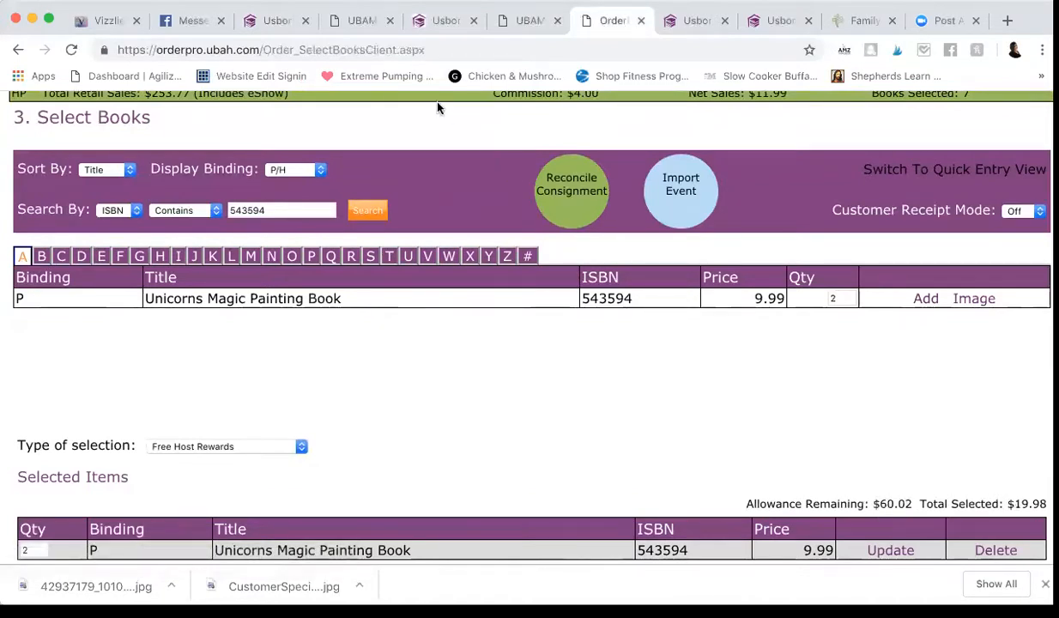
mouse_move(269, 29)
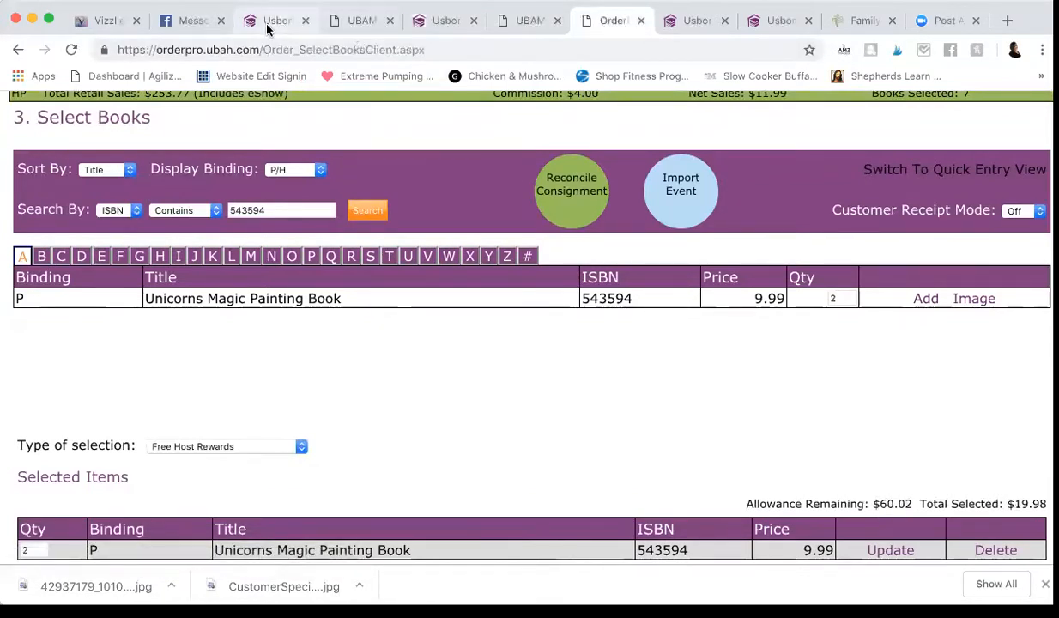
Tick Cinderella Magic Painting Book on the wish list and return to OrderPro.
left_click(275, 19)
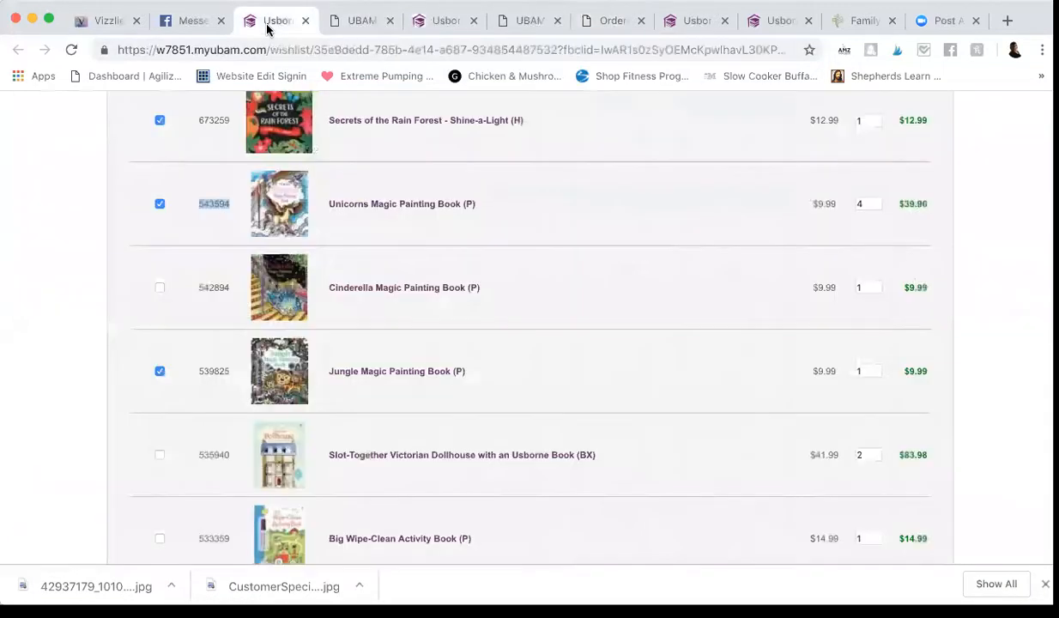
mouse_move(84, 250)
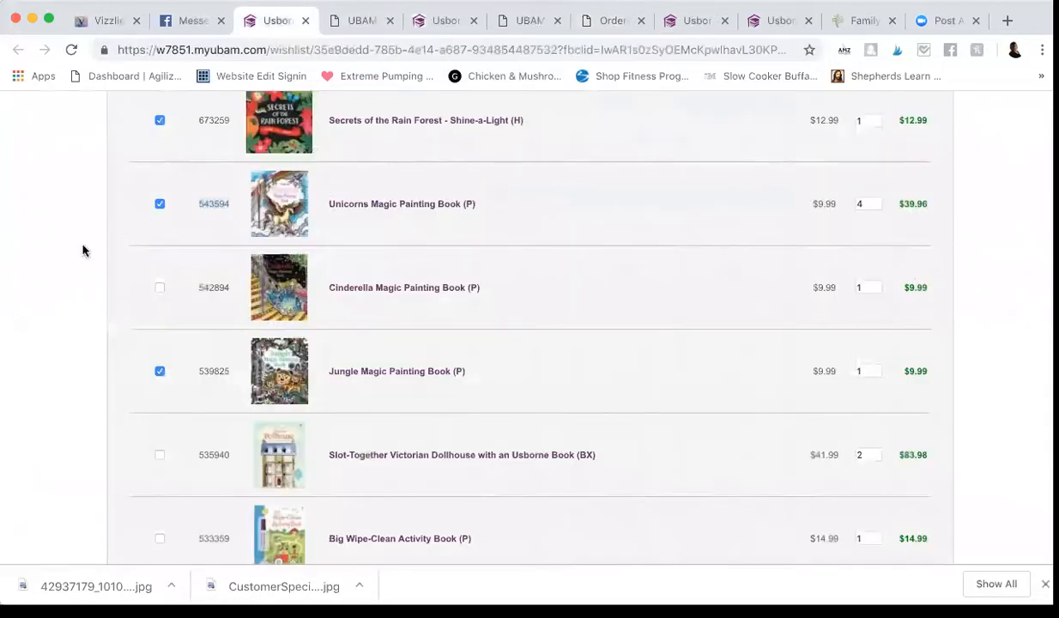
scroll("down", 3)
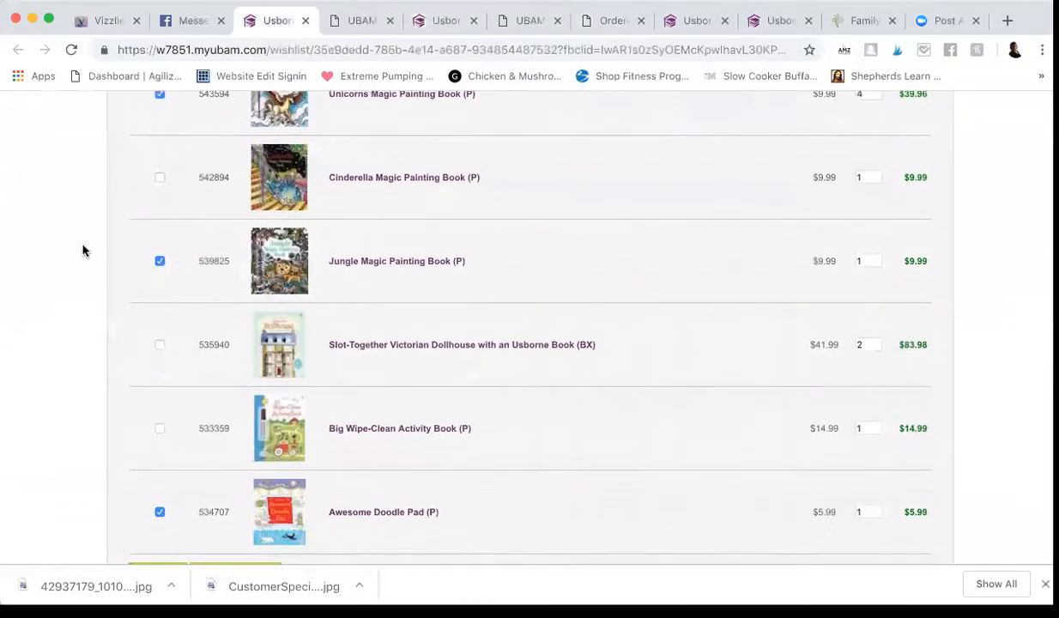
scroll("down", 3)
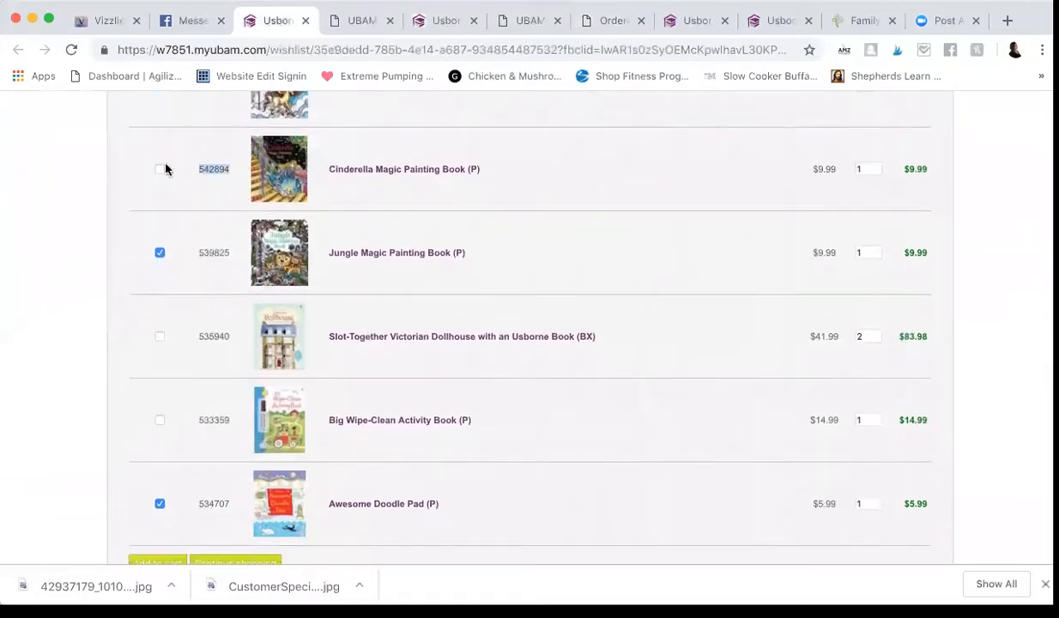
left_click(160, 169)
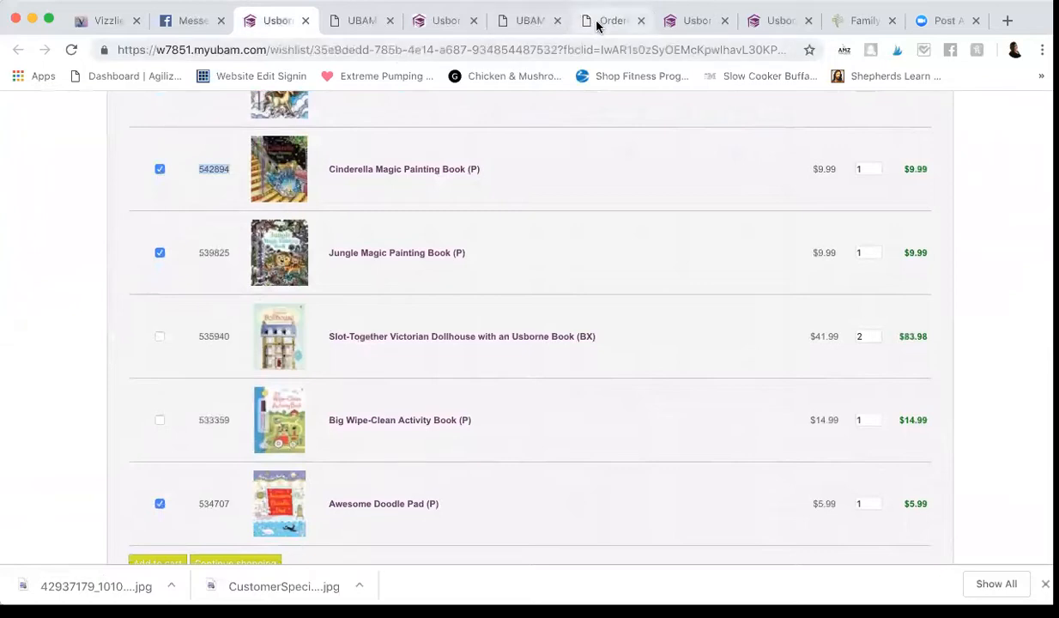
left_click(612, 19)
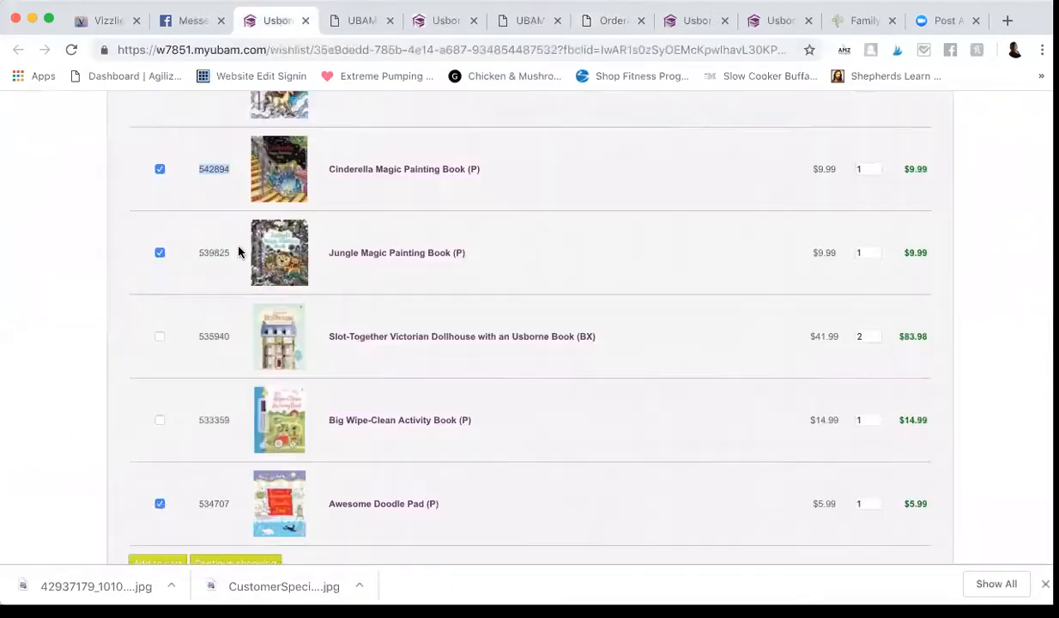
scroll("down", 3)
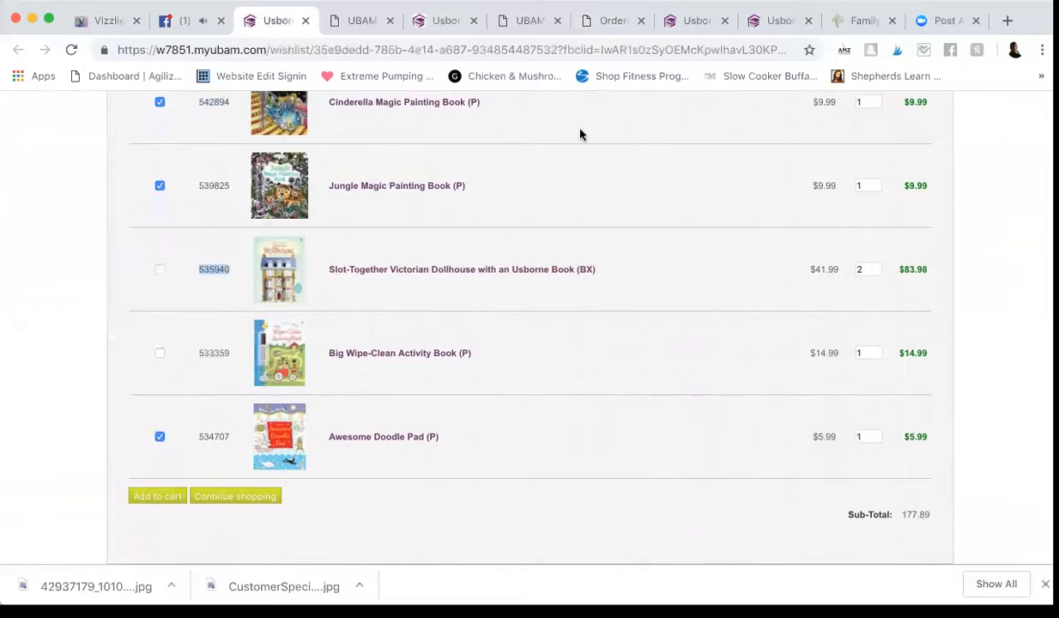
mouse_move(625, 28)
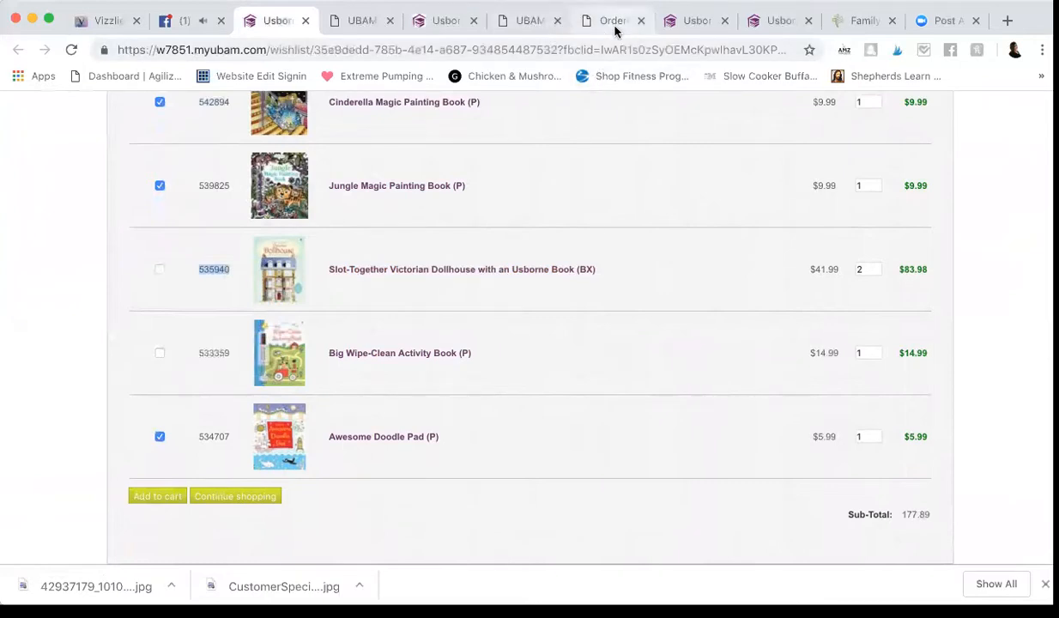
Look up the Slot-Together Victorian Dollhouse by ISBN and add it as a host reward.
left_click(613, 20)
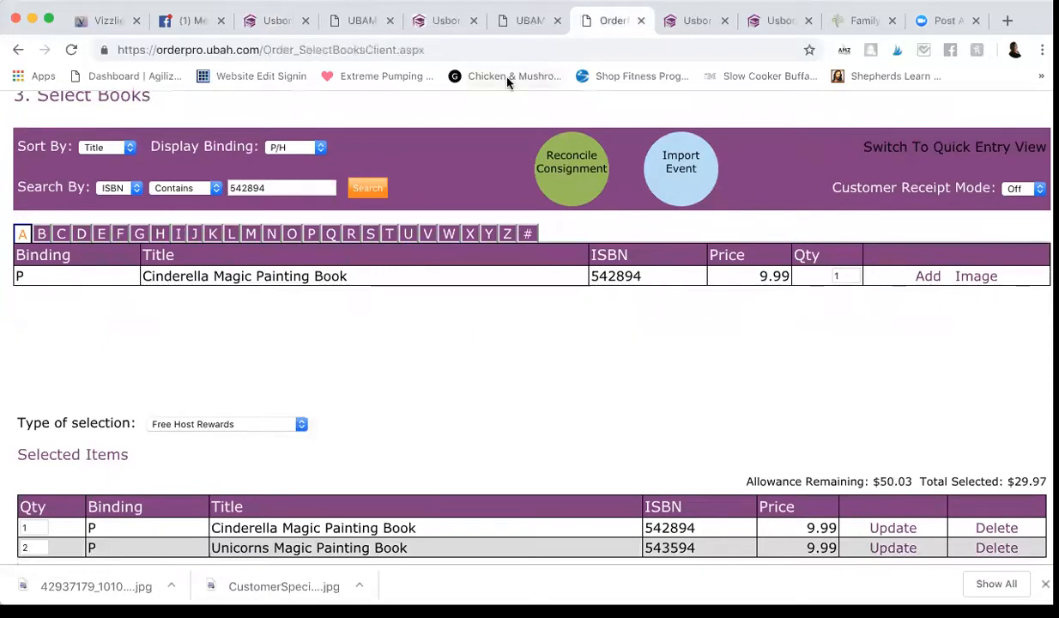
mouse_move(348, 34)
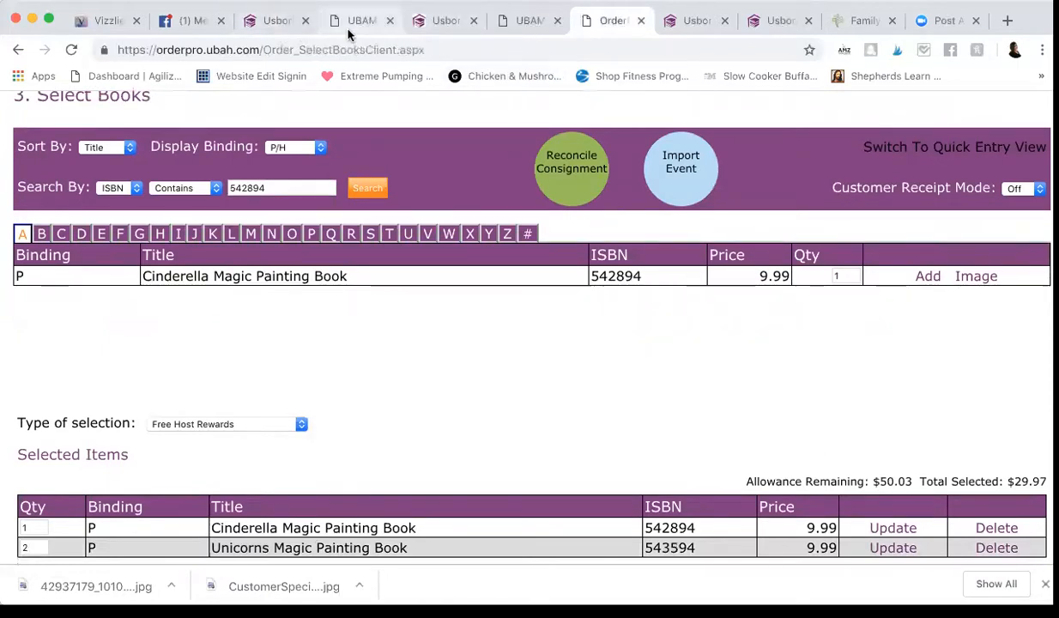
left_click(273, 20)
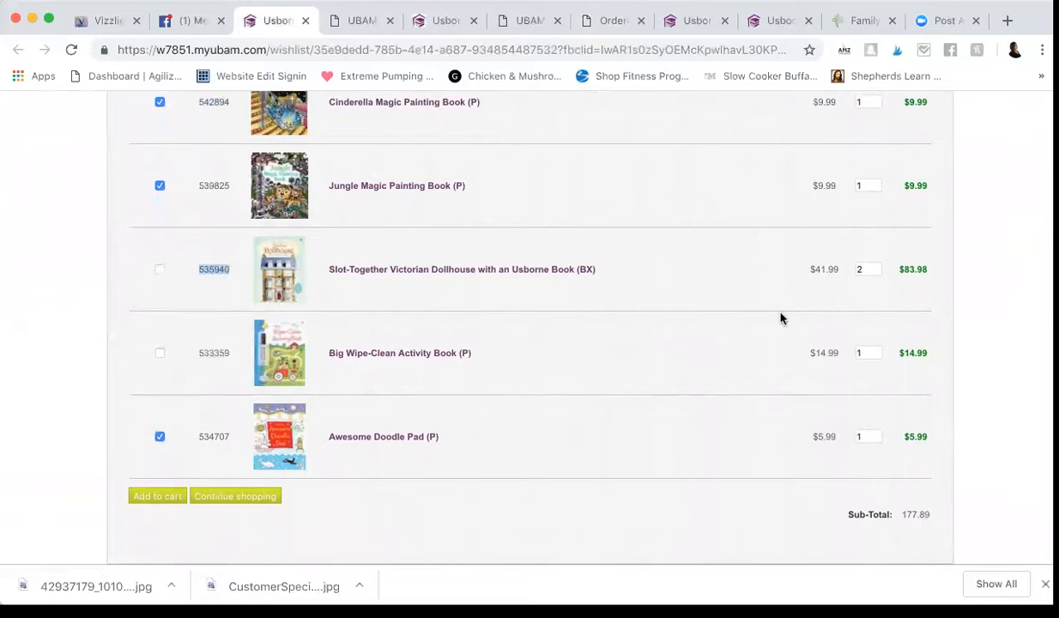
mouse_move(825, 269)
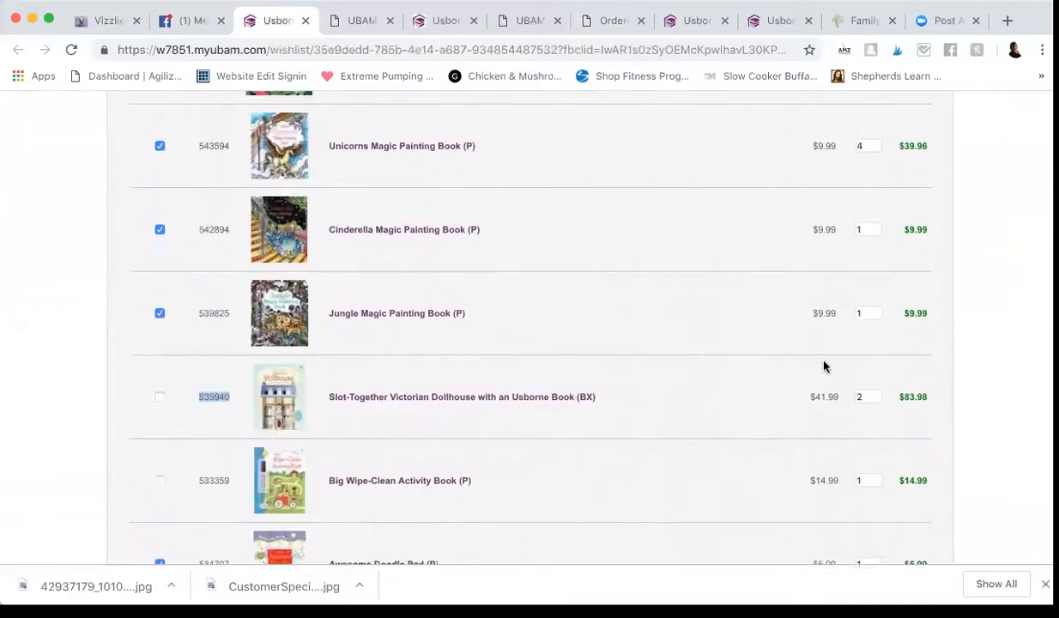
scroll("down", 3)
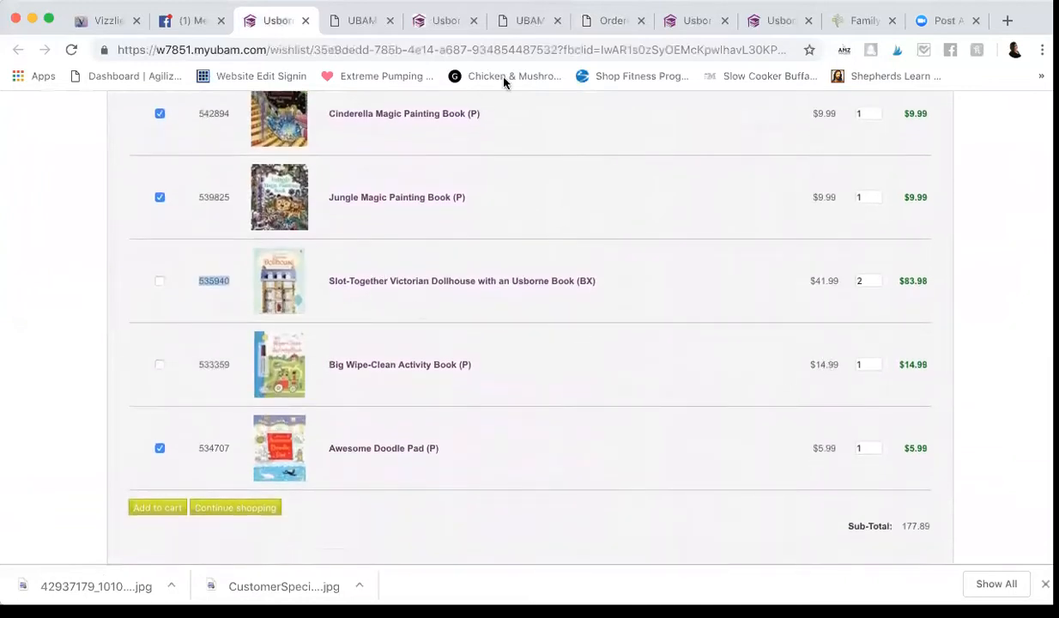
left_click(611, 19)
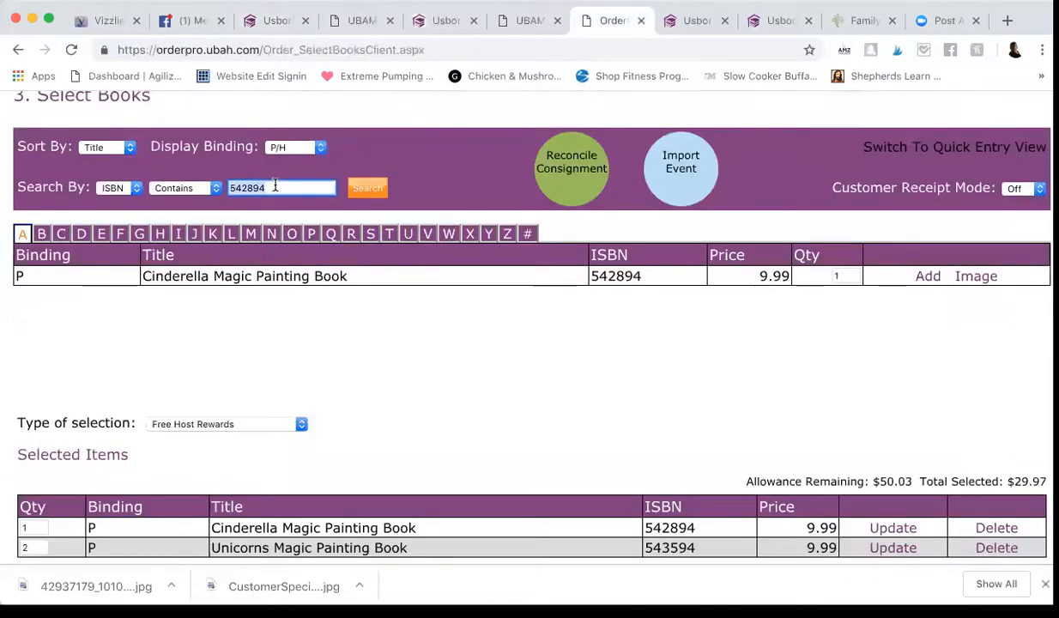
left_click(368, 188)
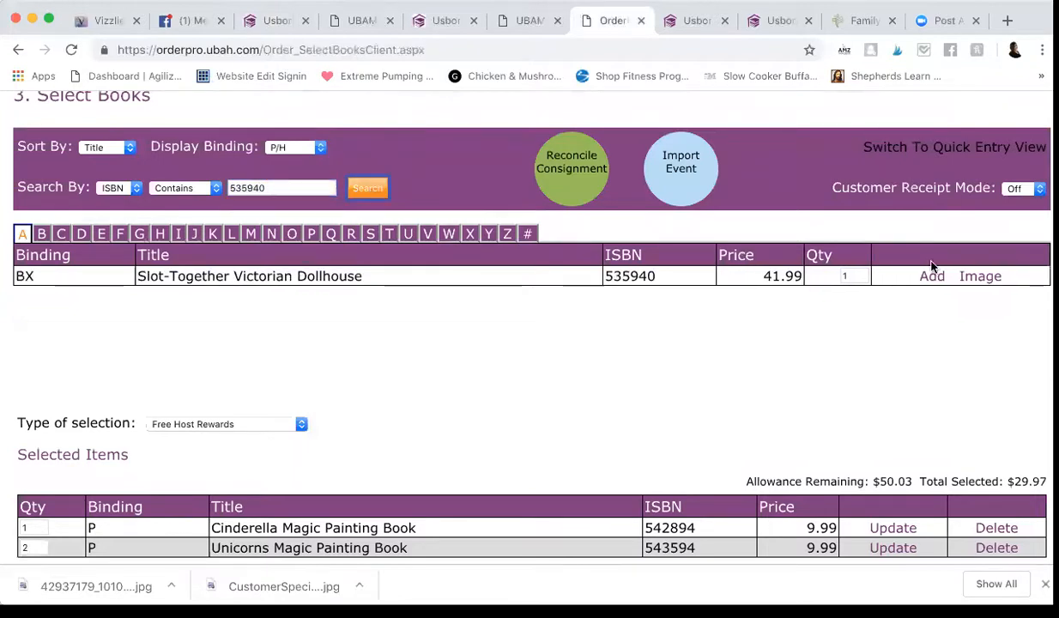
left_click(931, 276)
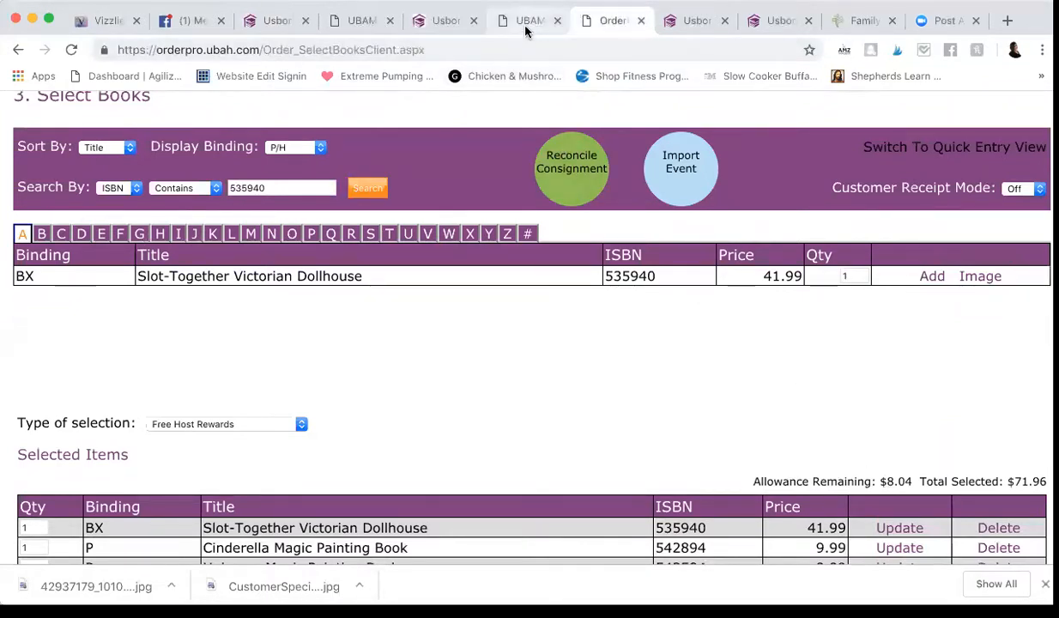
Delete the Cinderella and Unicorns painting books and update the dollhouse quantity to 2.
left_click(275, 19)
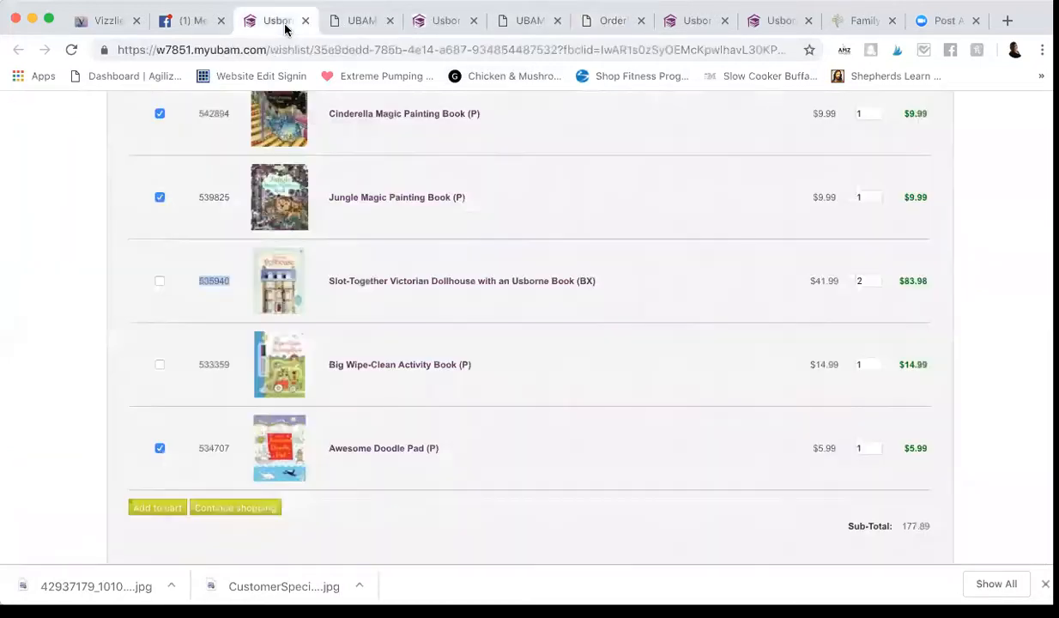
mouse_move(824, 361)
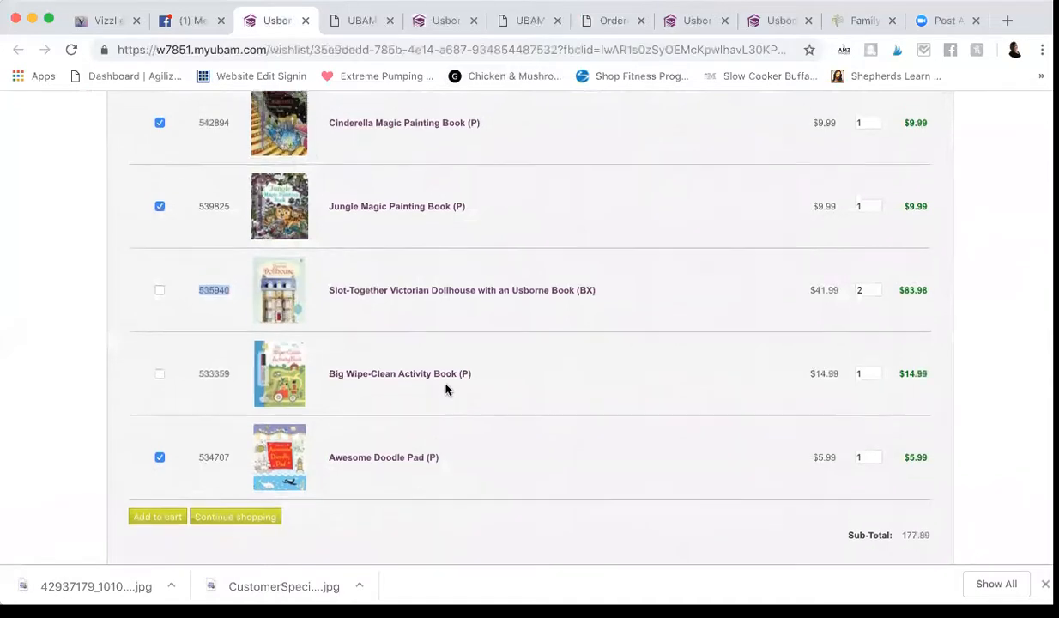
scroll("up", 3)
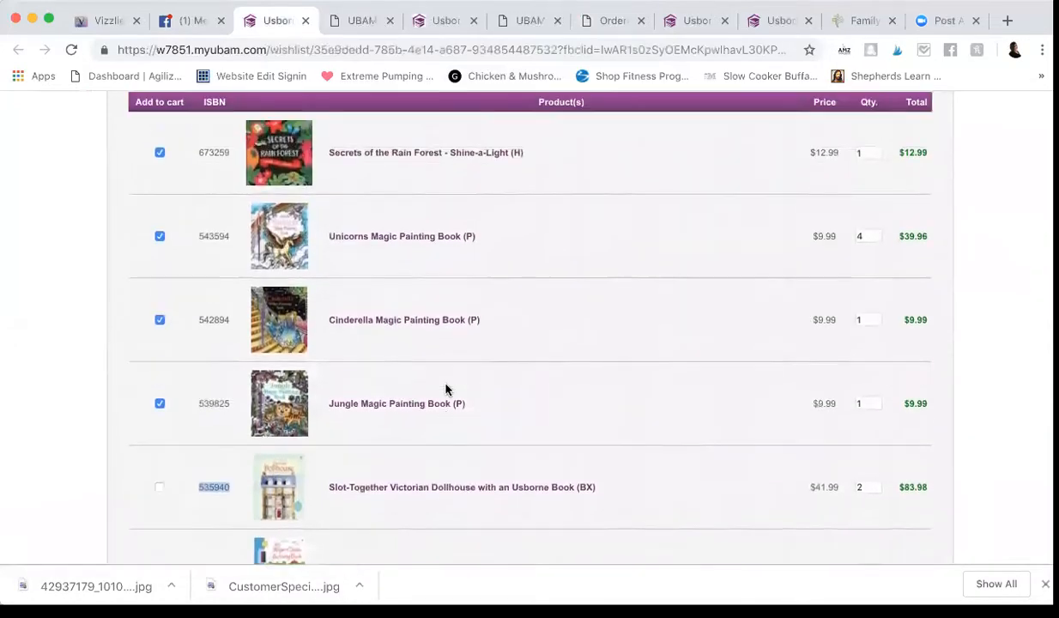
scroll("down", 3)
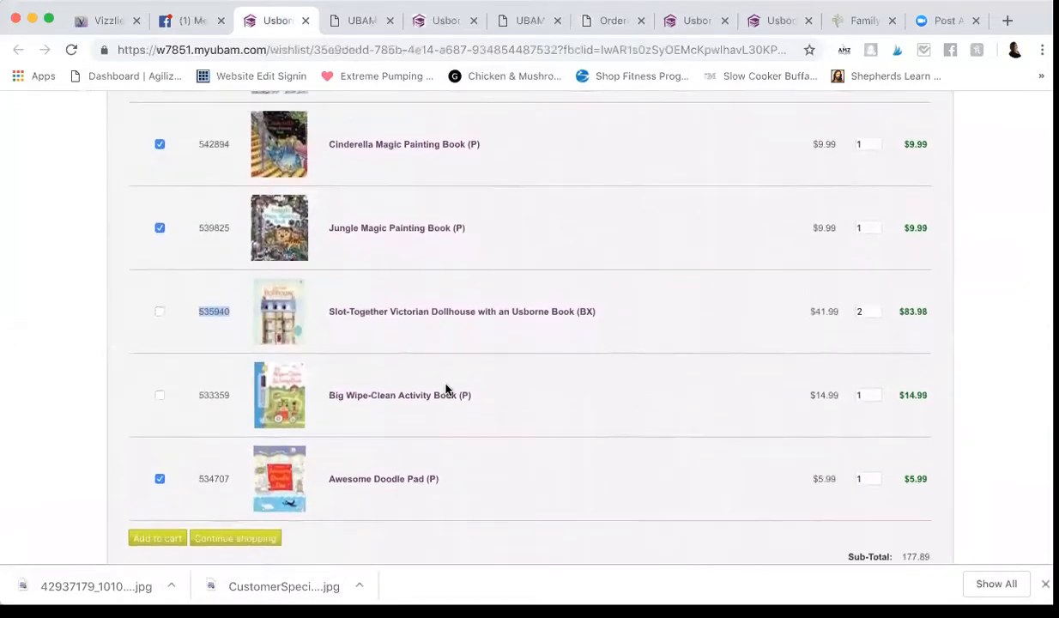
mouse_move(406, 326)
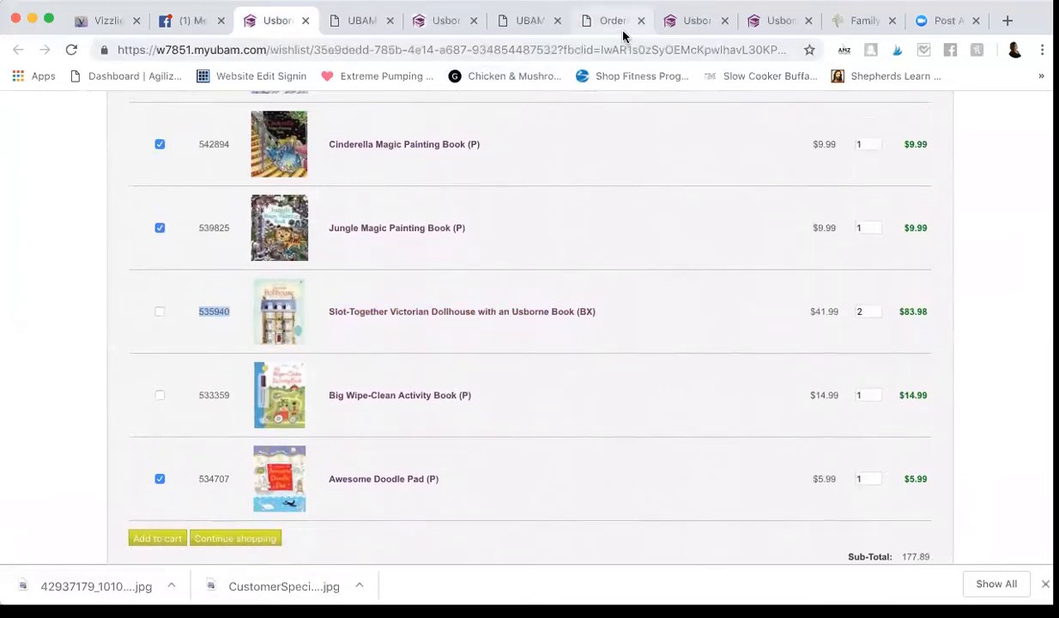
left_click(611, 19)
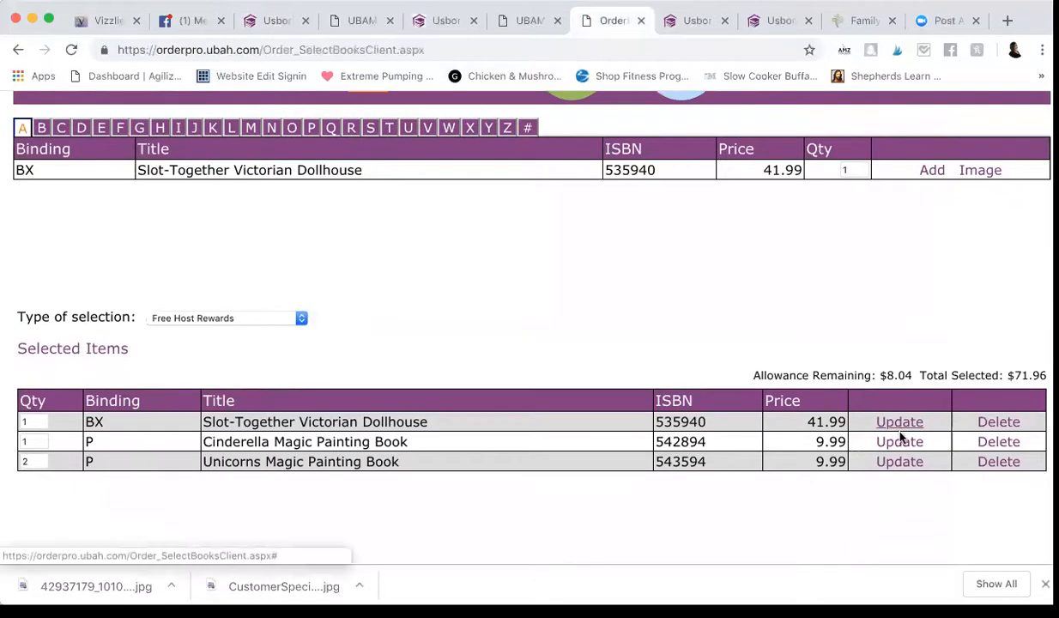
mouse_move(992, 443)
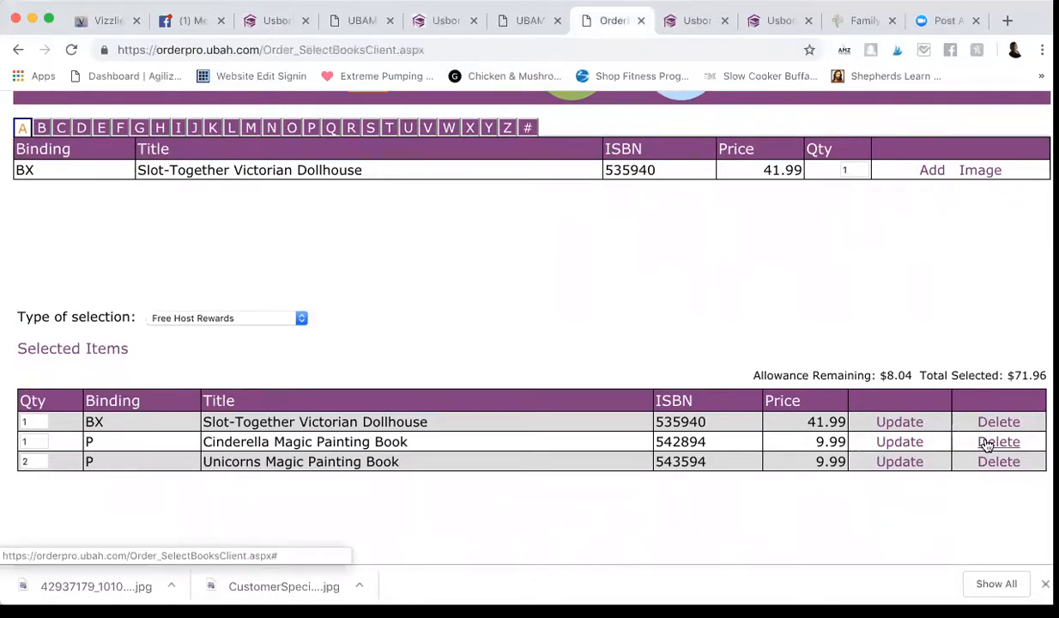
left_click(998, 442)
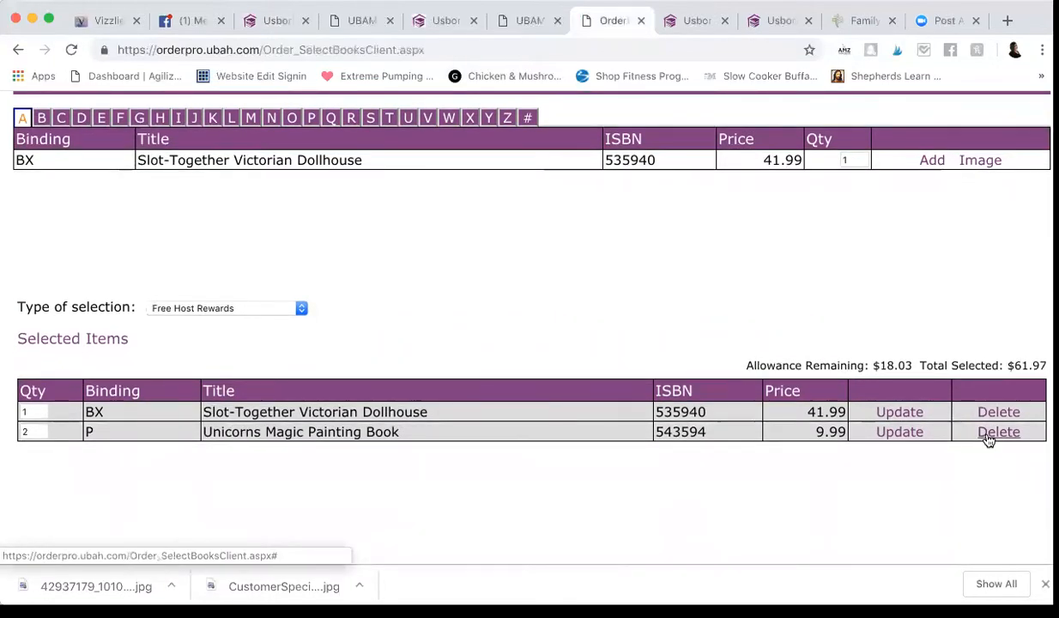
left_click(998, 432)
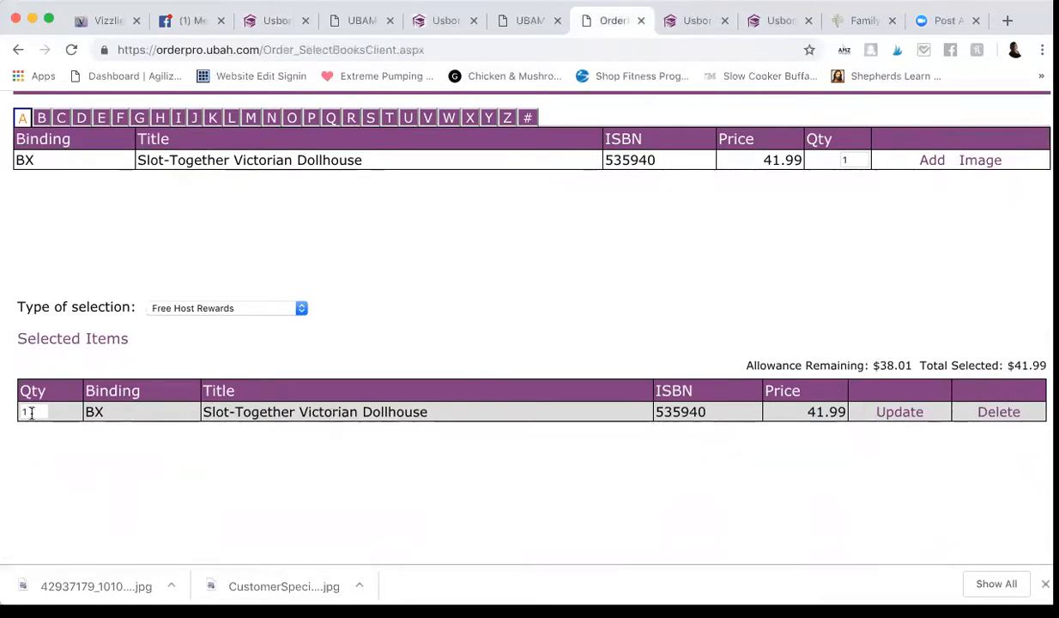
type("2")
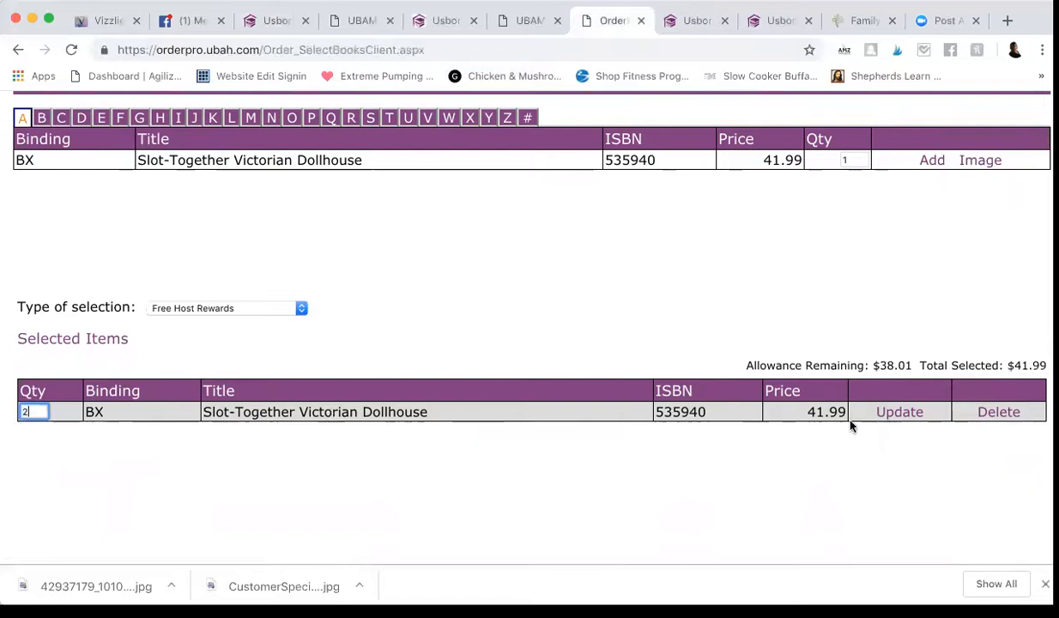
left_click(899, 412)
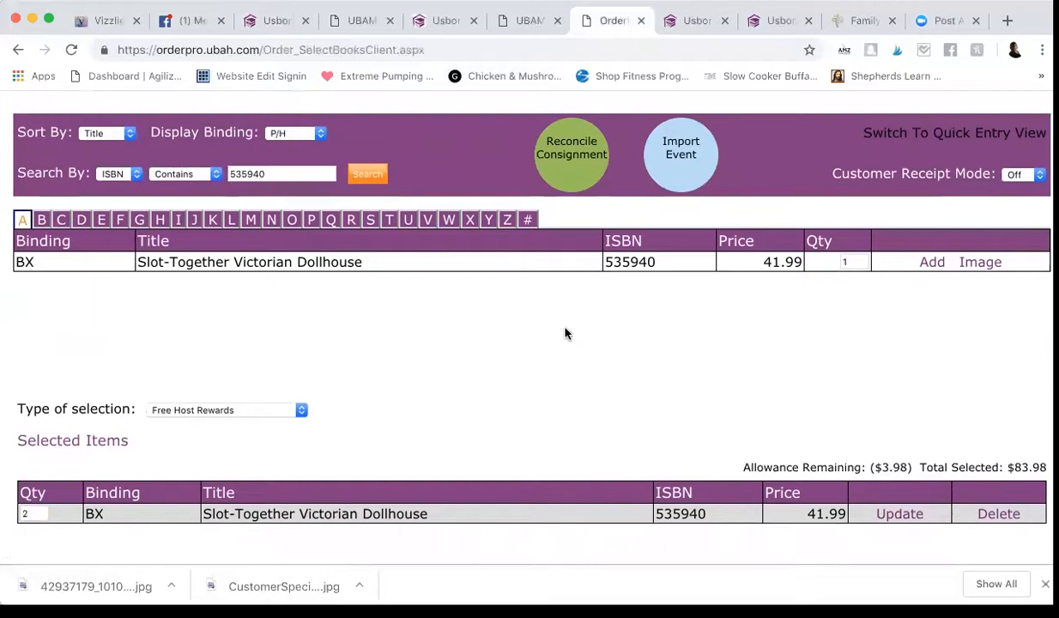
Switch to 1/2 Price Host Rewards and search the Unicorns Magic Painting Book ISBN.
left_click(227, 410)
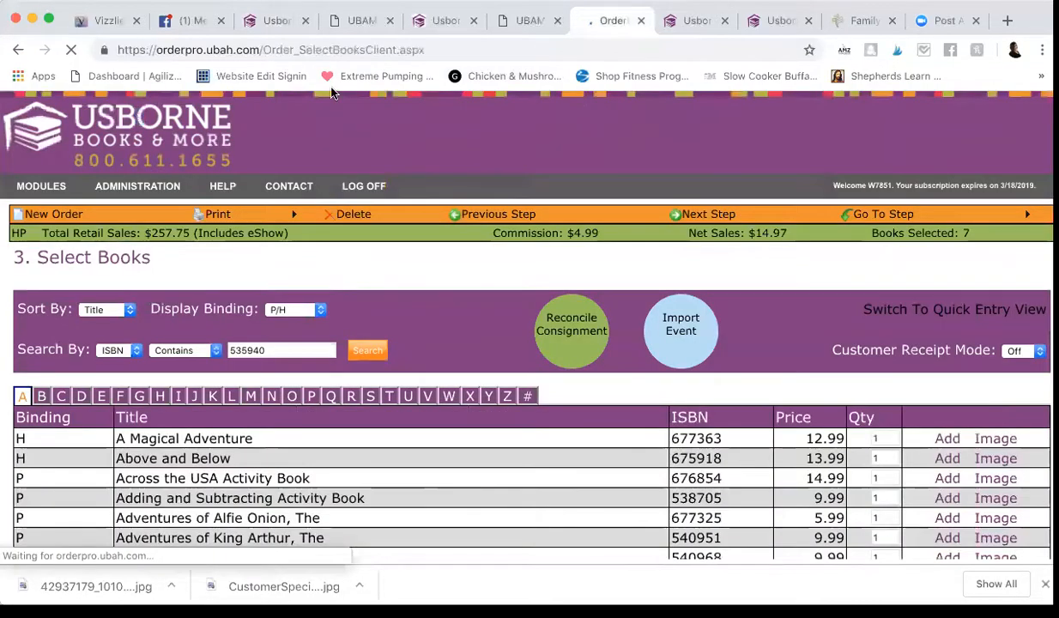
left_click(271, 20)
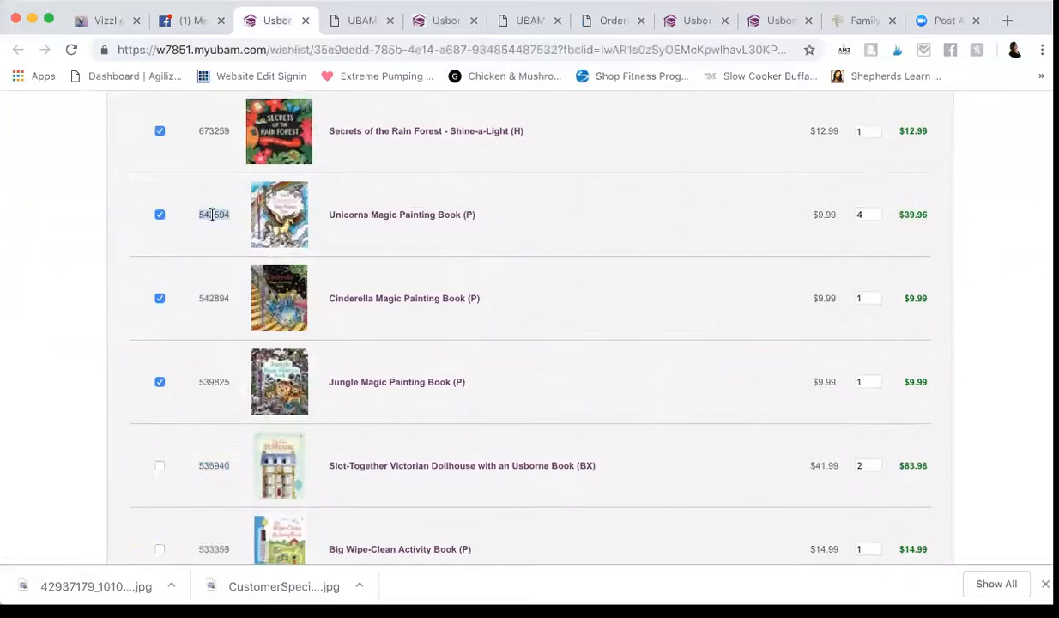
left_click(612, 20)
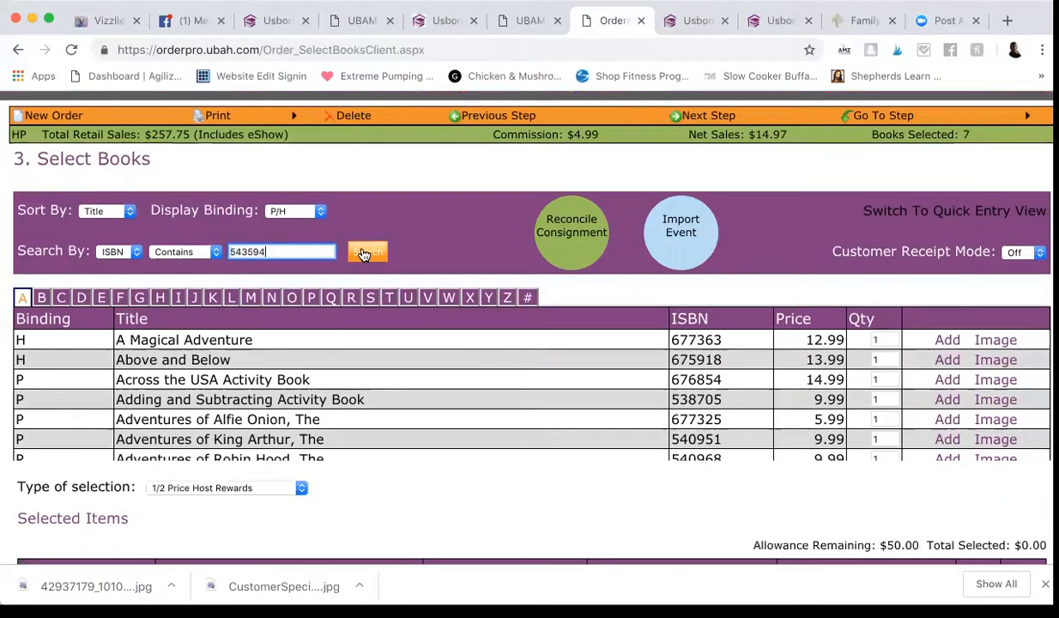
left_click(367, 252)
type("2")
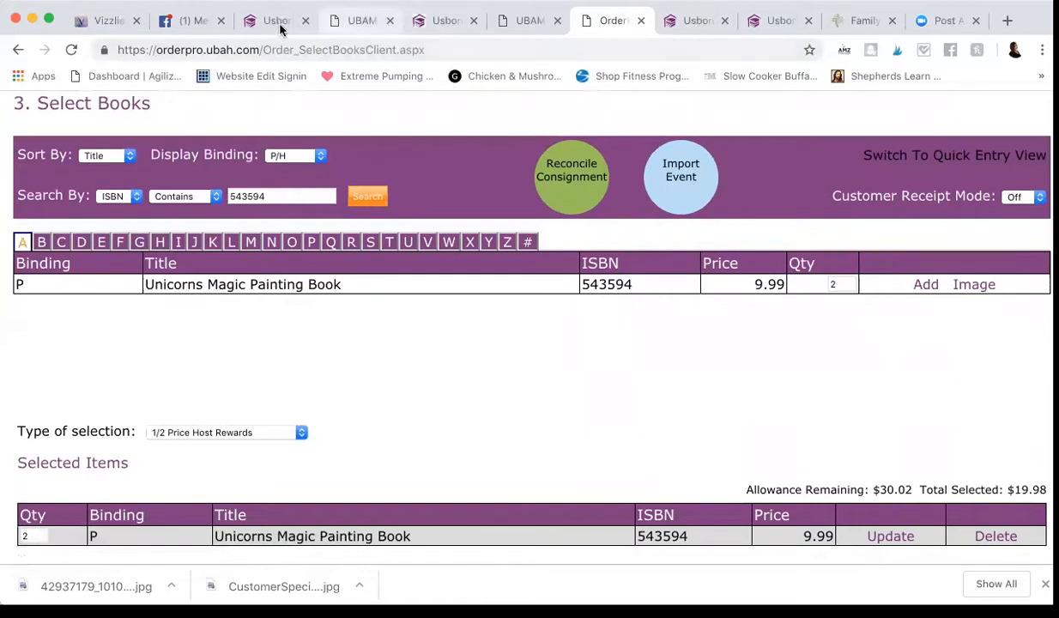
Look up Cinderella Magic Painting Book by ISBN and mark the dollhouse chosen on the wish list.
left_click(275, 20)
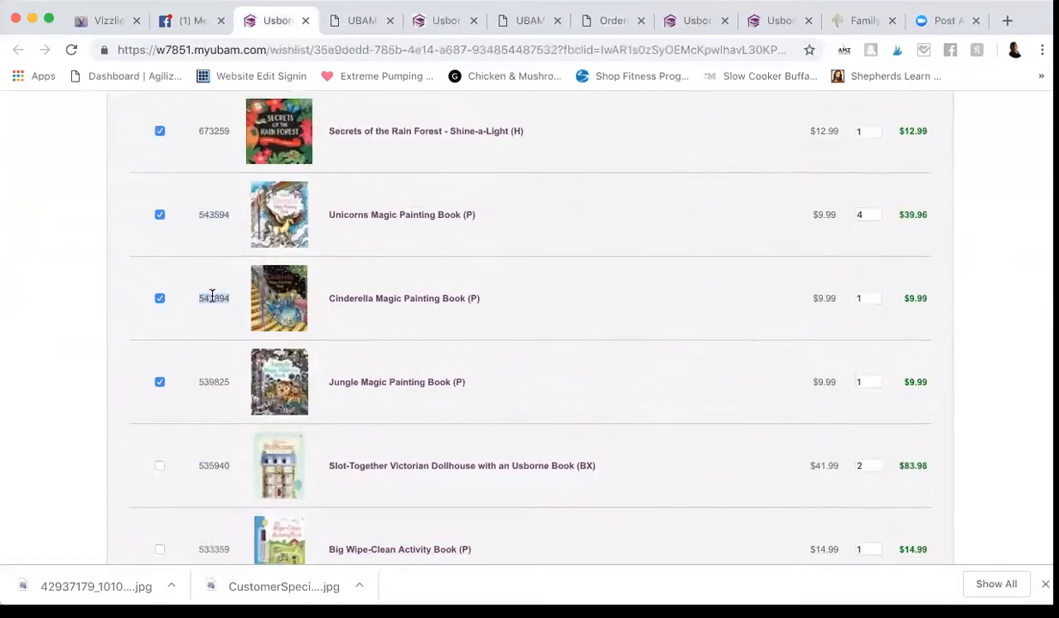
left_click(611, 20)
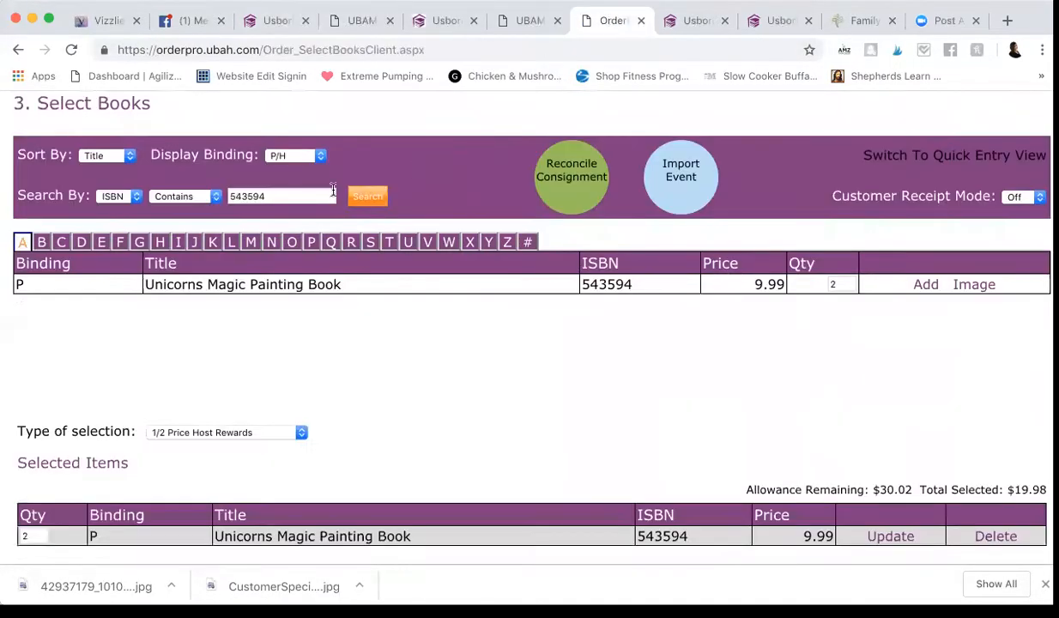
left_click(367, 196)
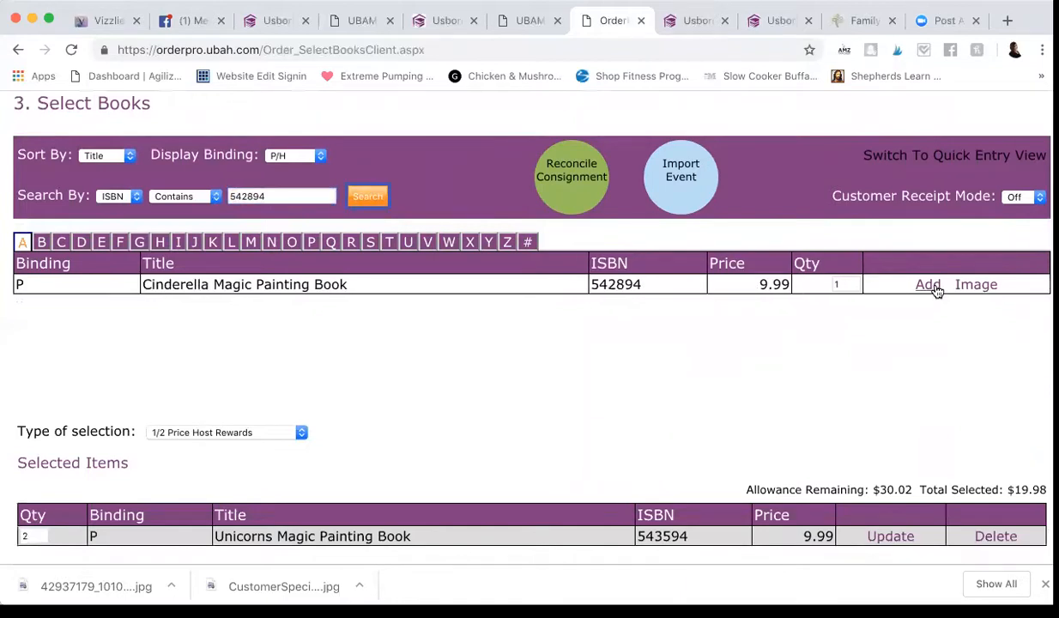
left_click(273, 19)
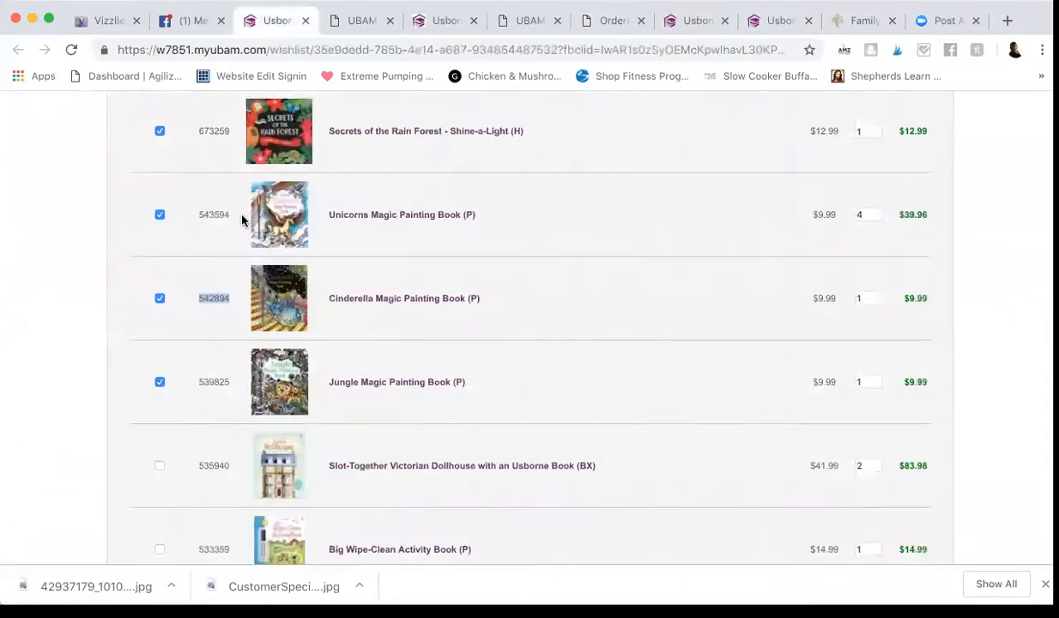
scroll("down", 3)
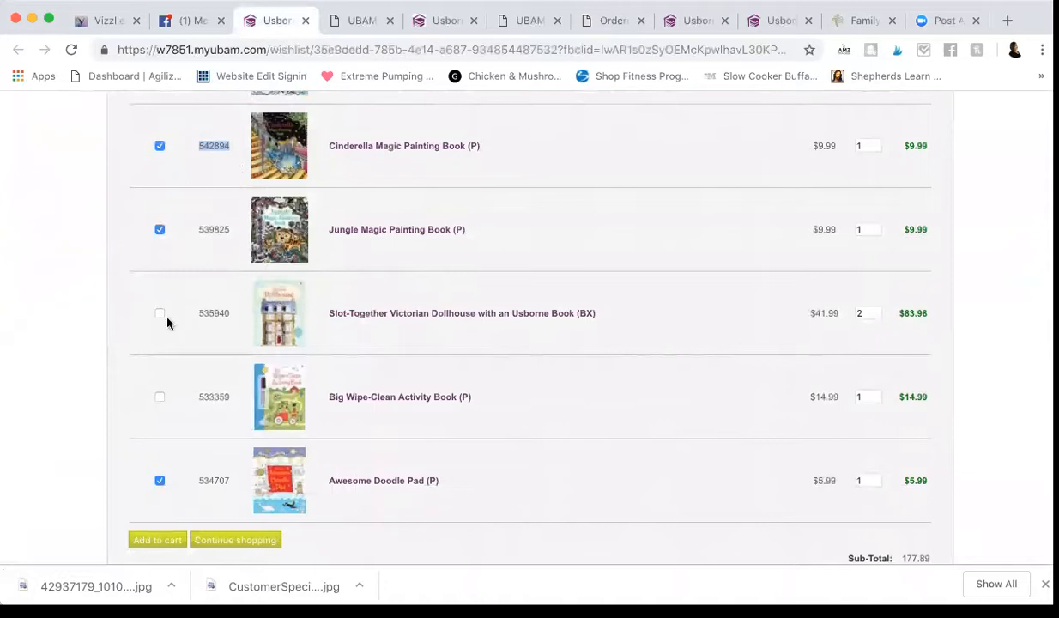
left_click(160, 314)
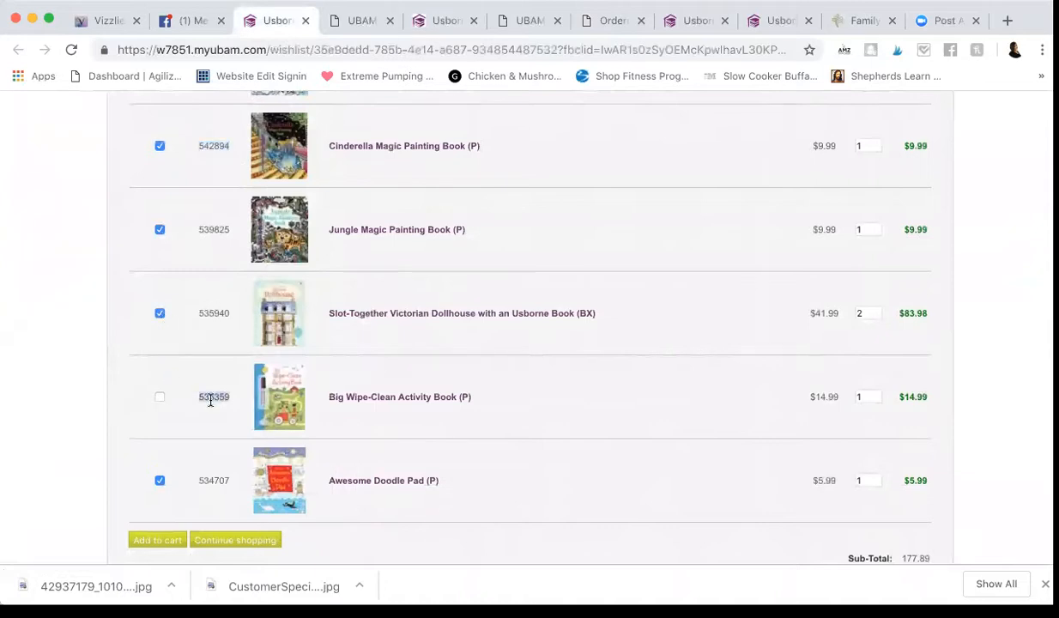
Look up and add the Big Wipe-Clean Activity Book as a half-price reward.
left_click(610, 20)
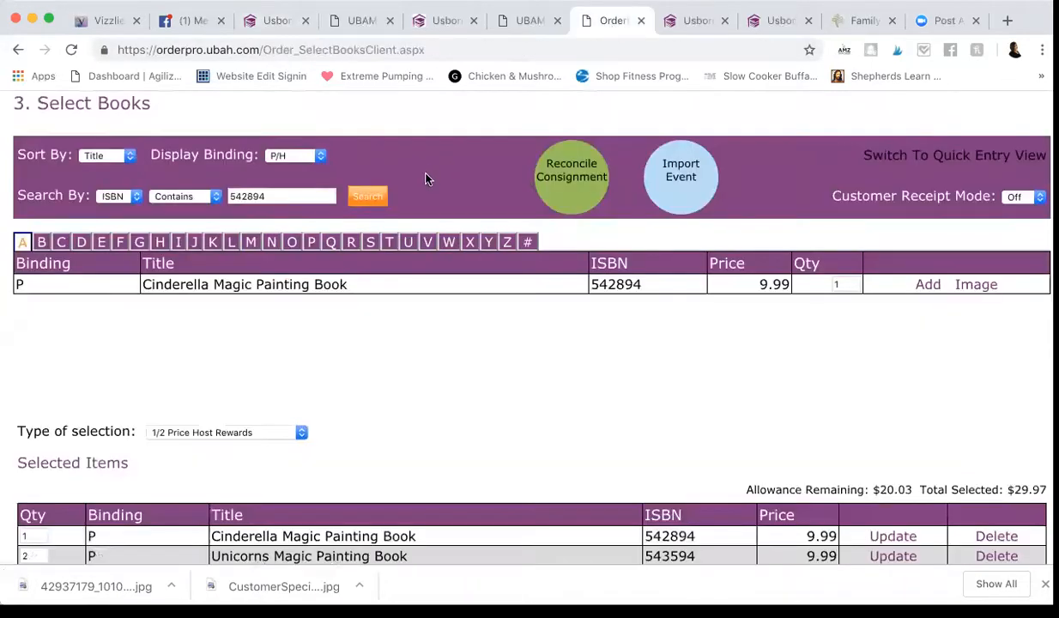
left_click(368, 195)
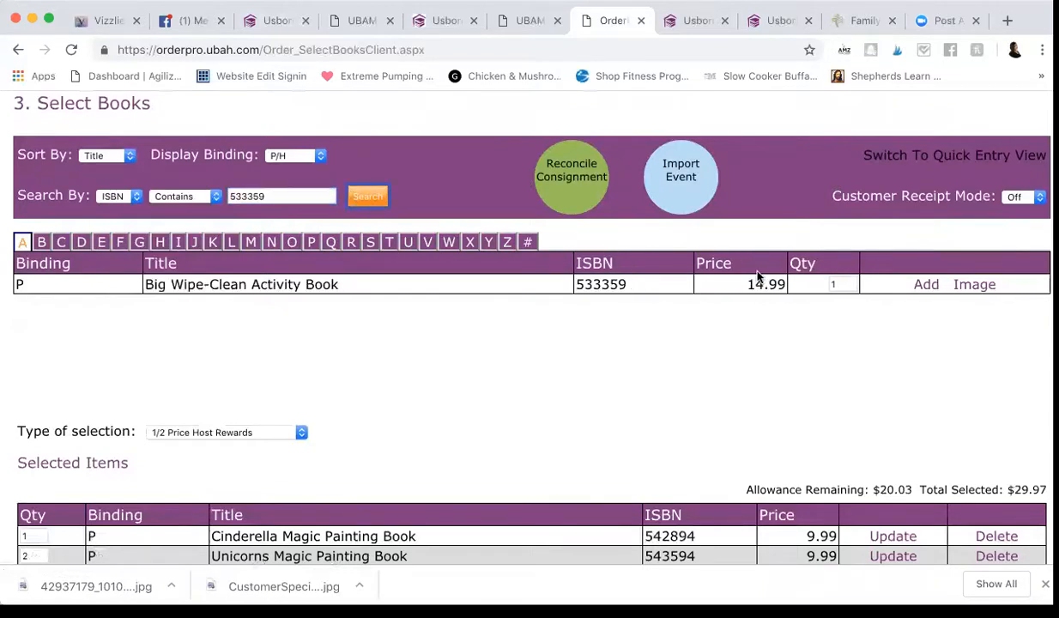
left_click(926, 285)
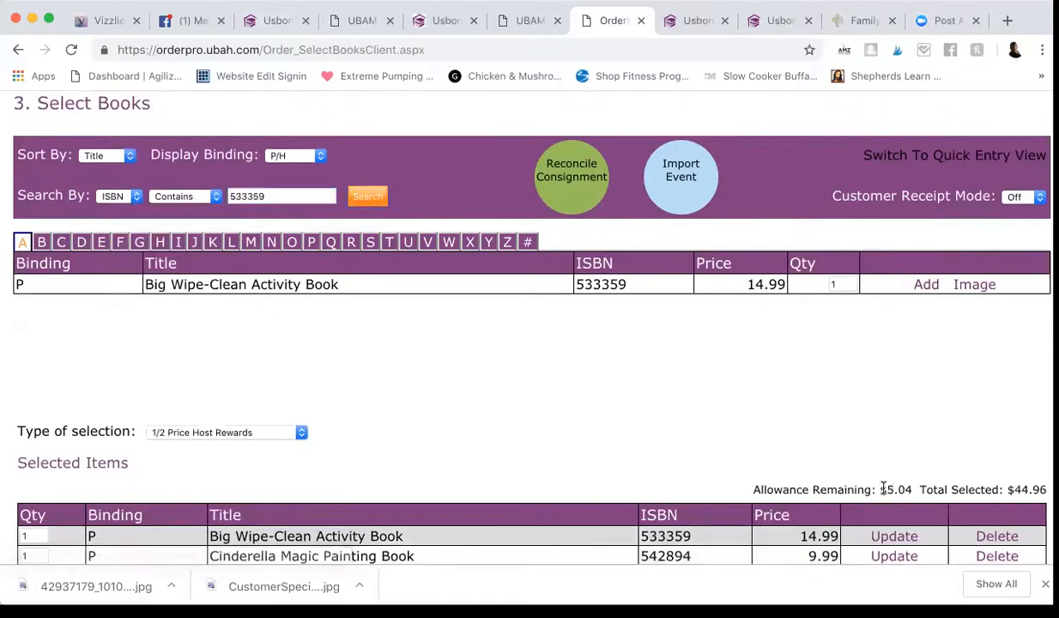
scroll("down", 3)
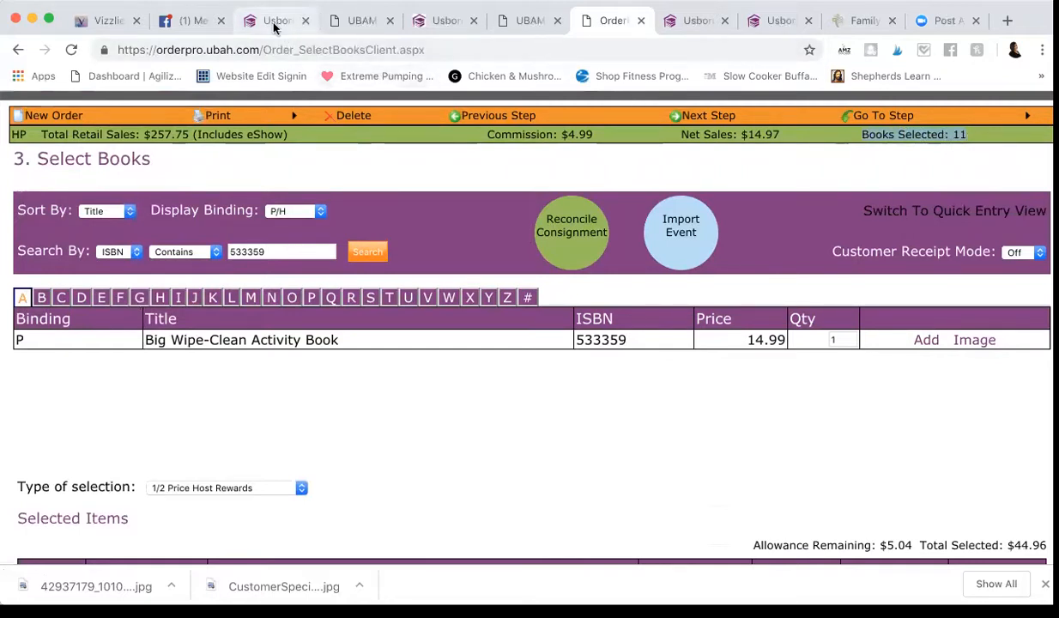
left_click(271, 20)
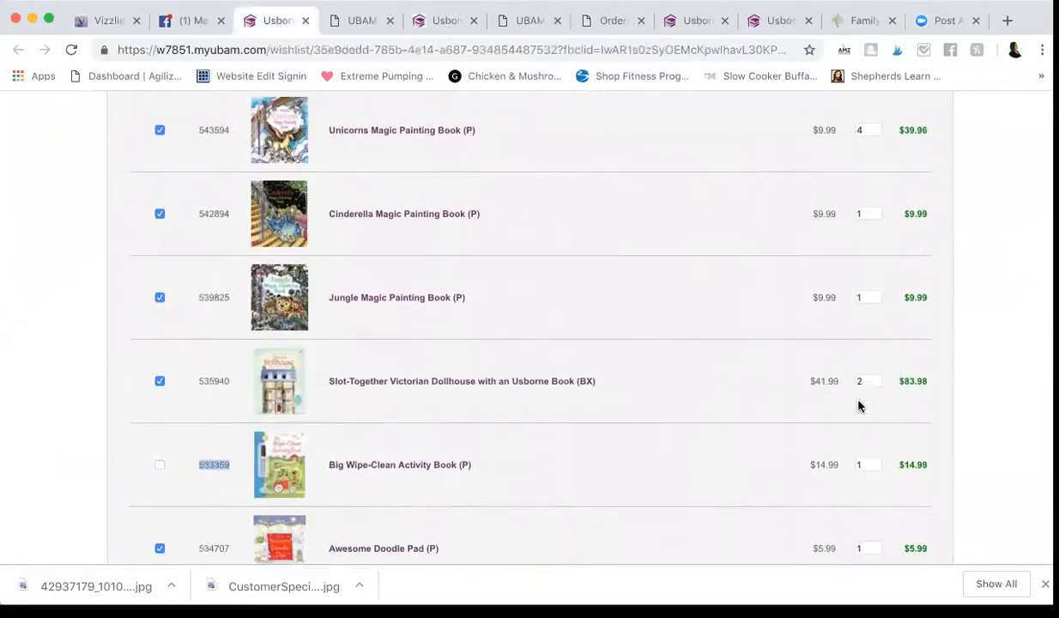
scroll("down", 3)
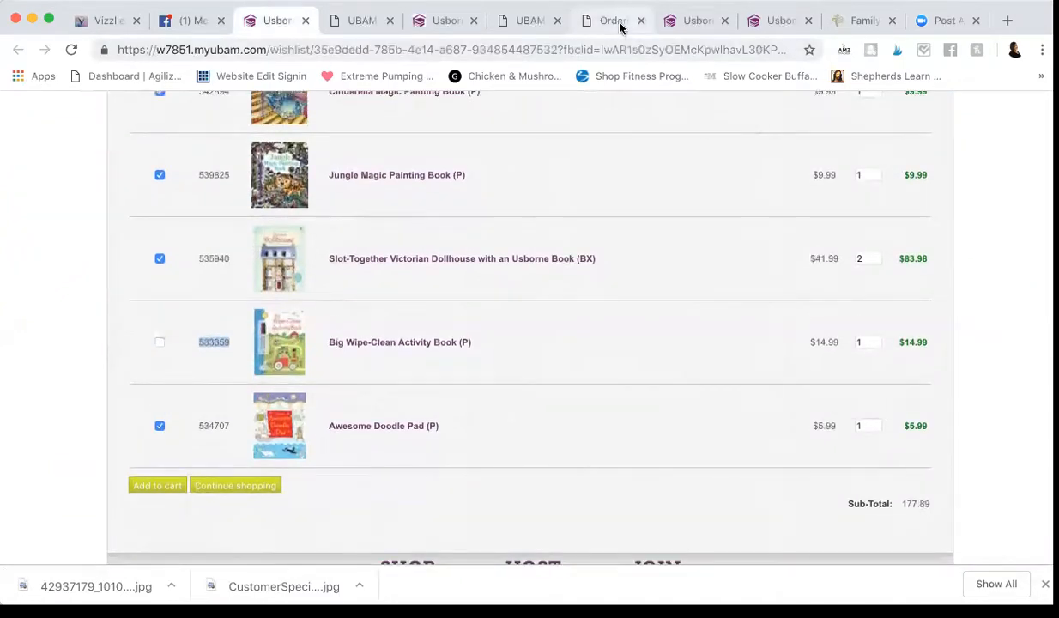
left_click(612, 20)
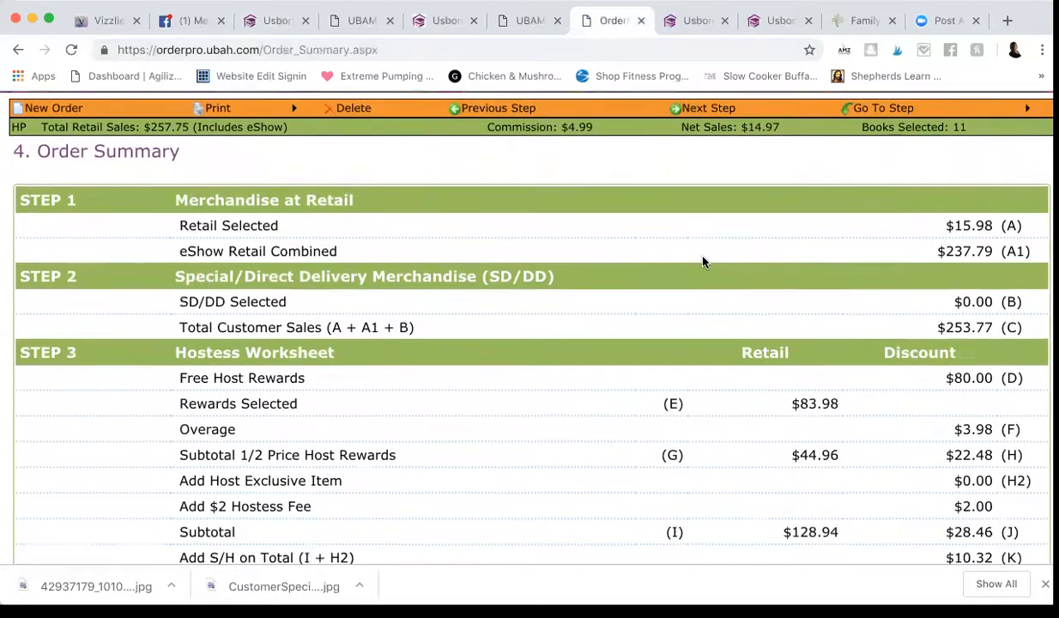
scroll("down", 3)
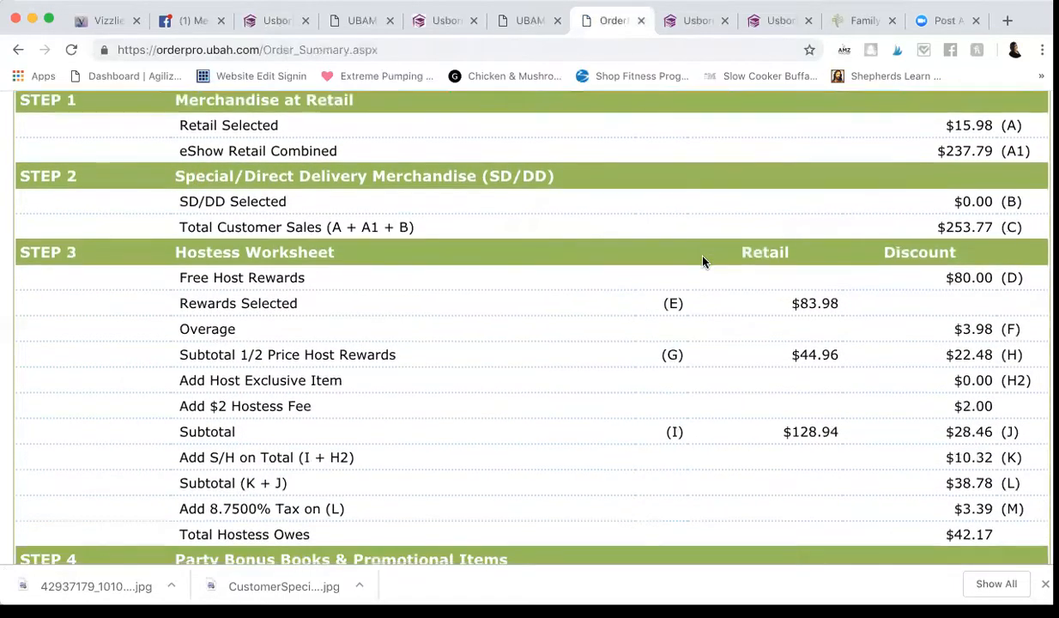
scroll("down", 3)
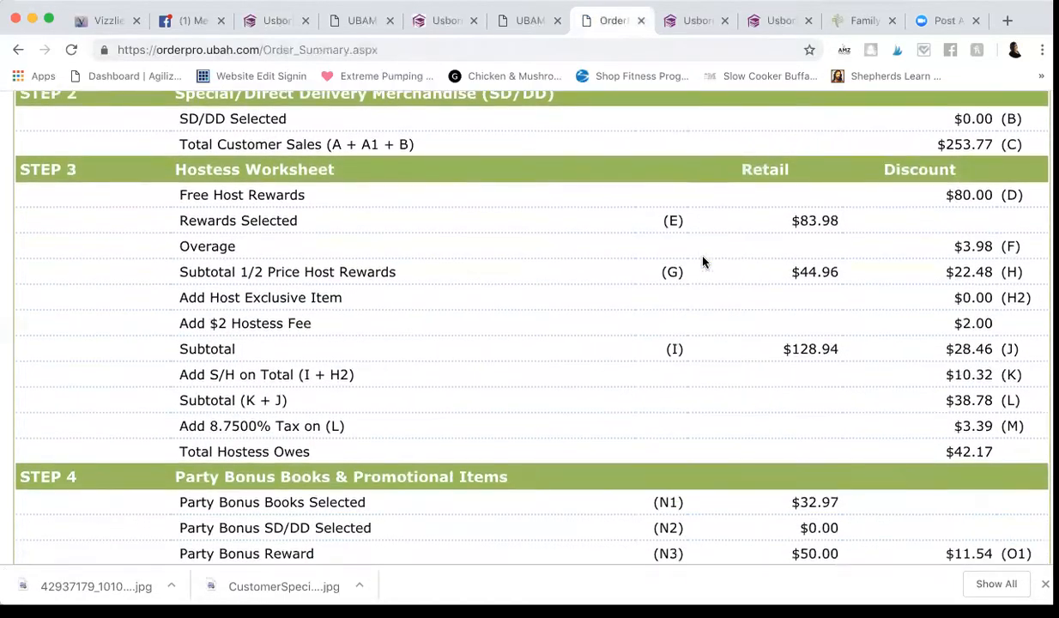
scroll("down", 3)
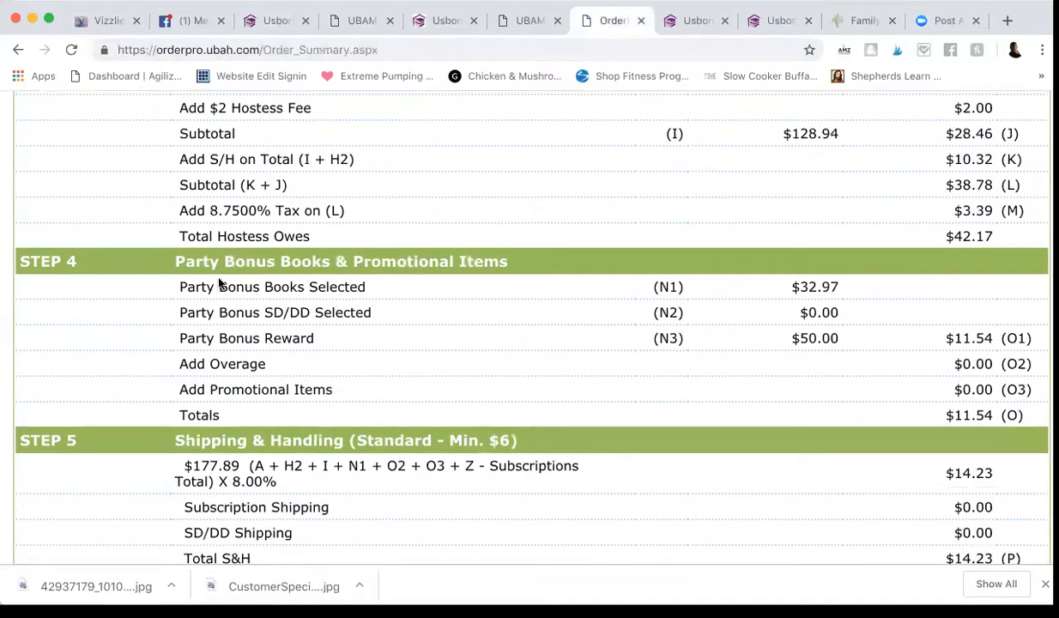
mouse_move(414, 283)
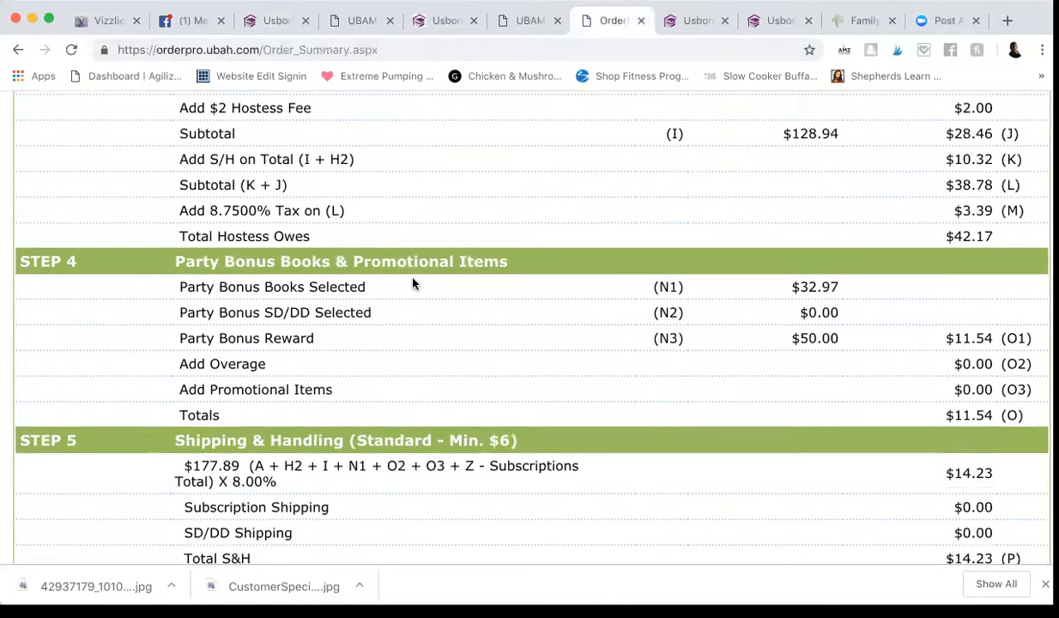
double_click(815, 286)
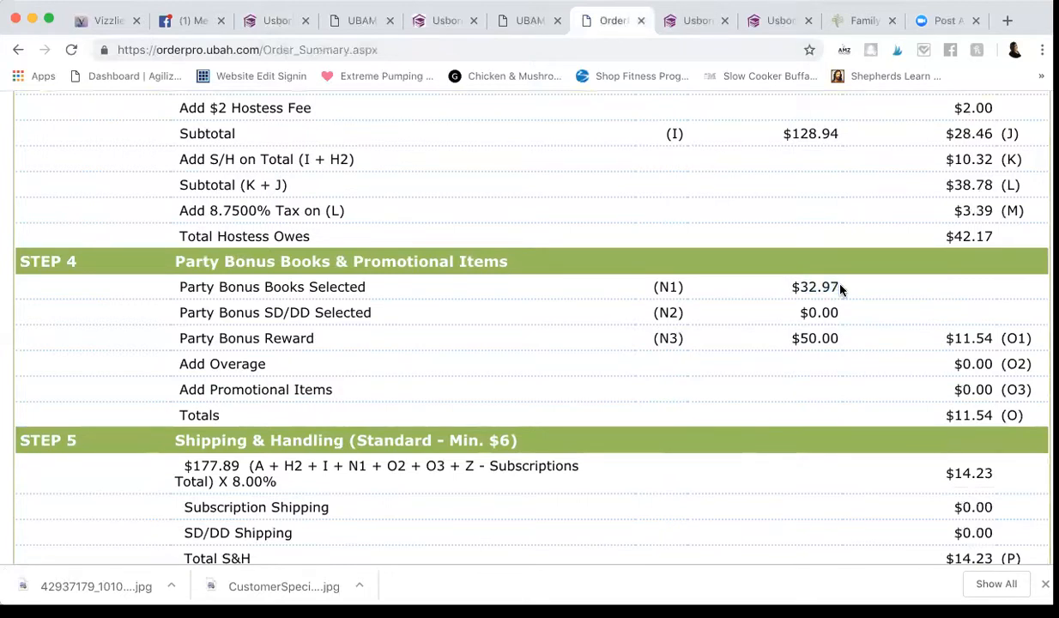
mouse_move(937, 417)
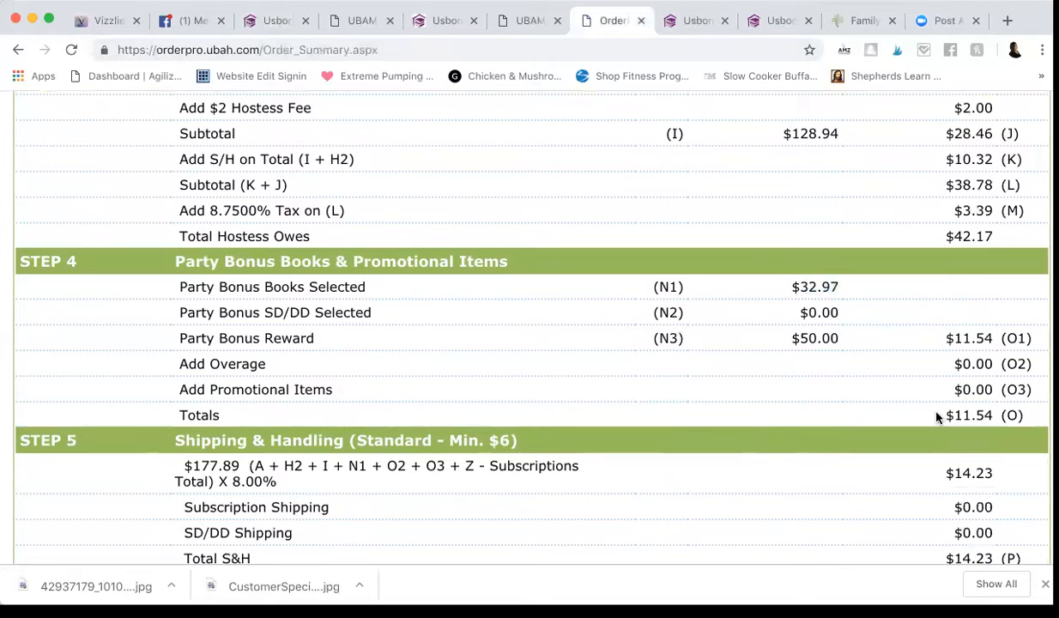
double_click(969, 415)
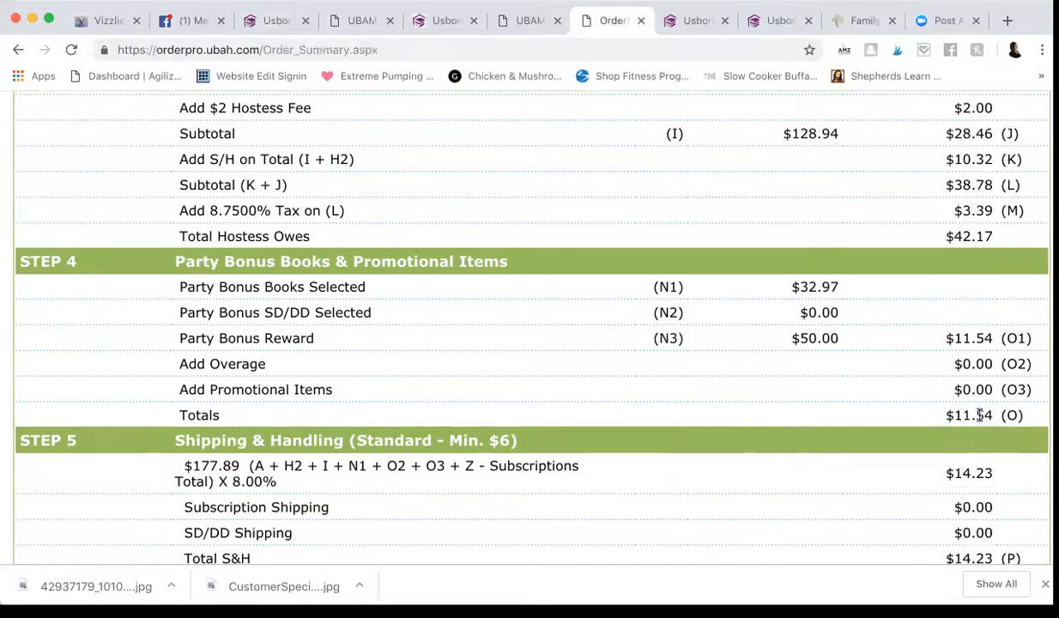
mouse_move(822, 415)
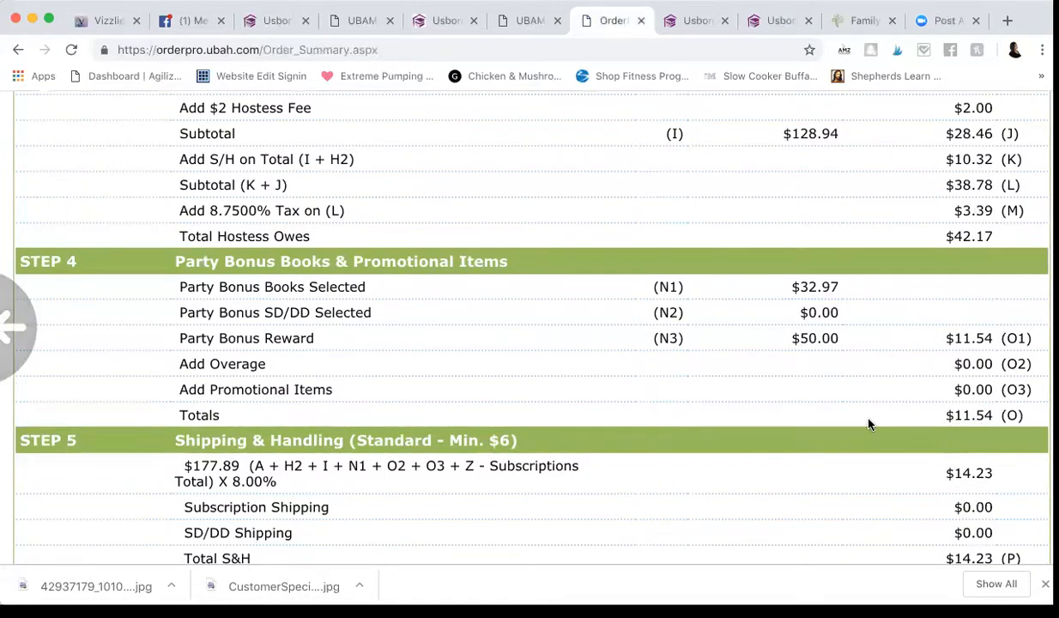
mouse_move(908, 412)
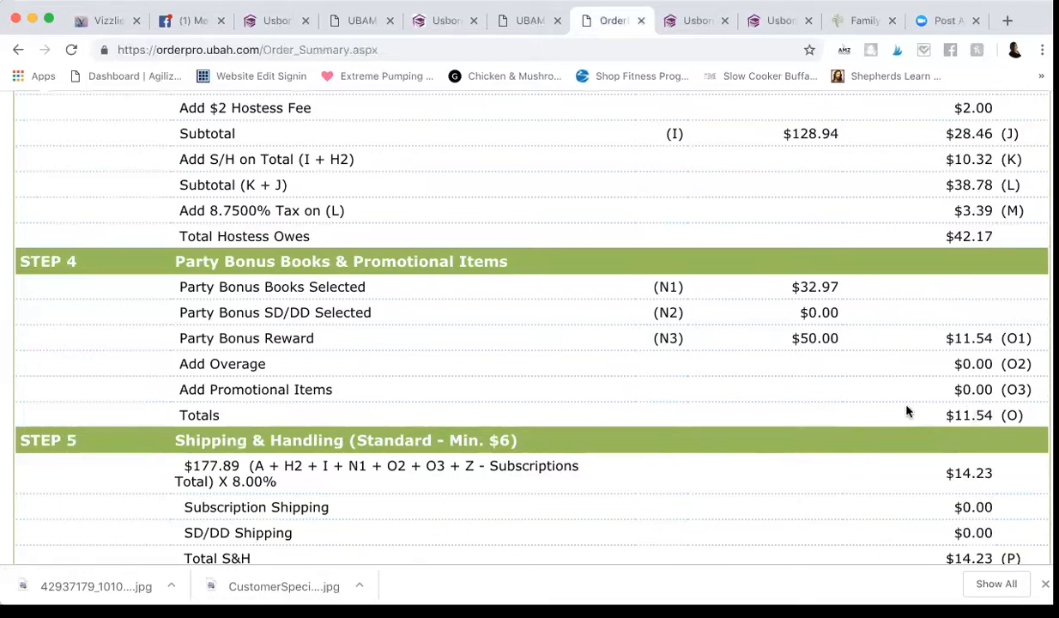
scroll("up", 3)
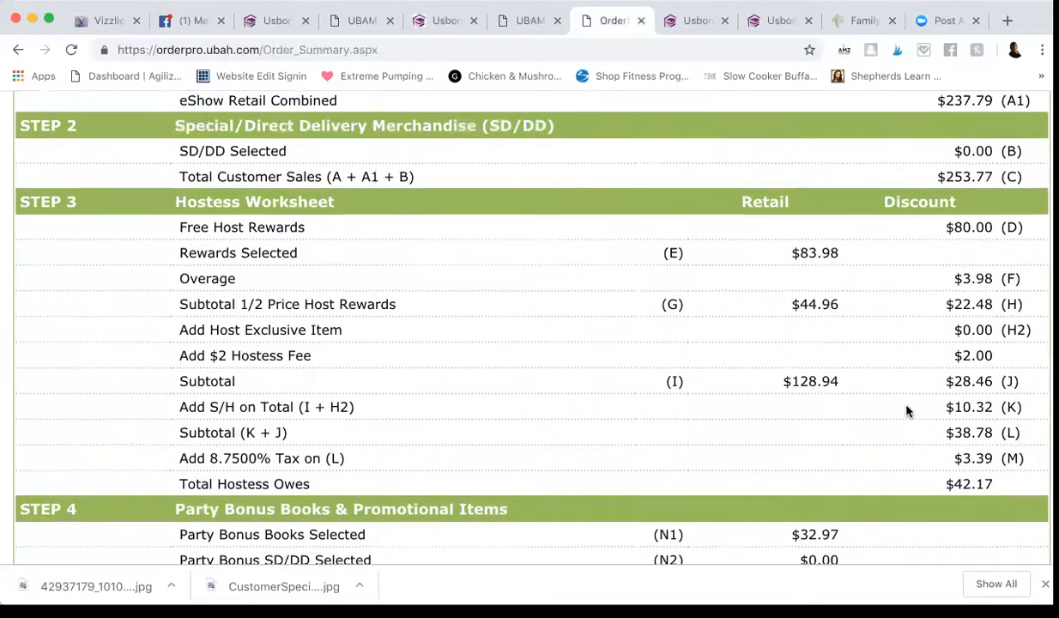
scroll("up", 3)
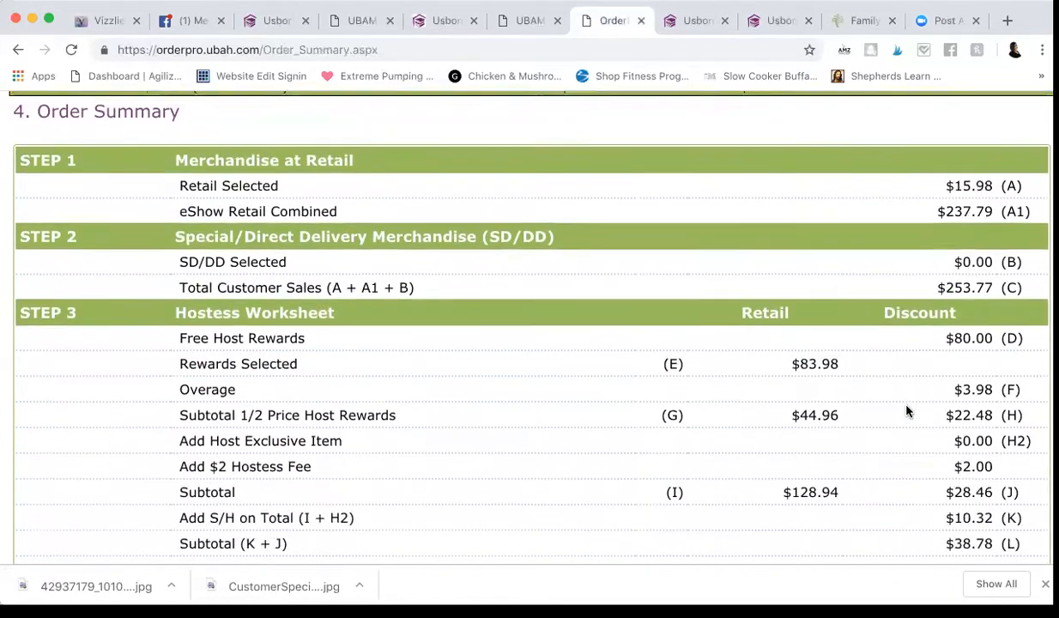
scroll("down", 3)
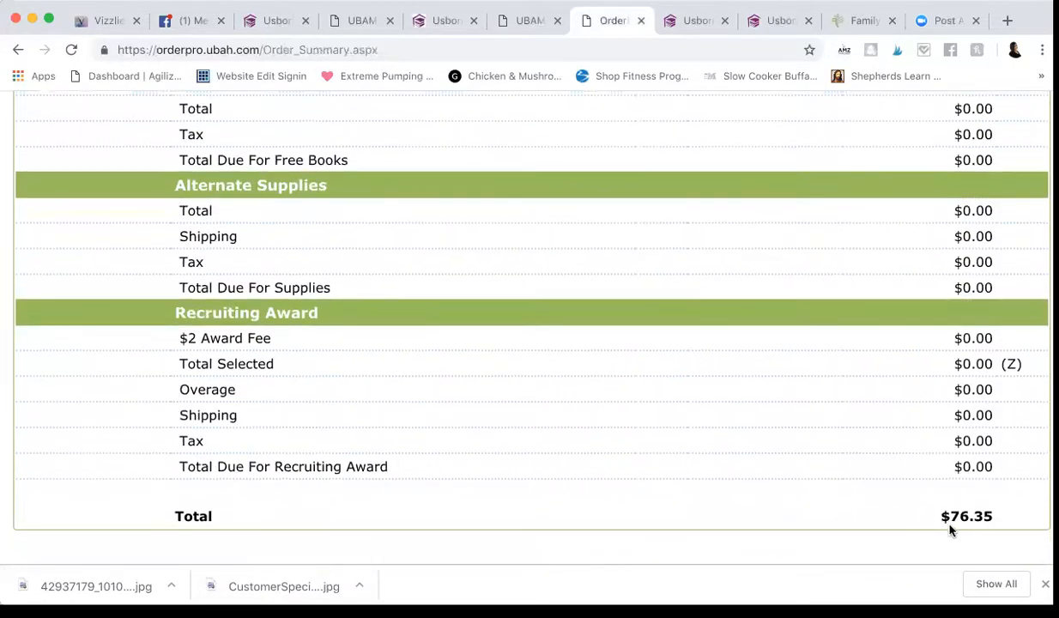
double_click(966, 516)
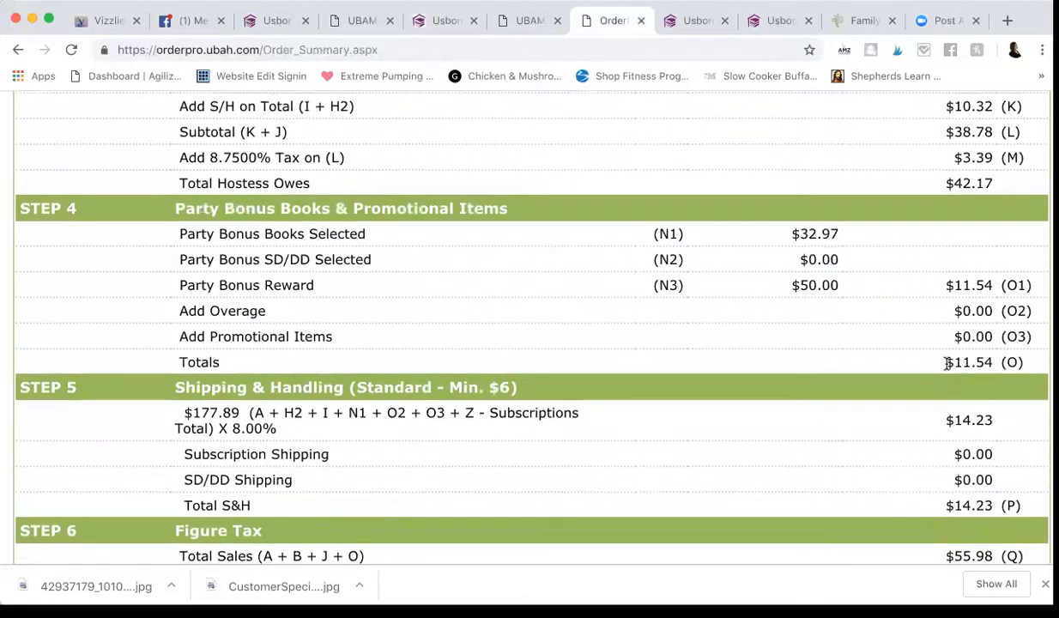
double_click(967, 363)
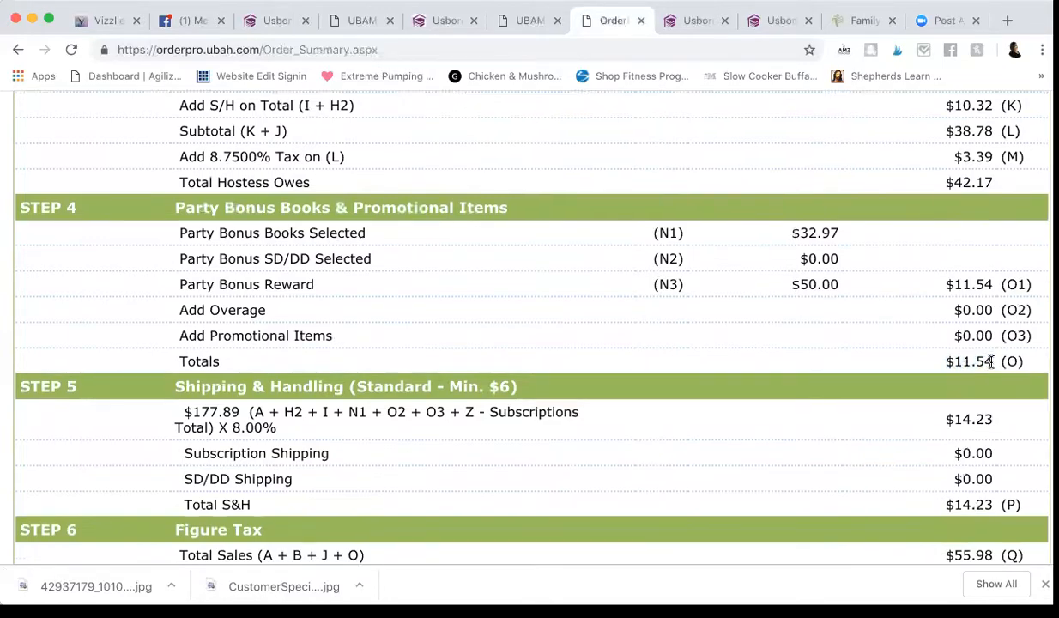
scroll("down", 3)
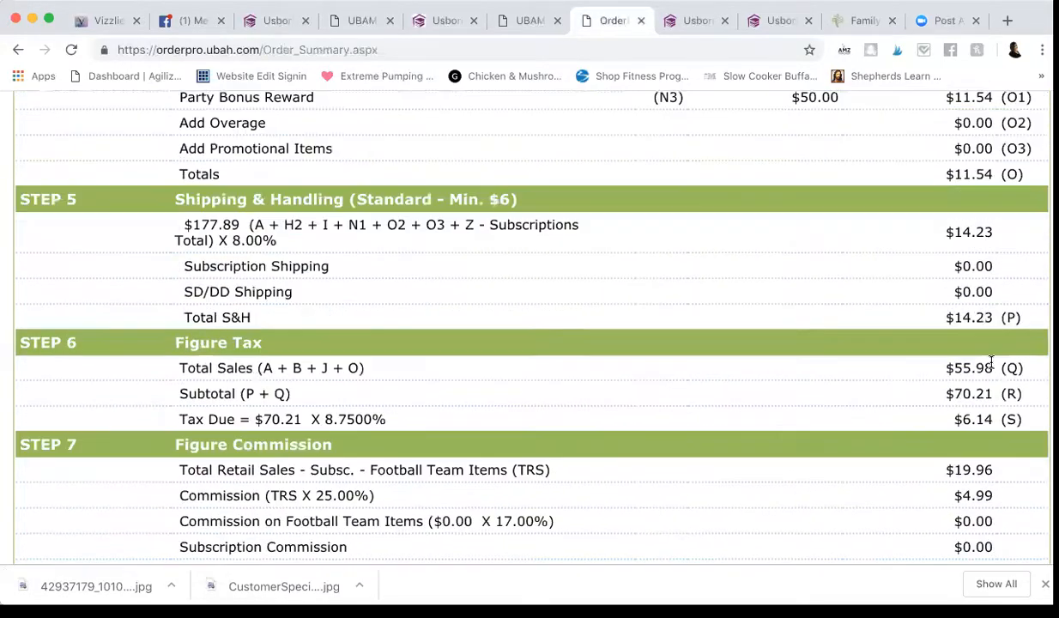
scroll("up", 3)
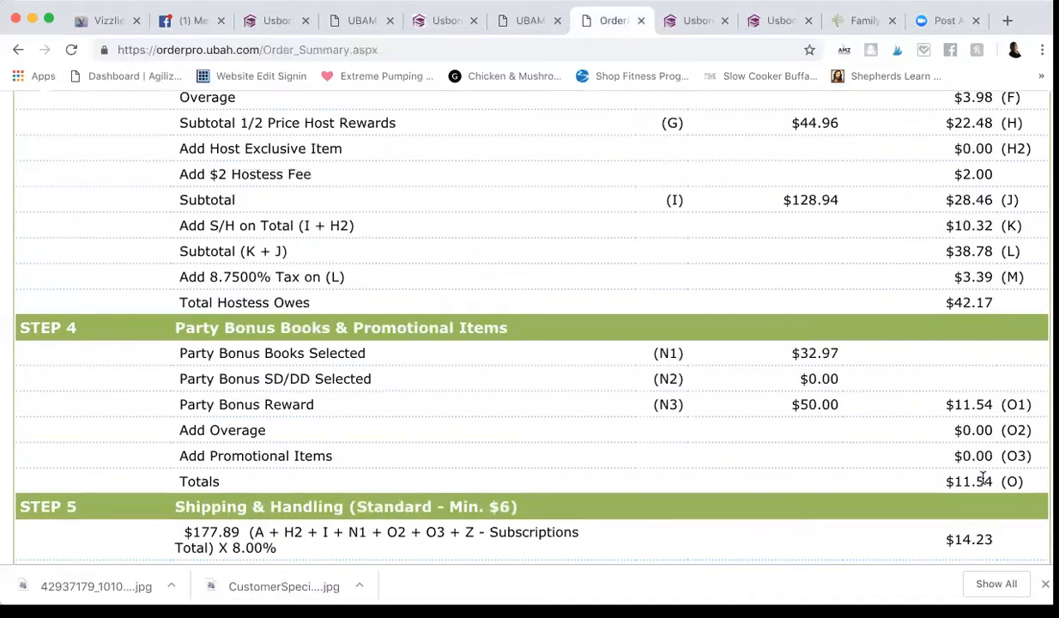
scroll("up", 3)
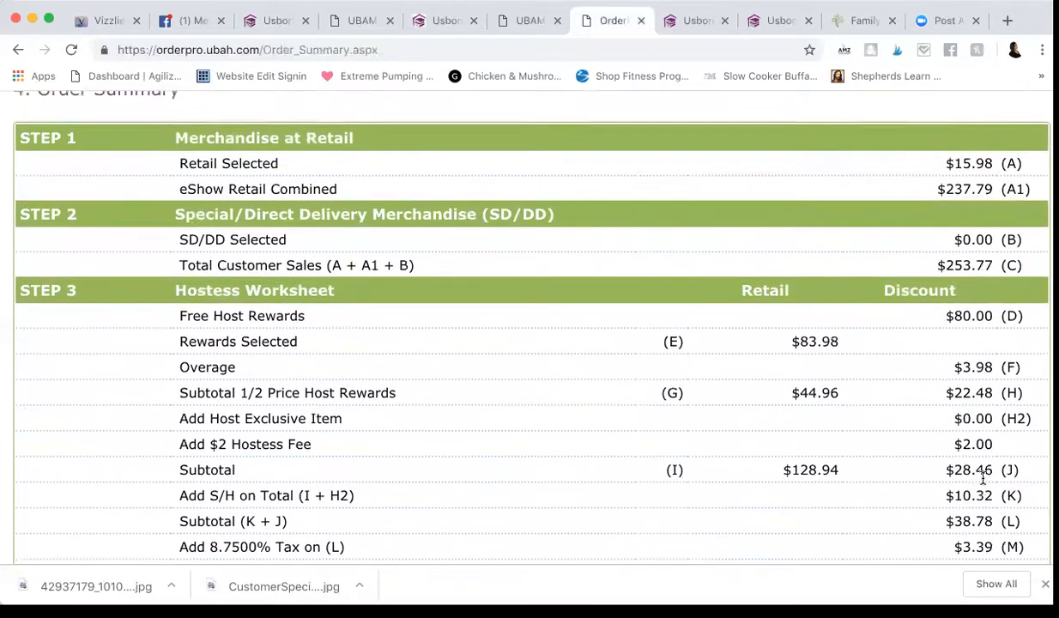
scroll("down", 3)
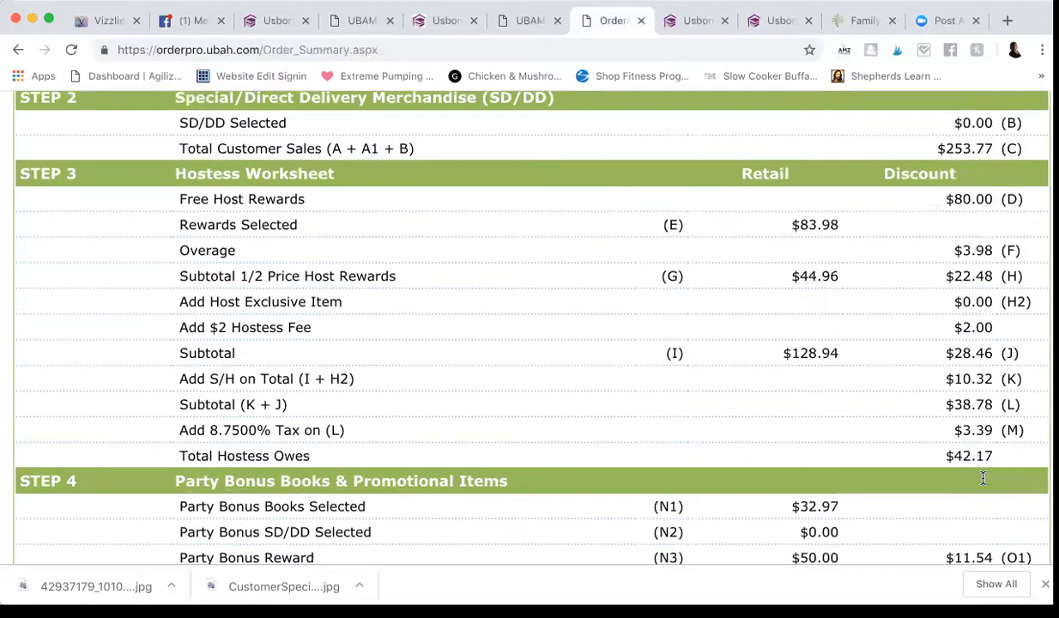
scroll("down", 3)
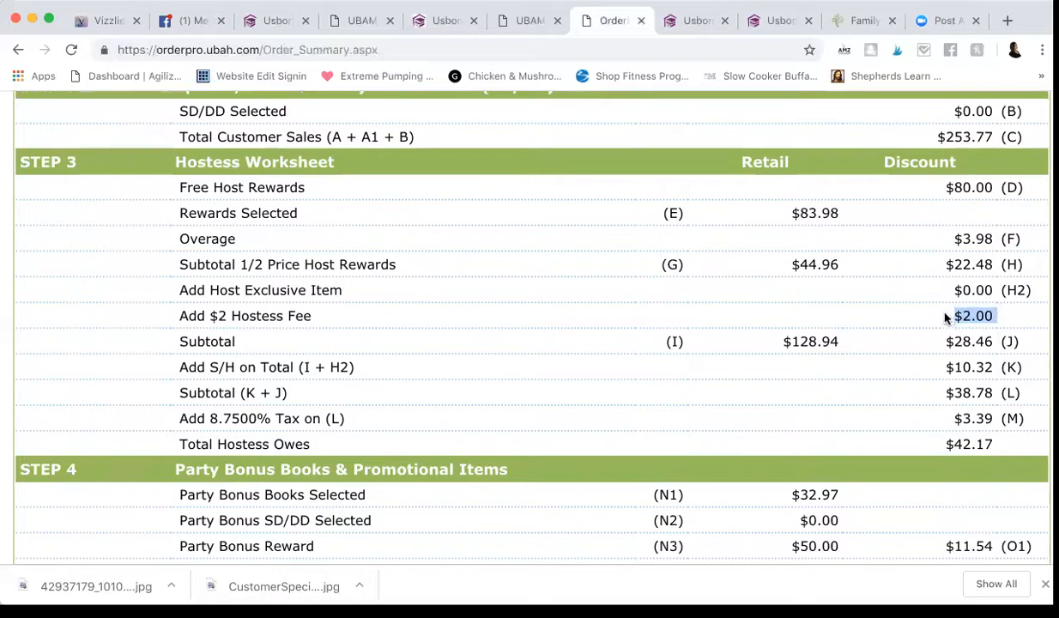
scroll("down", 3)
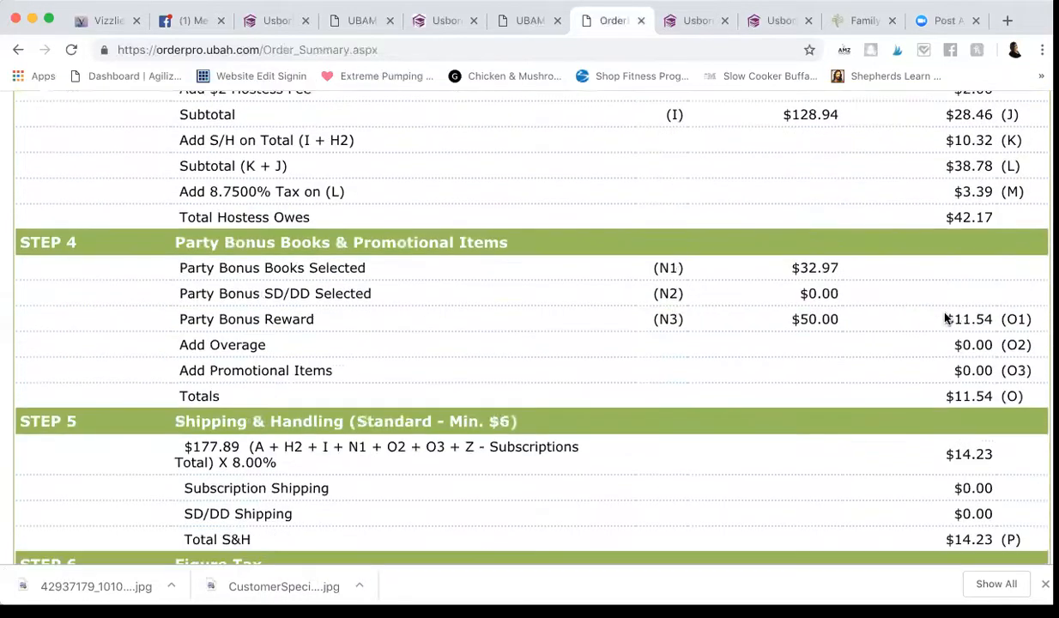
scroll("down", 3)
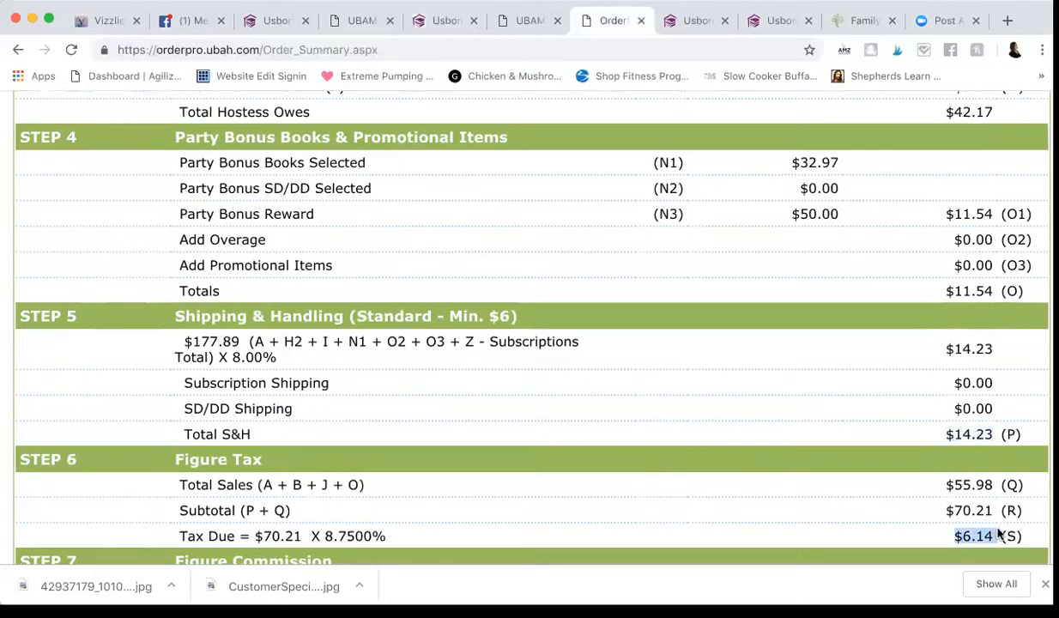
scroll("down", 3)
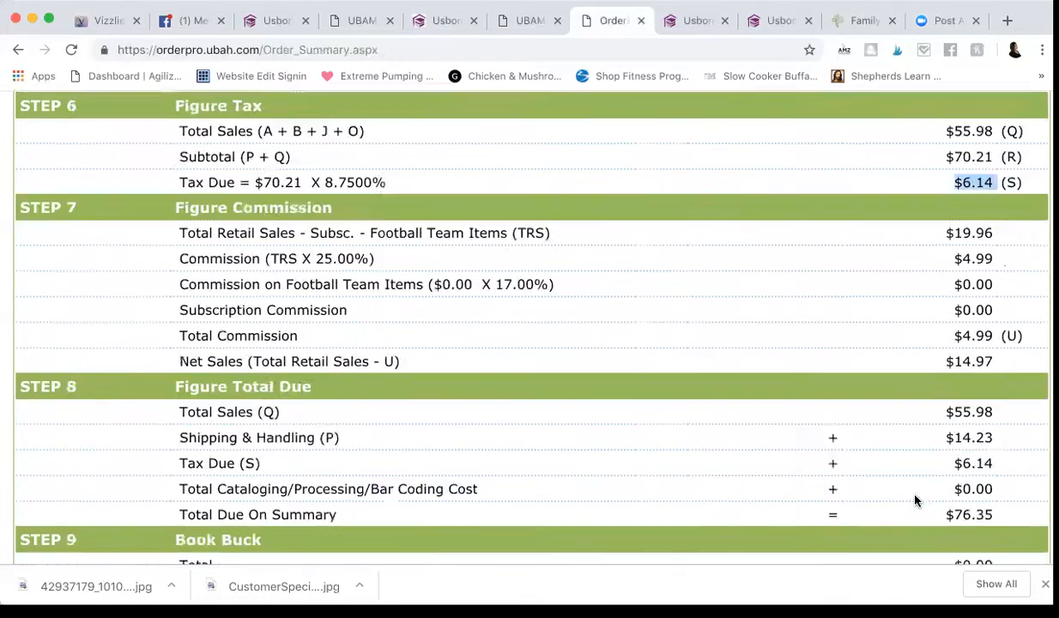
scroll("up", 3)
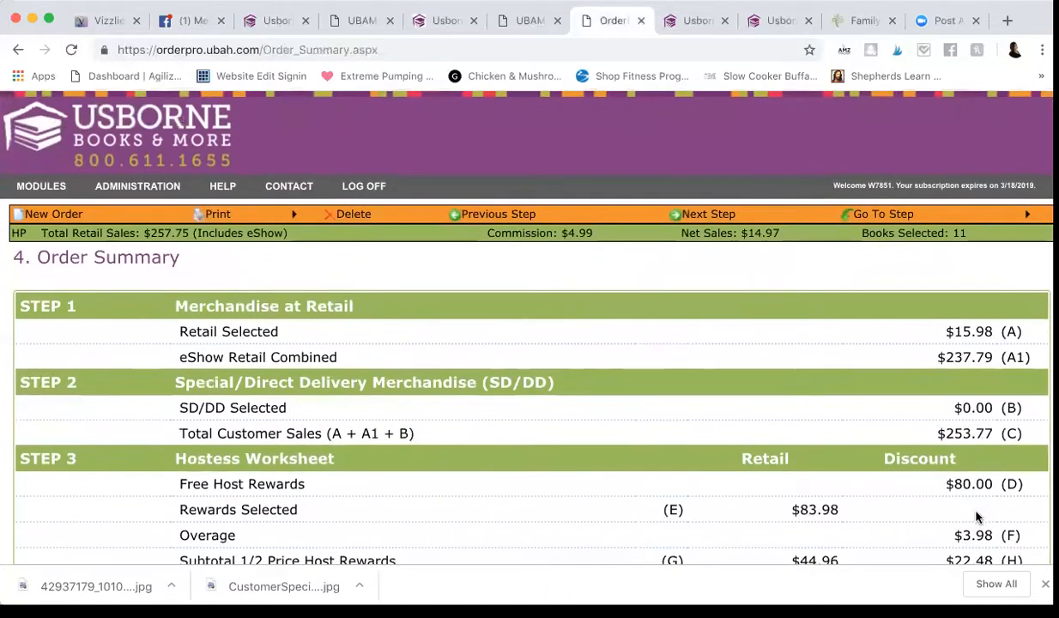
mouse_move(533, 305)
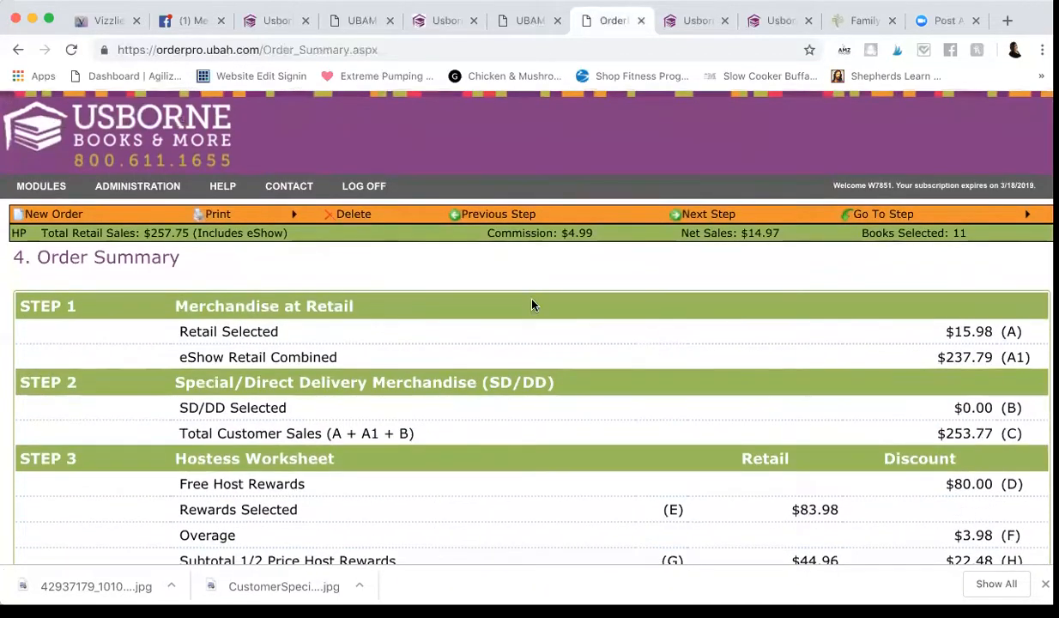
mouse_move(713, 210)
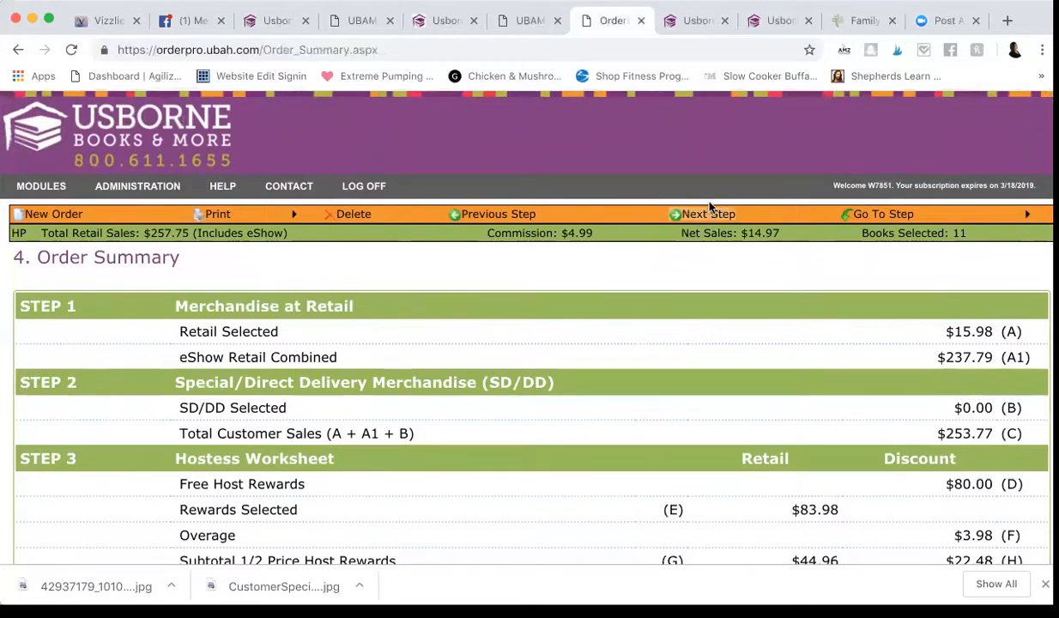
Advance to the Payment Summary showing $76.35 due with Visa payment details.
left_click(703, 214)
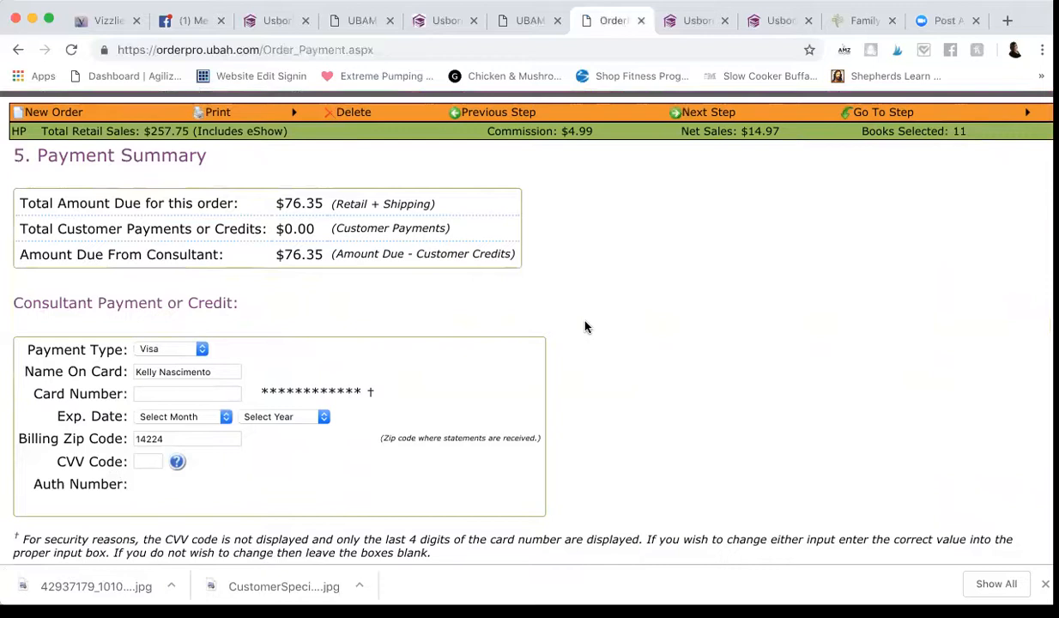
scroll("down", 3)
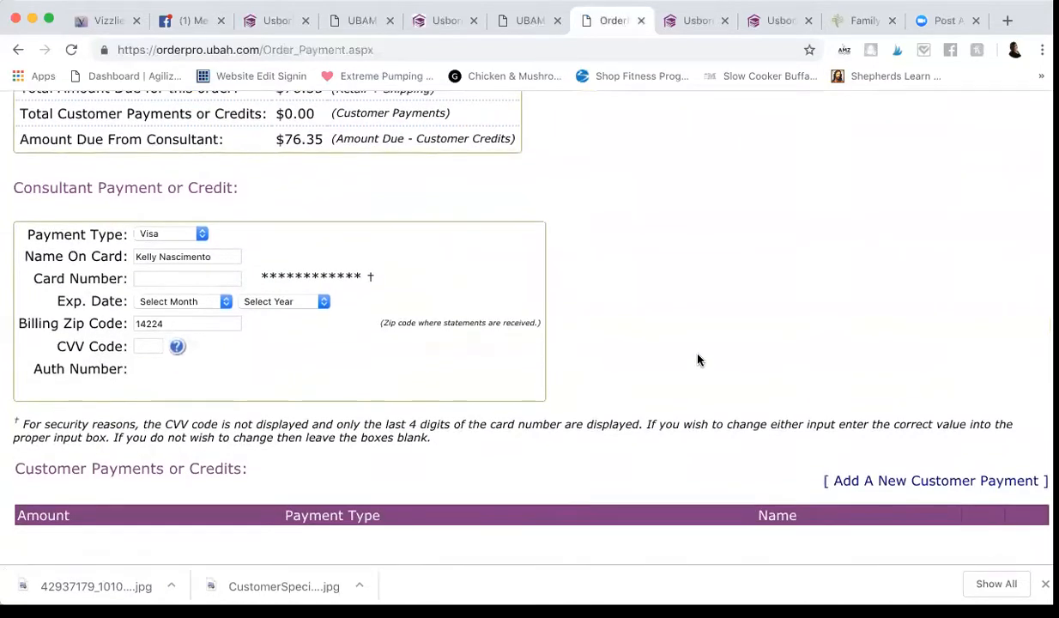
mouse_move(915, 490)
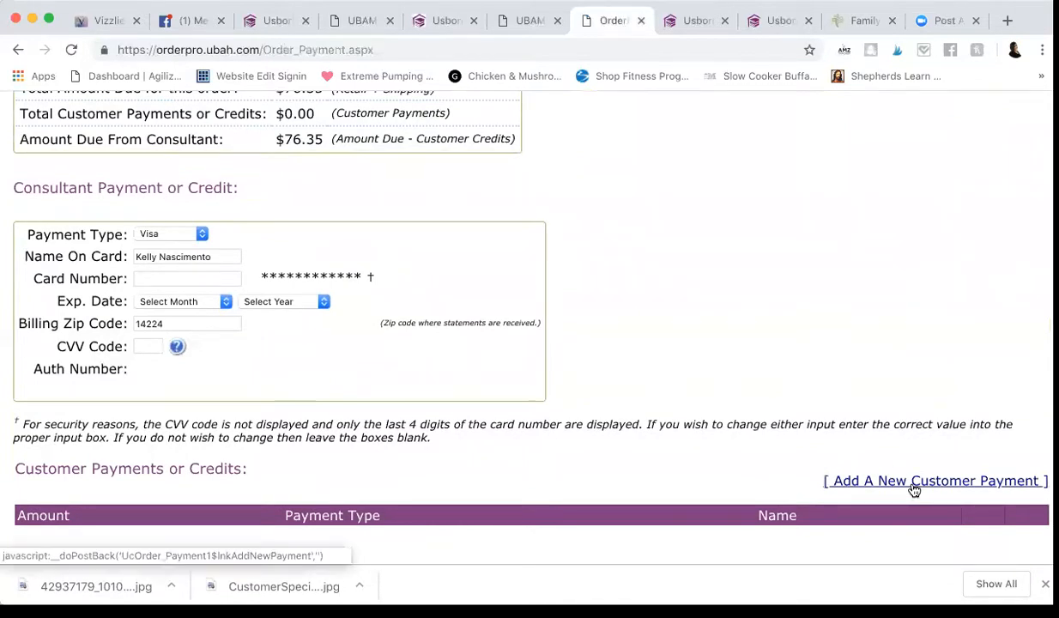
left_click(934, 481)
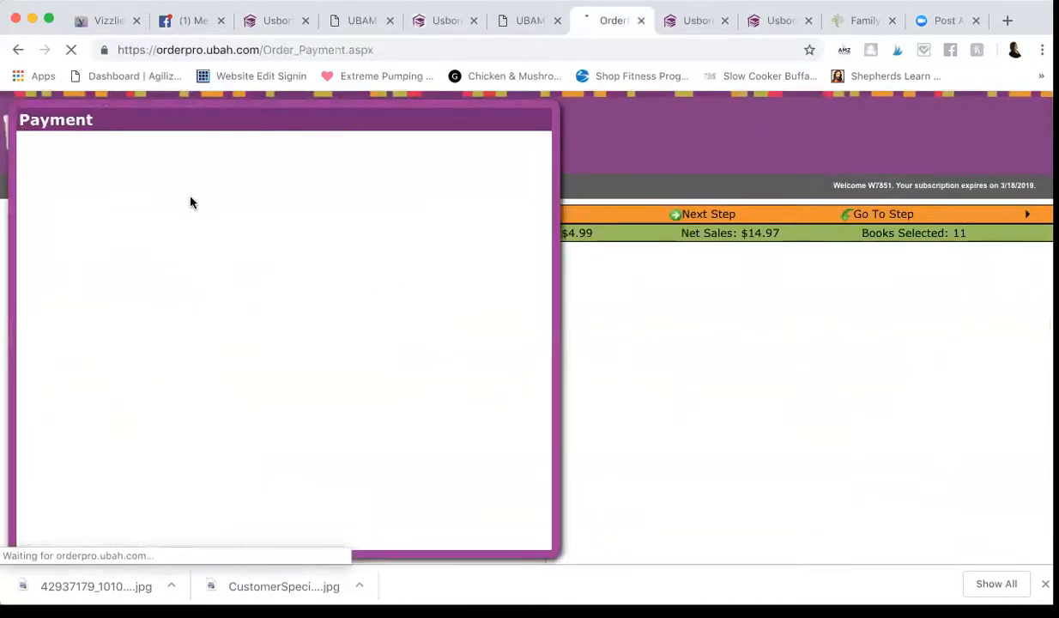
left_click(251, 231)
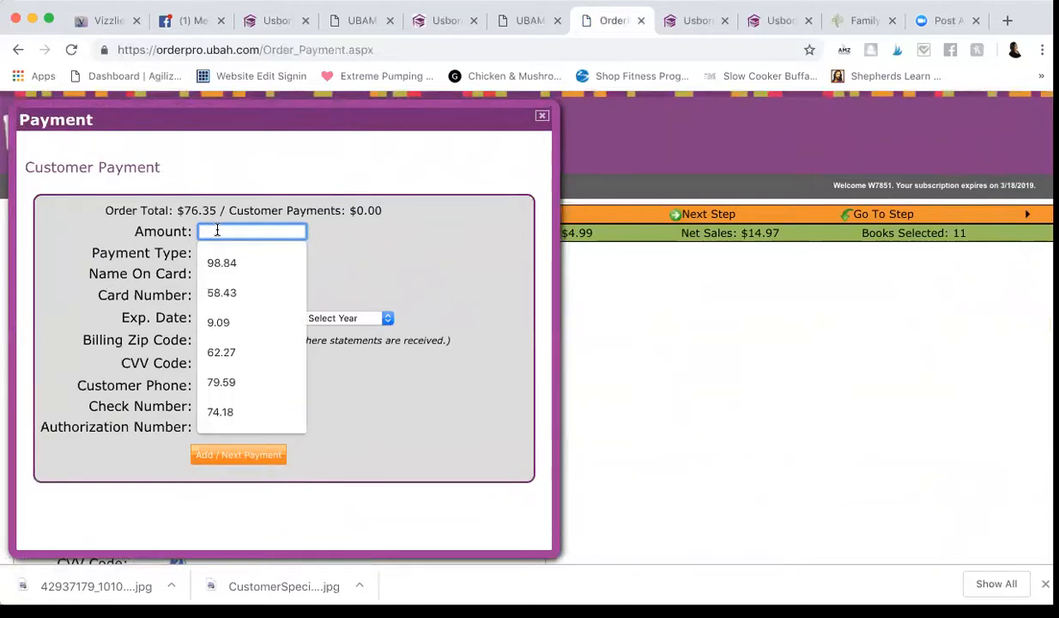
mouse_move(322, 234)
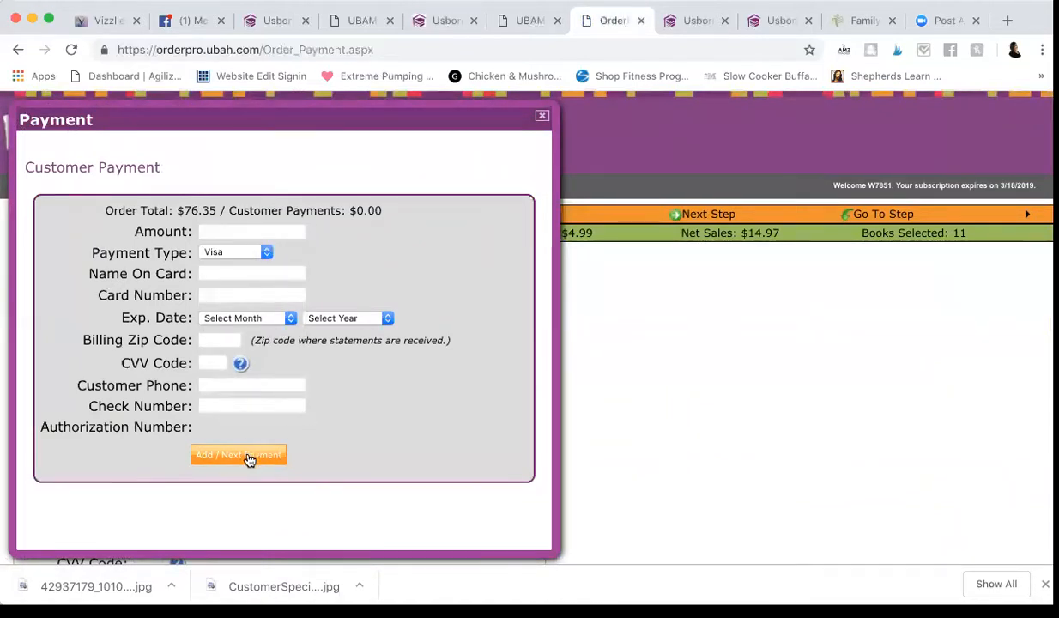
left_click(238, 455)
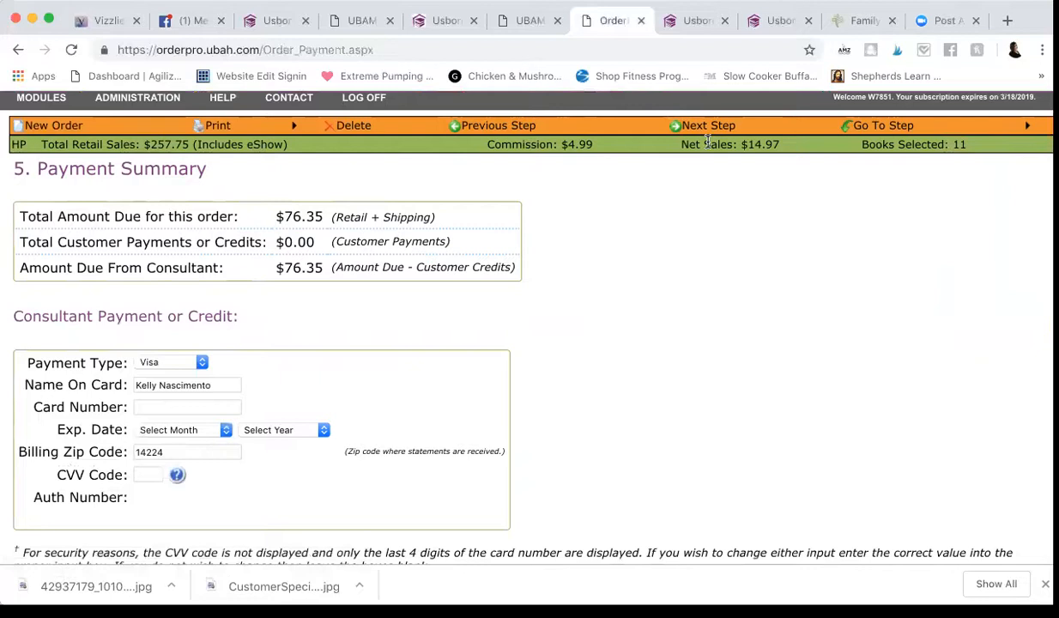
mouse_move(499, 126)
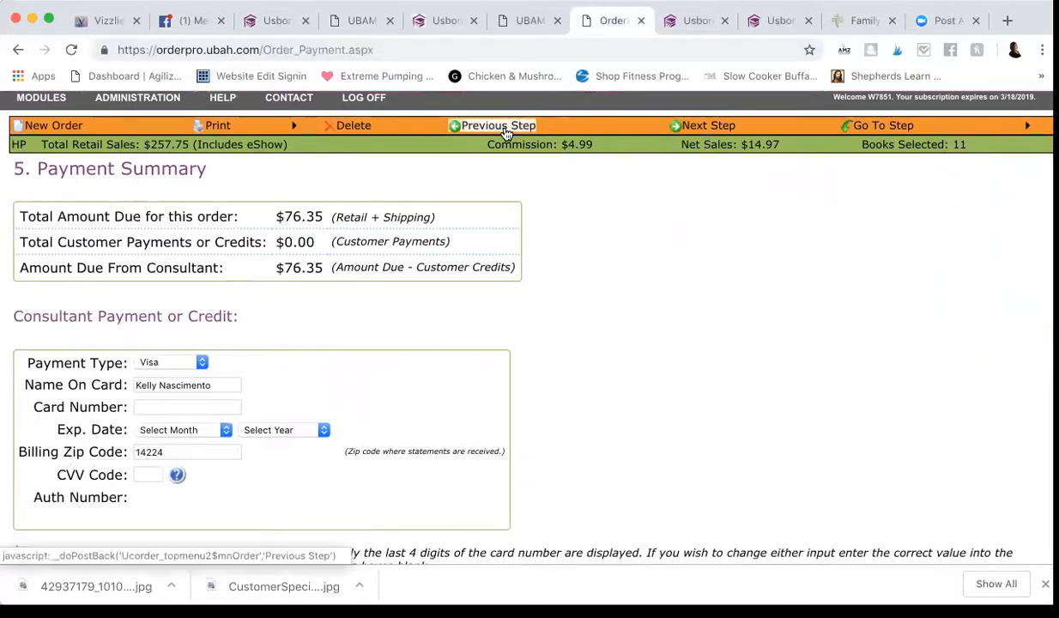
Return to Select Books and change the title search matching from Starts With to Contains.
left_click(498, 126)
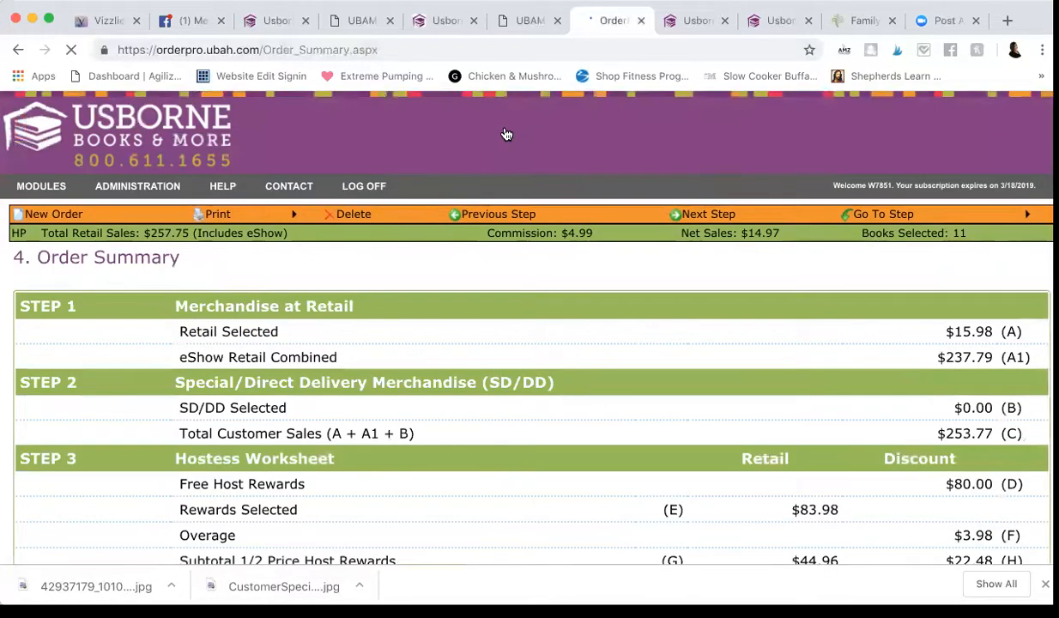
left_click(496, 213)
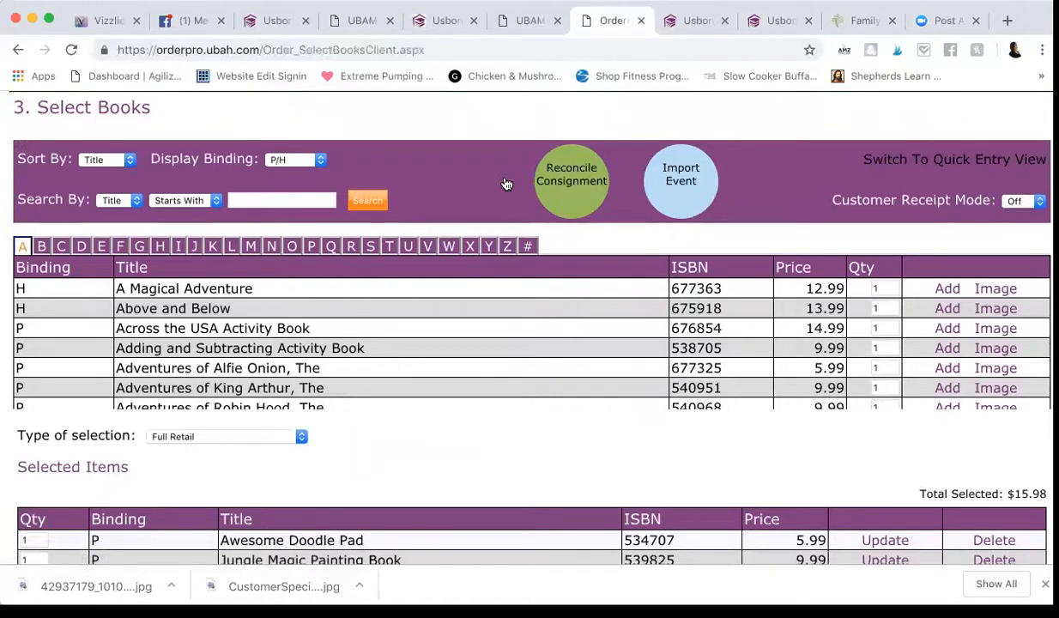
left_click(227, 436)
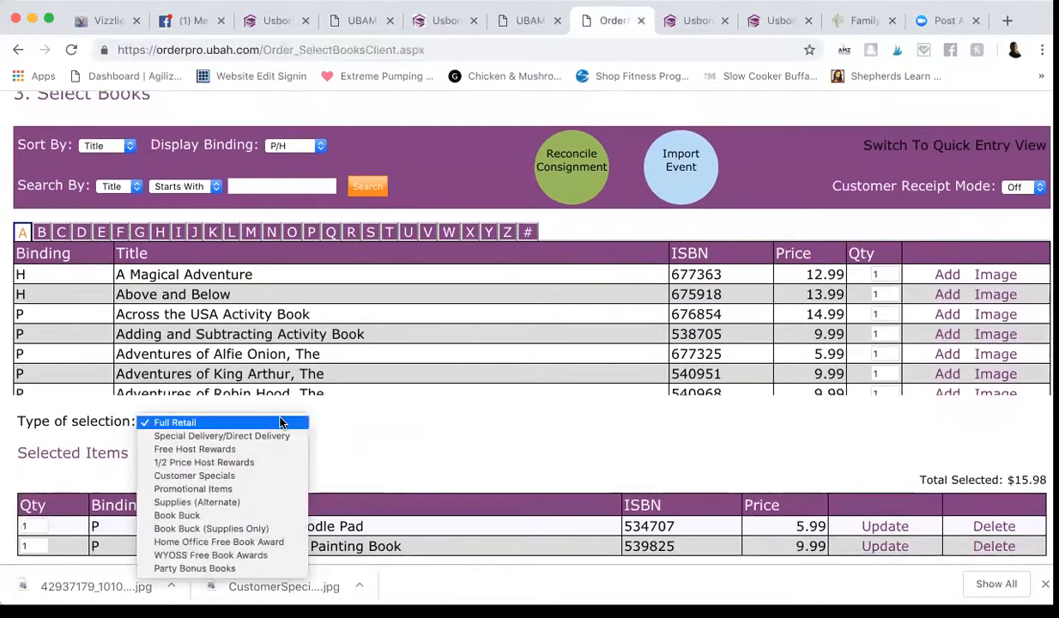
mouse_move(207, 555)
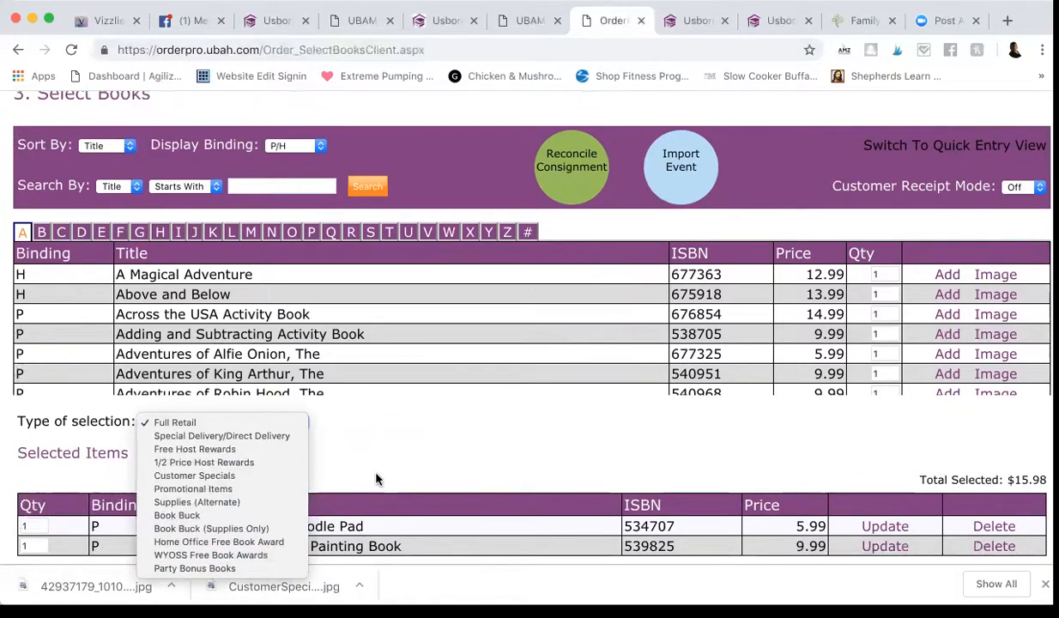
left_click(175, 422)
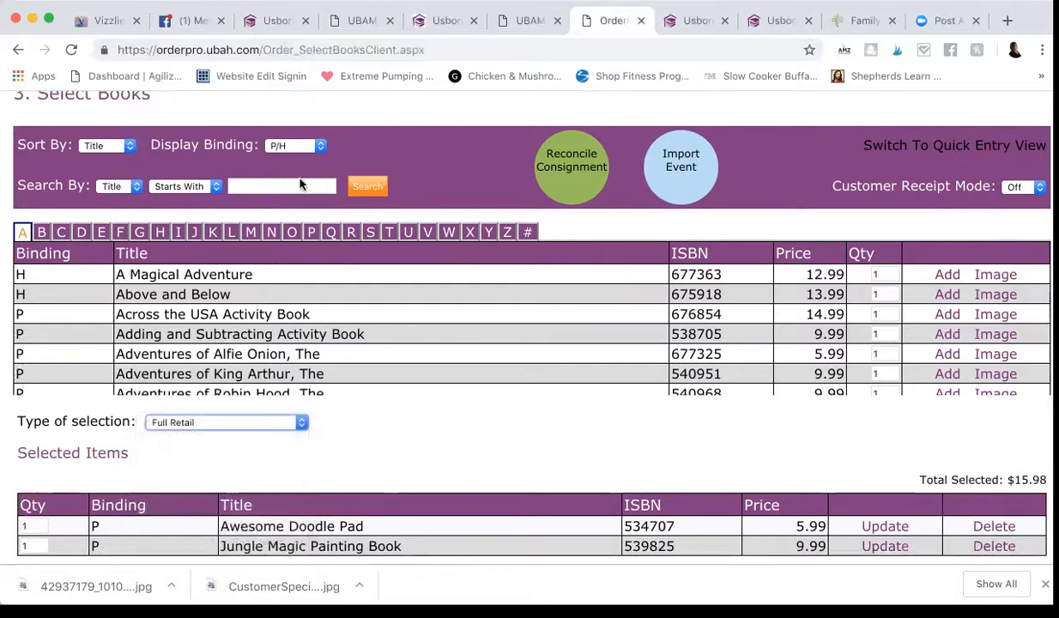
left_click(281, 186)
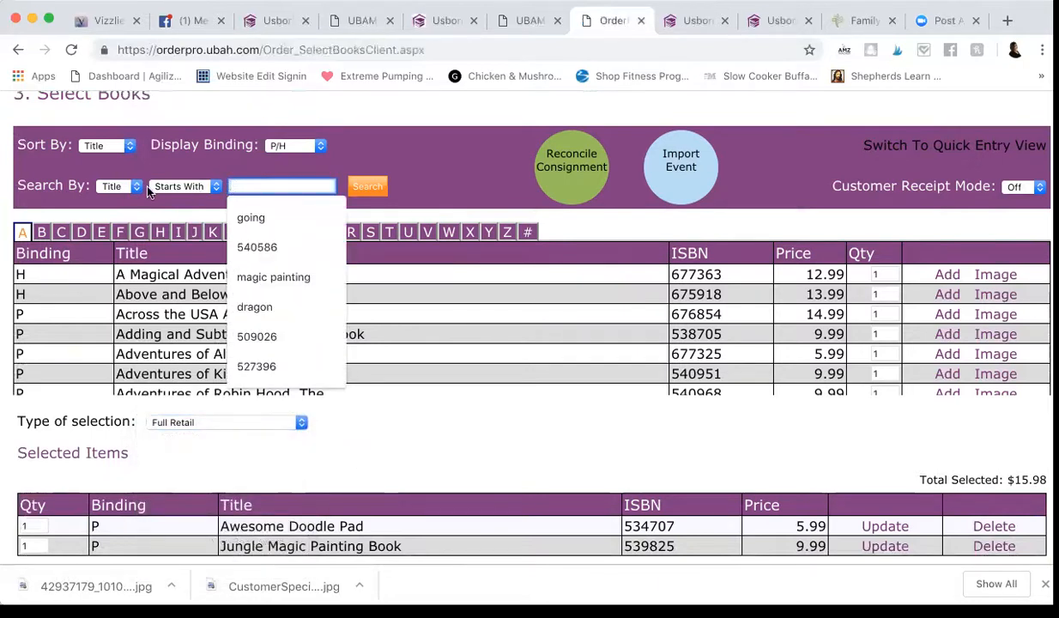
left_click(185, 186)
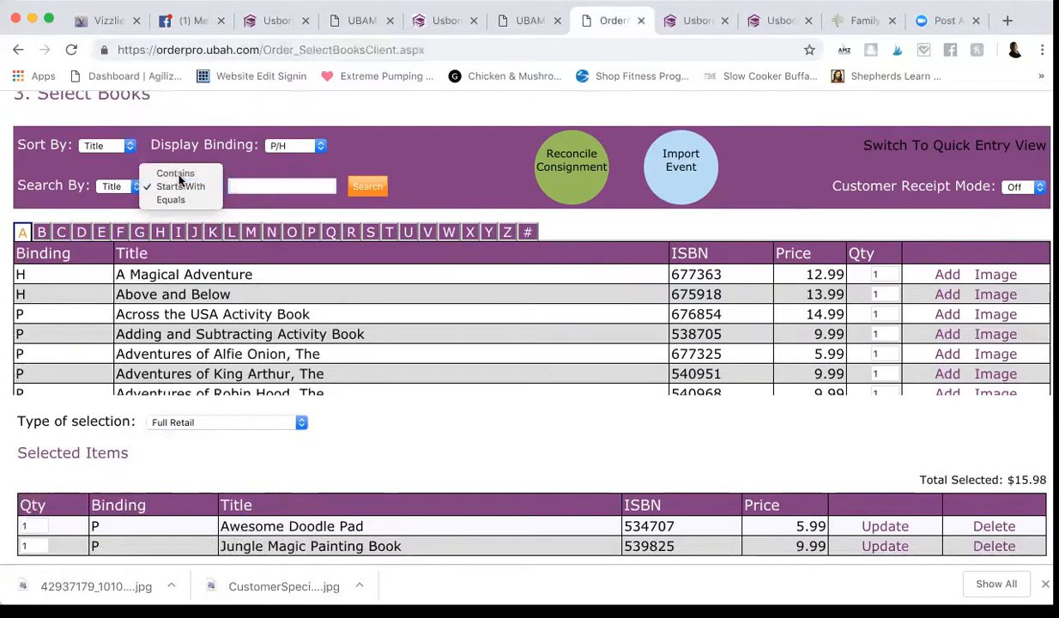
left_click(175, 173)
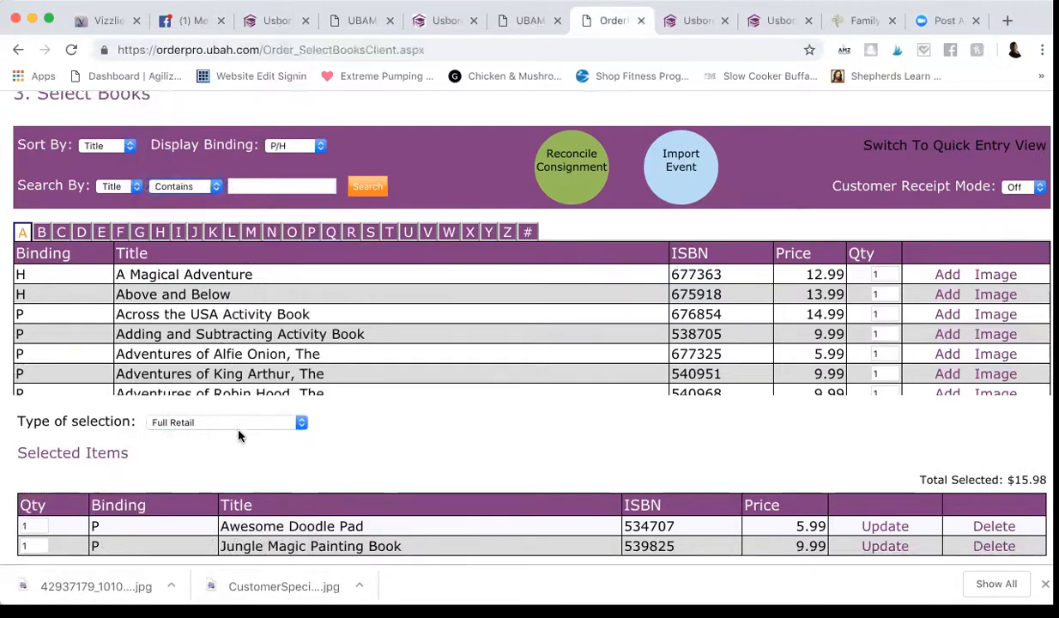
left_click(225, 423)
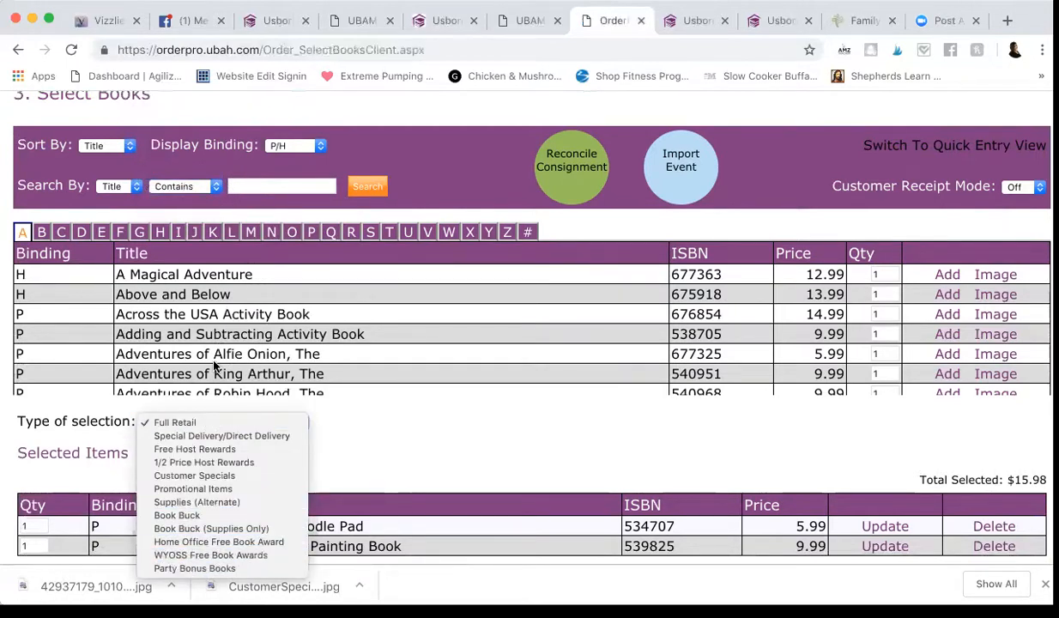
mouse_move(180, 556)
type("mini")
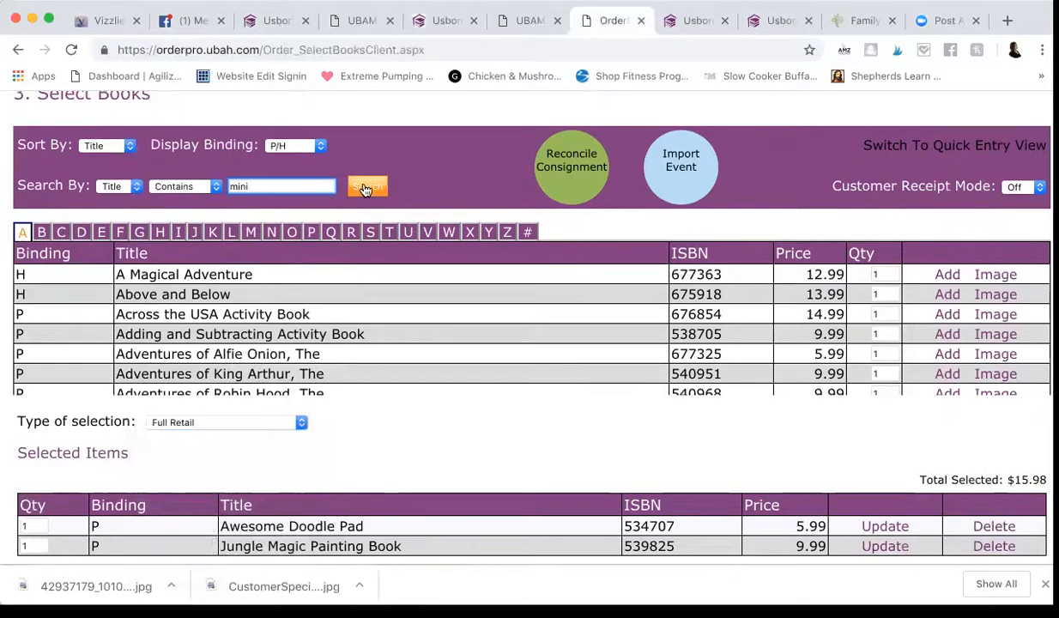
Search for 'mini' titles and change Sort By to Price.
left_click(366, 186)
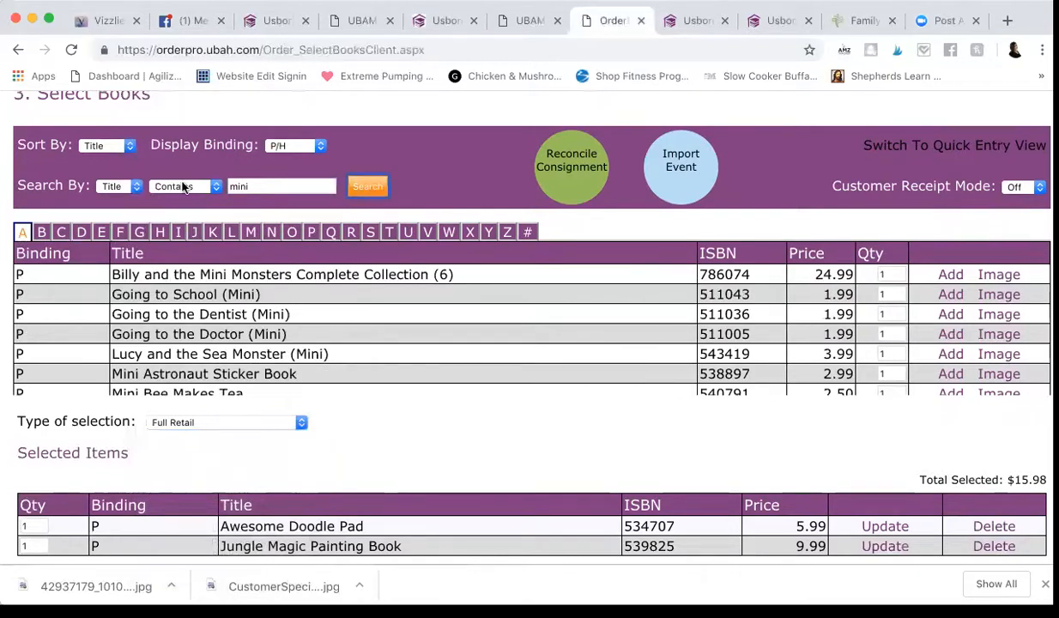
left_click(108, 144)
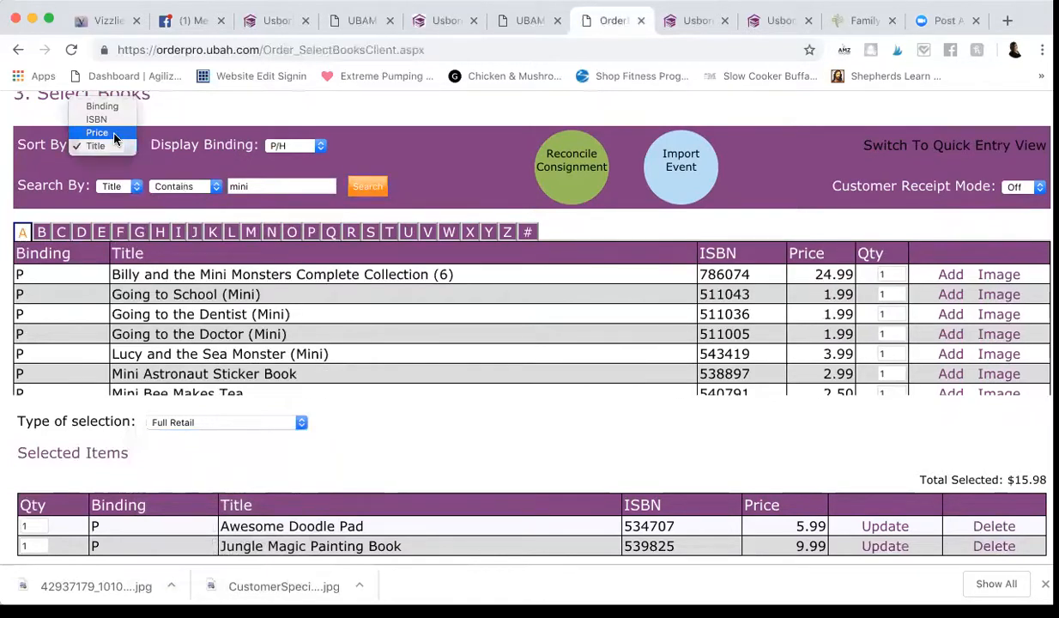
left_click(96, 132)
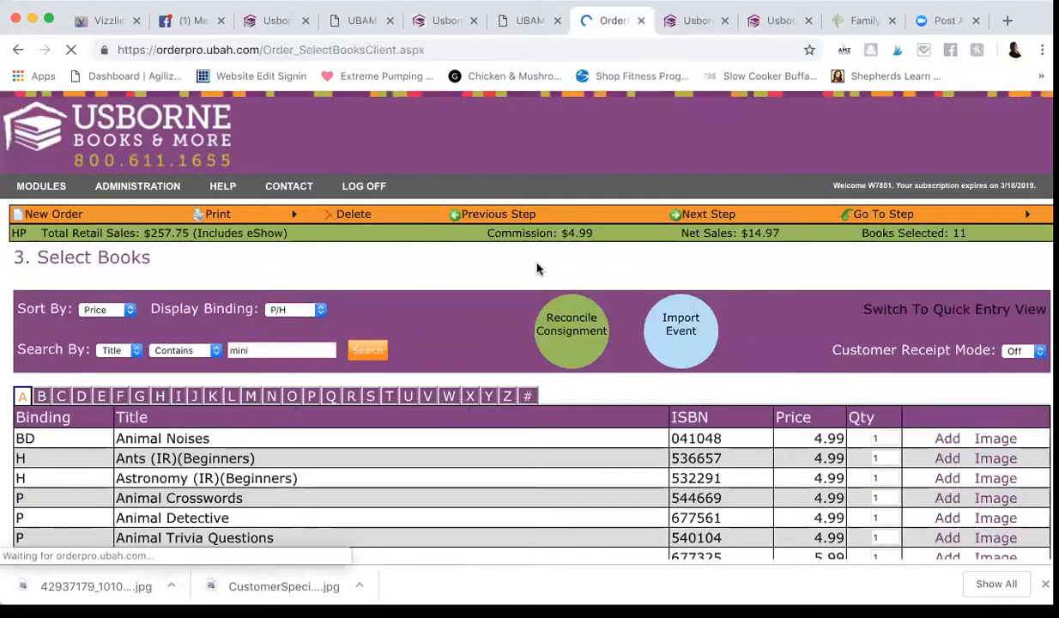
scroll("down", 3)
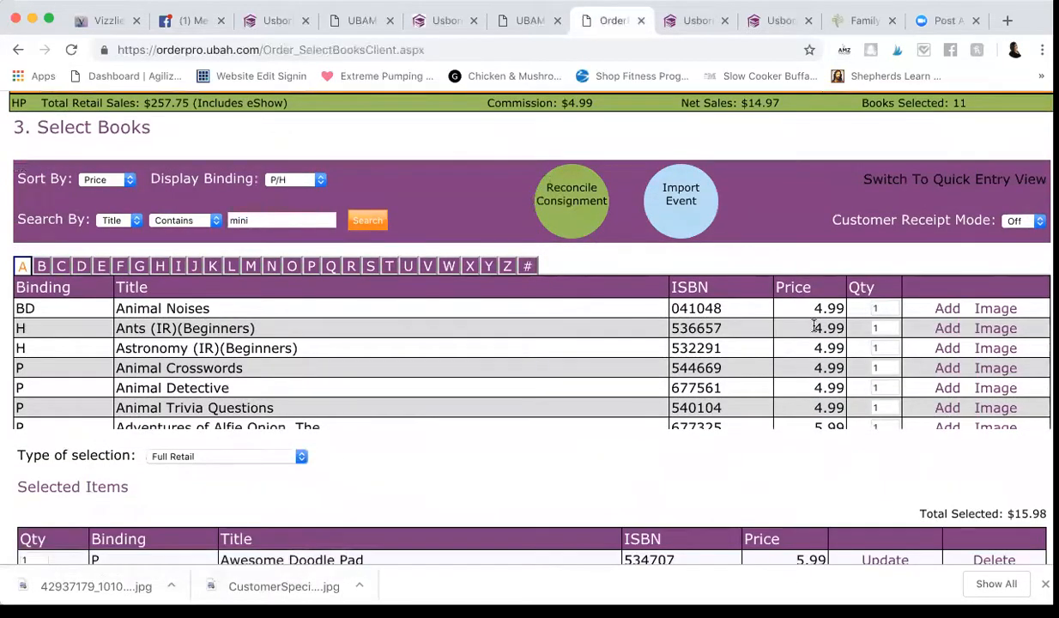
scroll("down", 3)
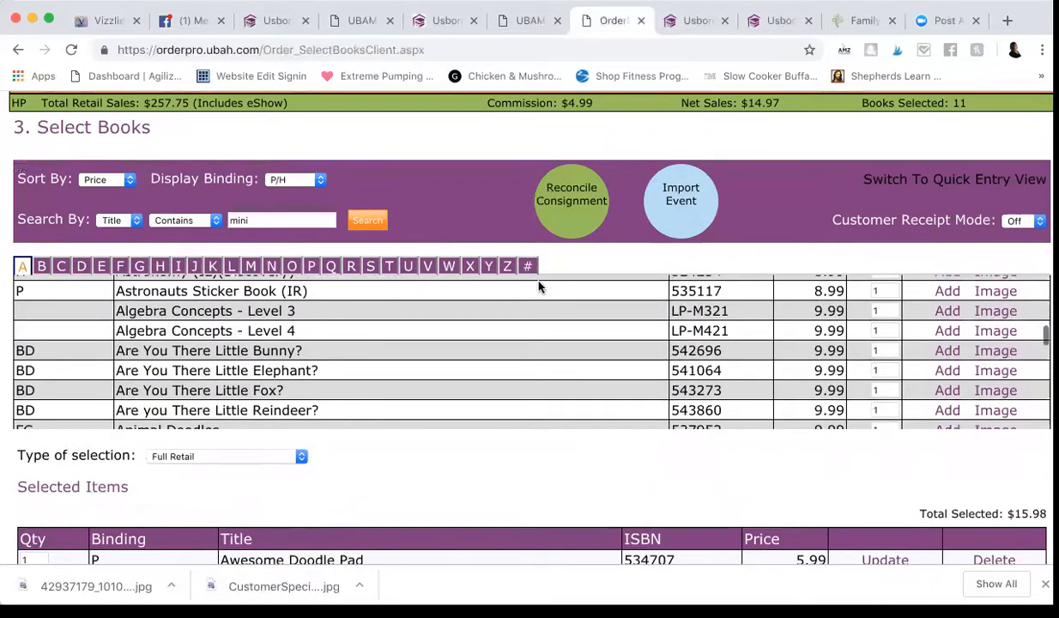
Rerun the mini search and review the price-sorted results from $1.99 to $24.99.
left_click(367, 220)
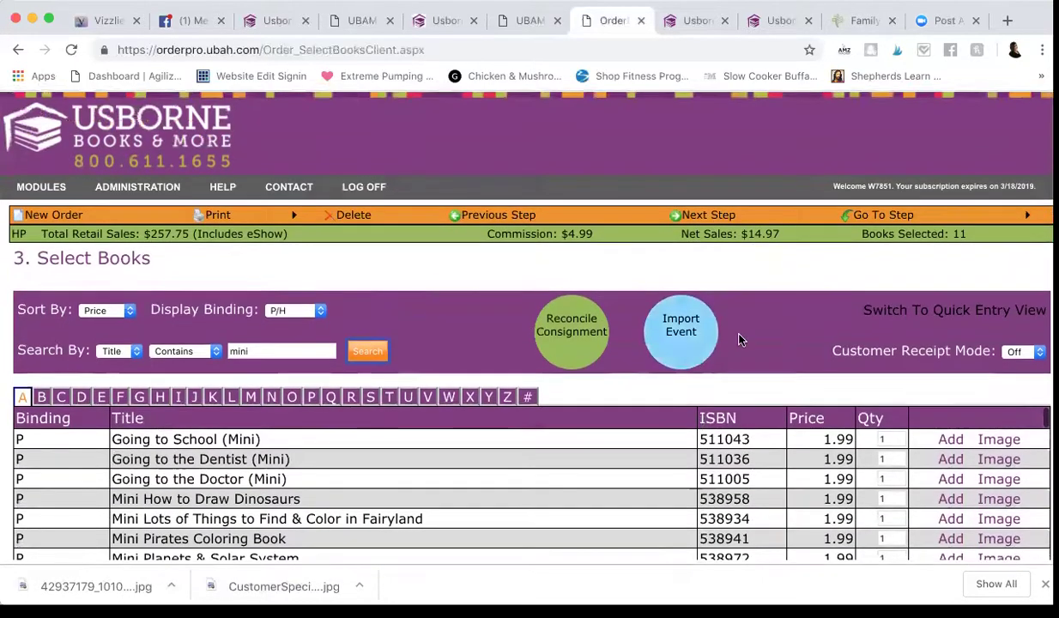
scroll("down", 3)
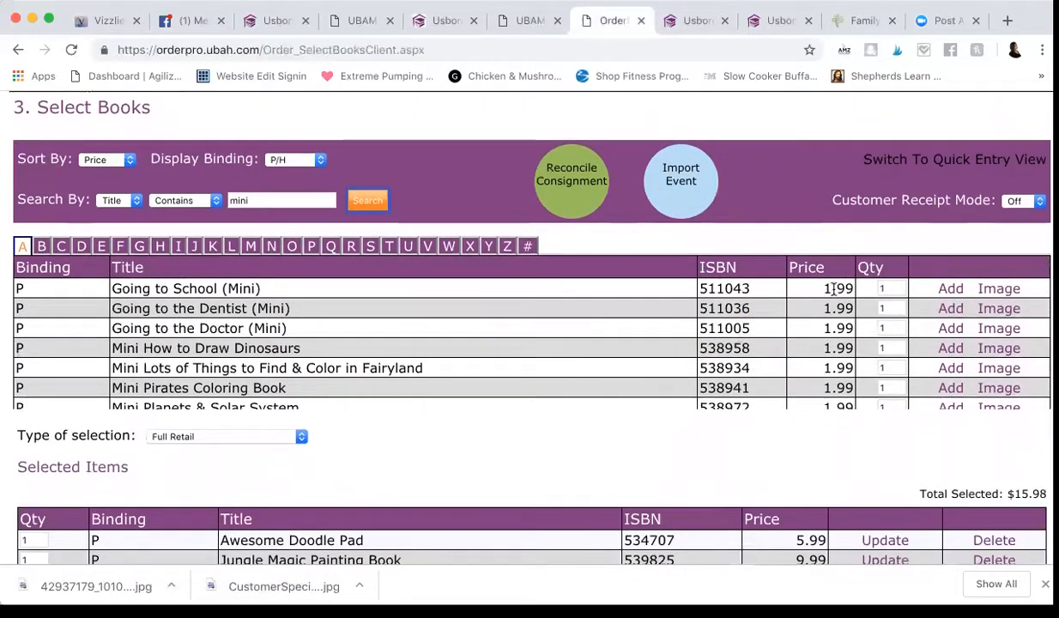
scroll("down", 3)
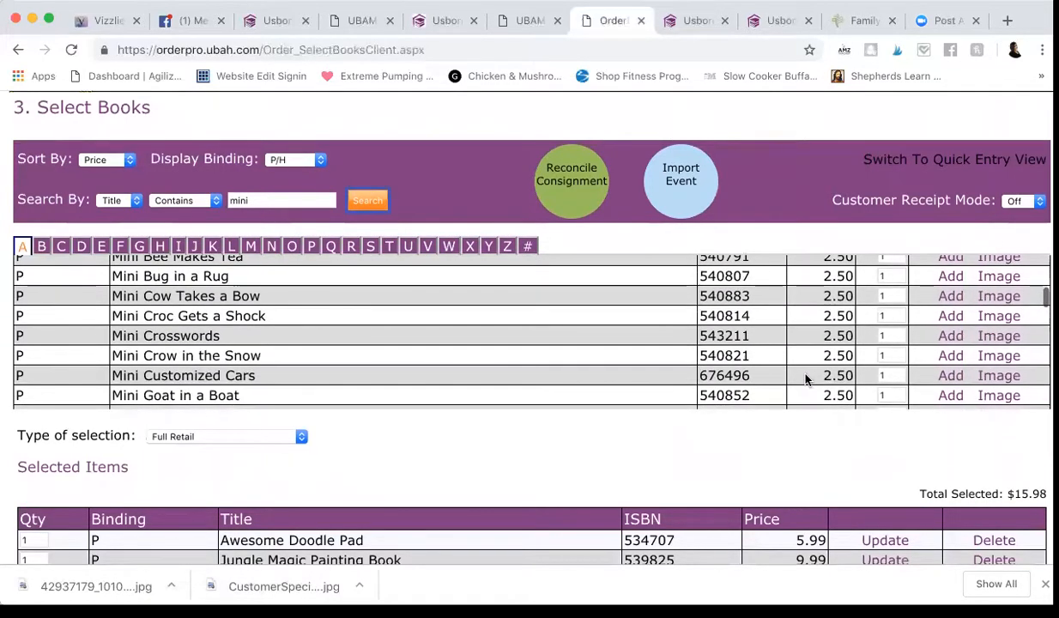
scroll("down", 3)
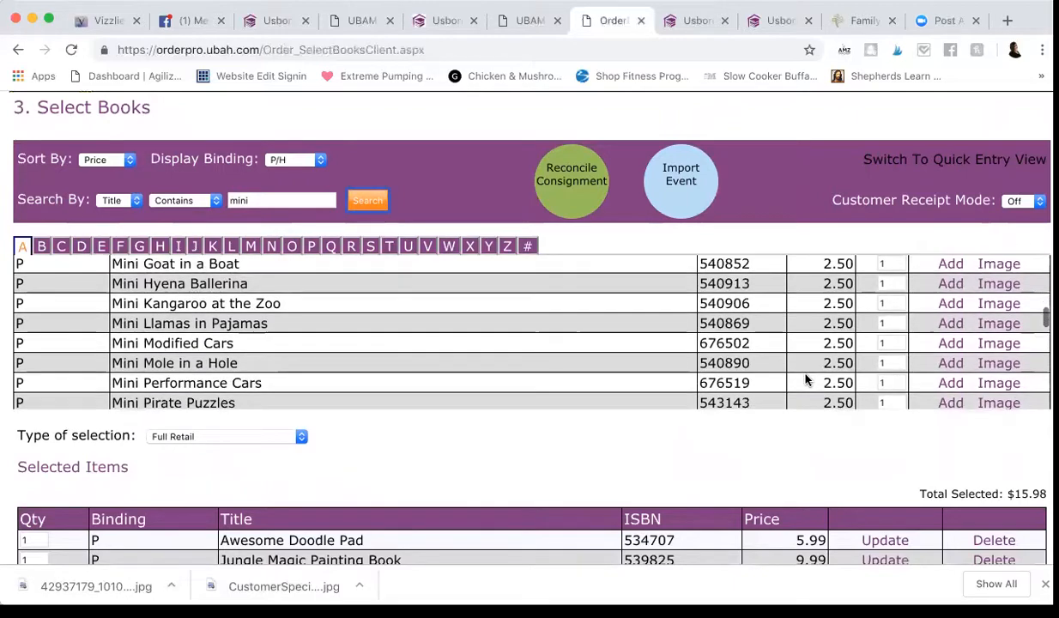
scroll("down", 3)
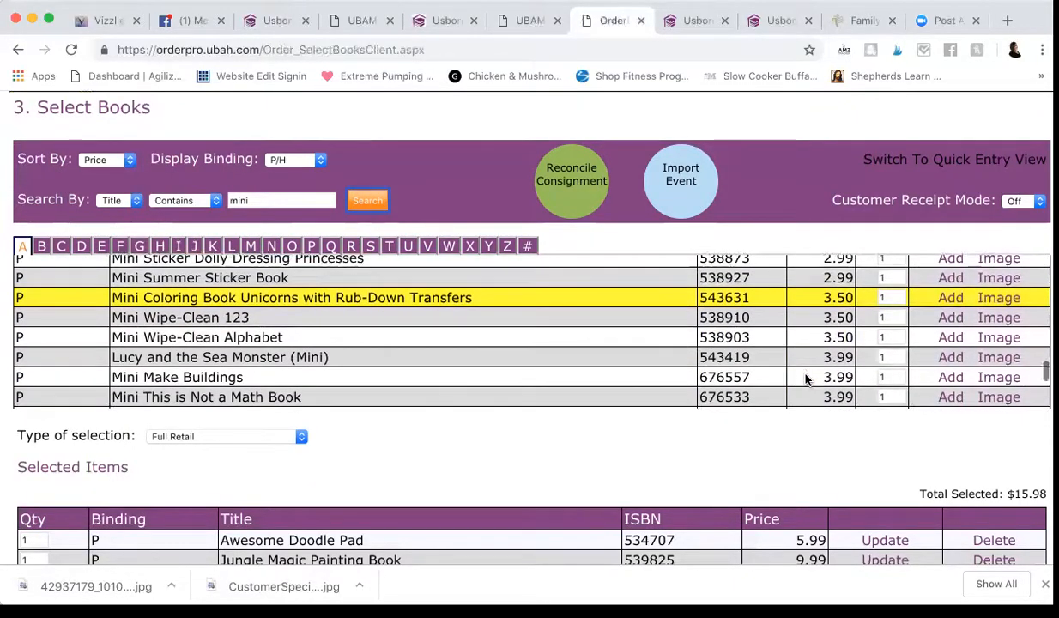
scroll("down", 3)
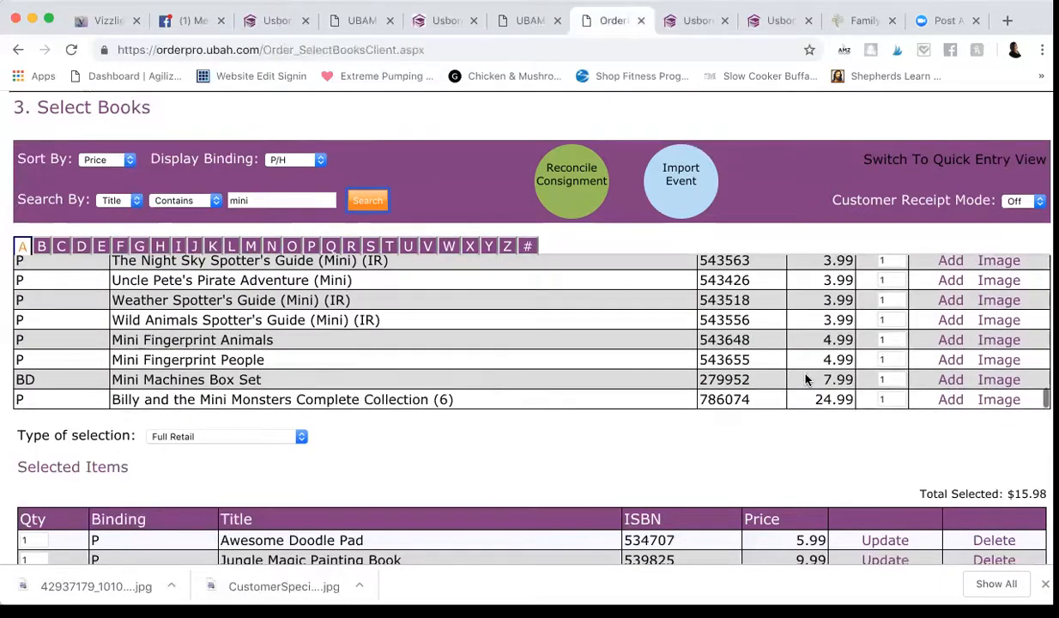
scroll("down", 3)
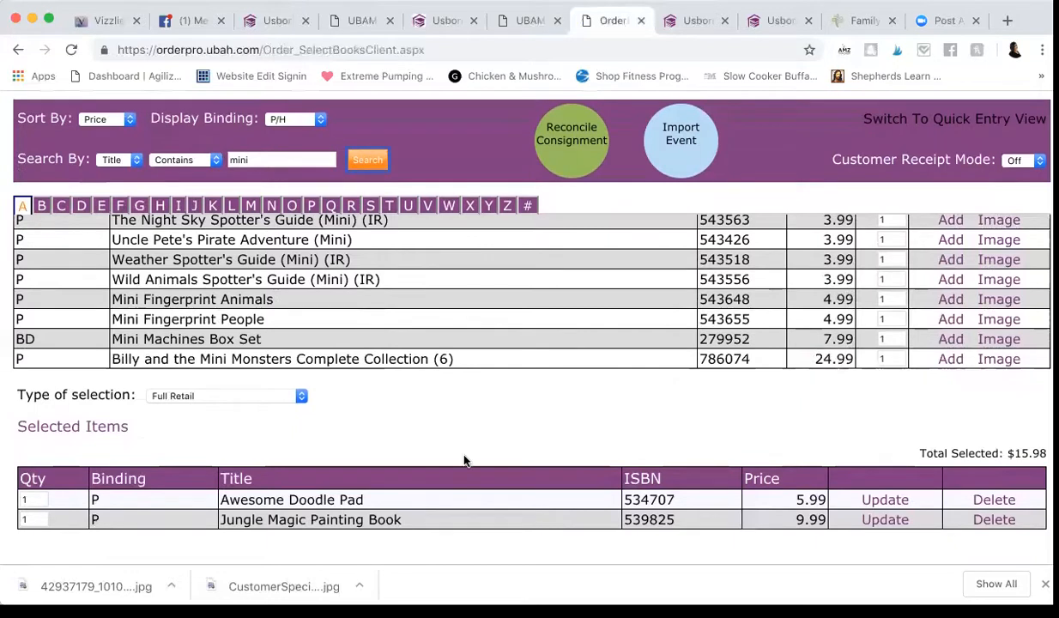
Choose WYOSS Free Book Awards as the selection type, showing $151.15 remaining.
left_click(225, 396)
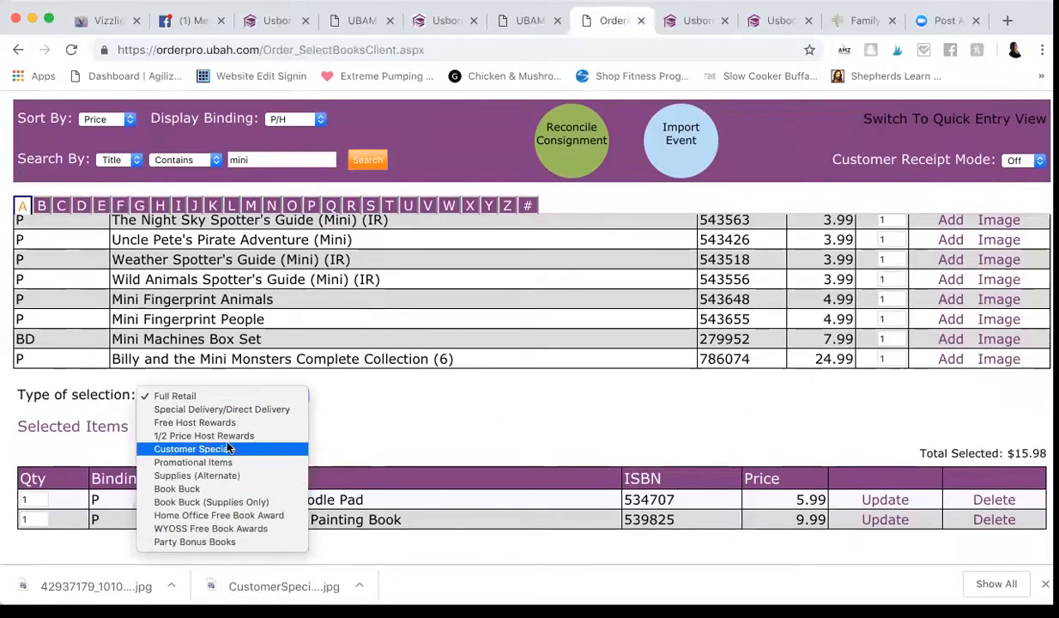
mouse_move(195, 423)
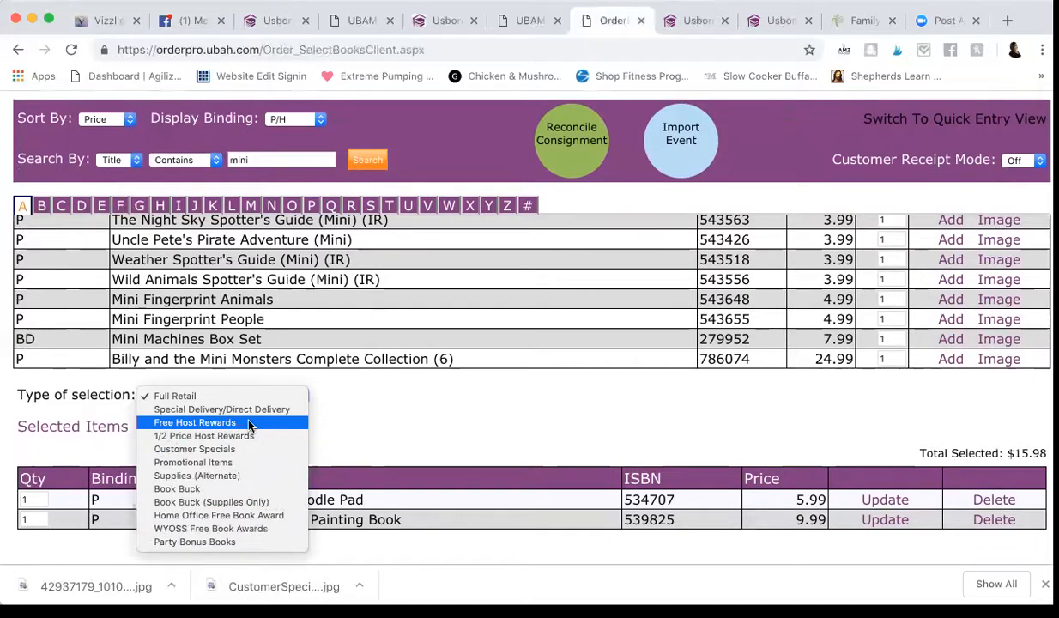
mouse_move(210, 529)
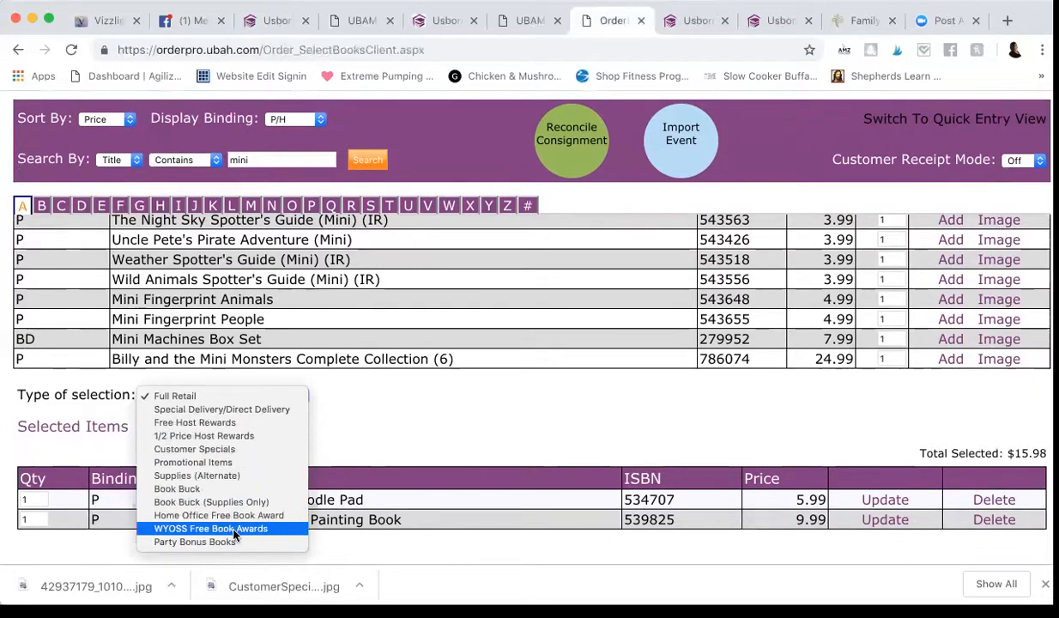
left_click(210, 528)
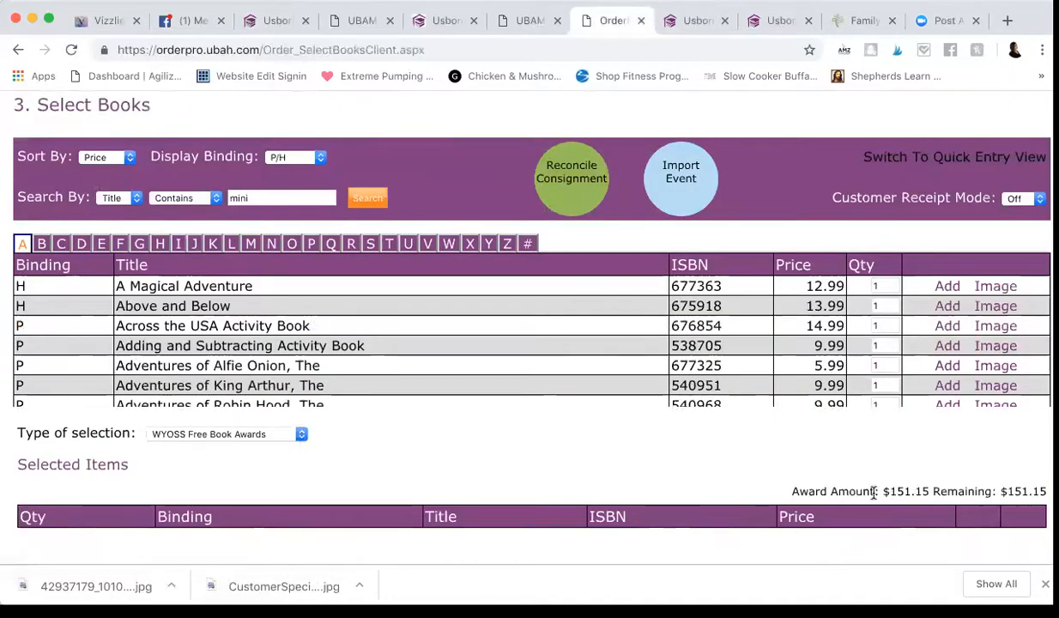
left_click(226, 434)
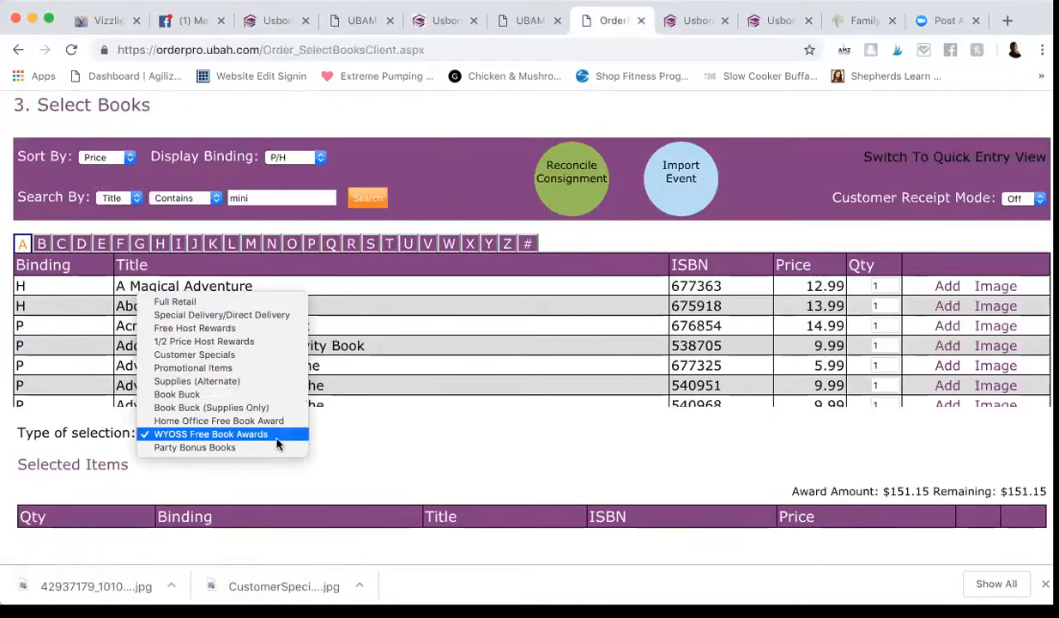
left_click(211, 434)
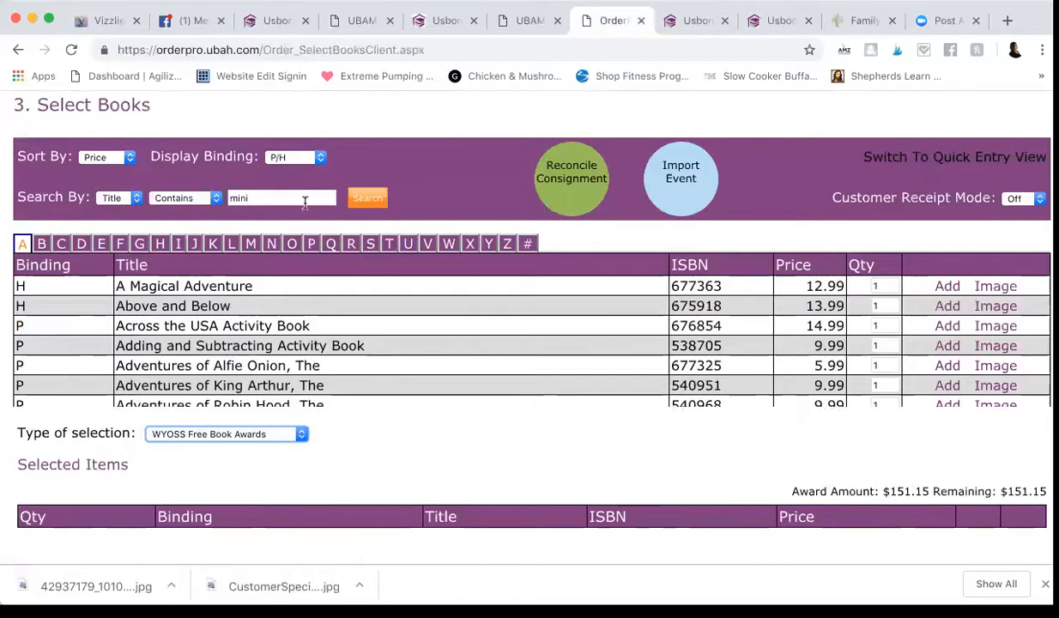
mouse_move(473, 400)
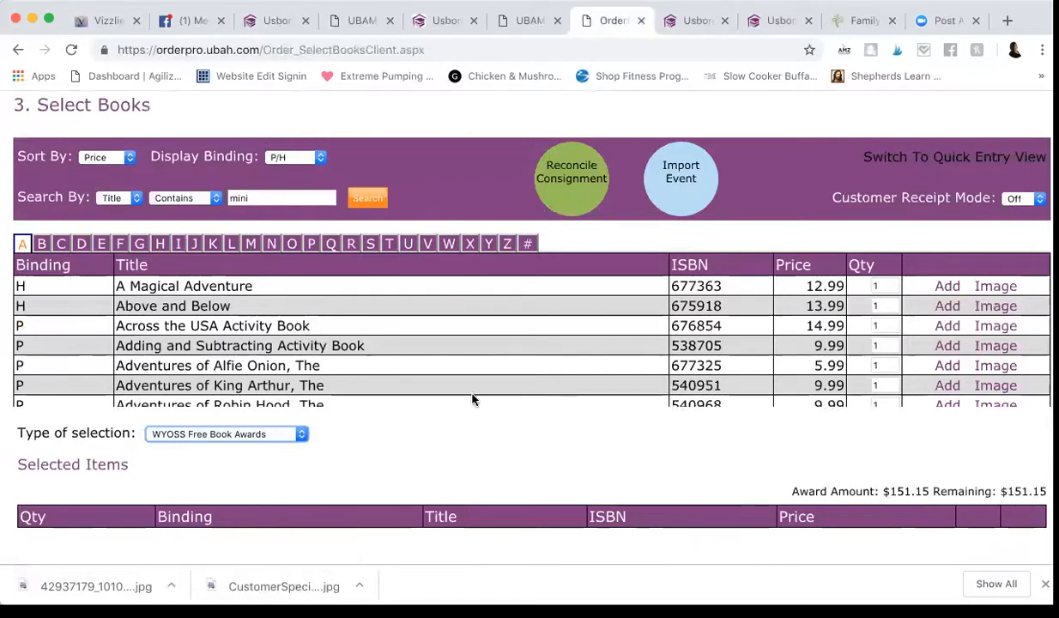
mouse_move(586, 229)
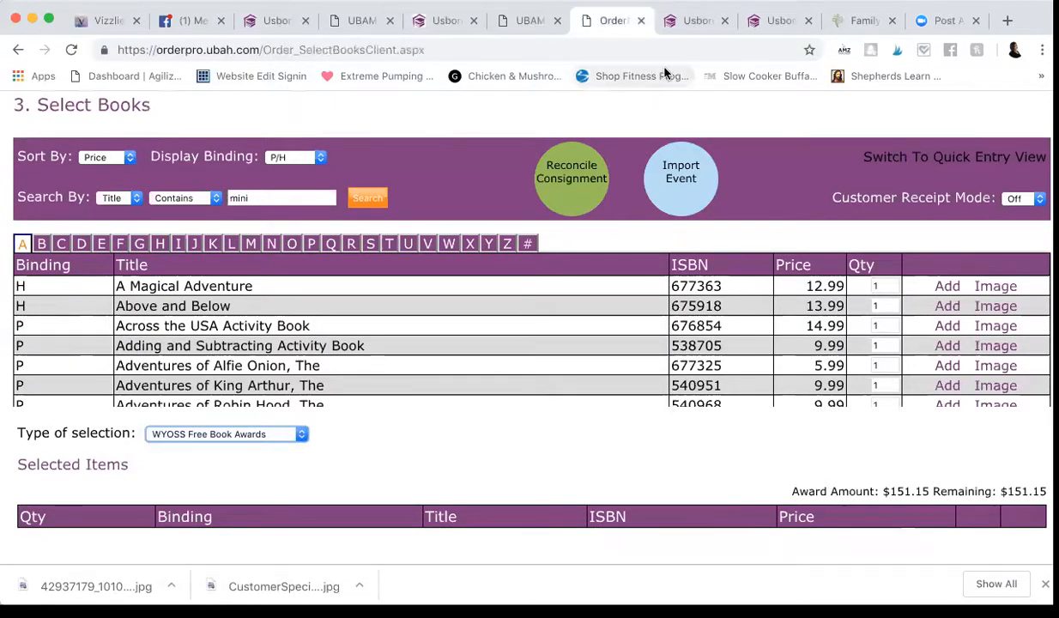
mouse_move(636, 76)
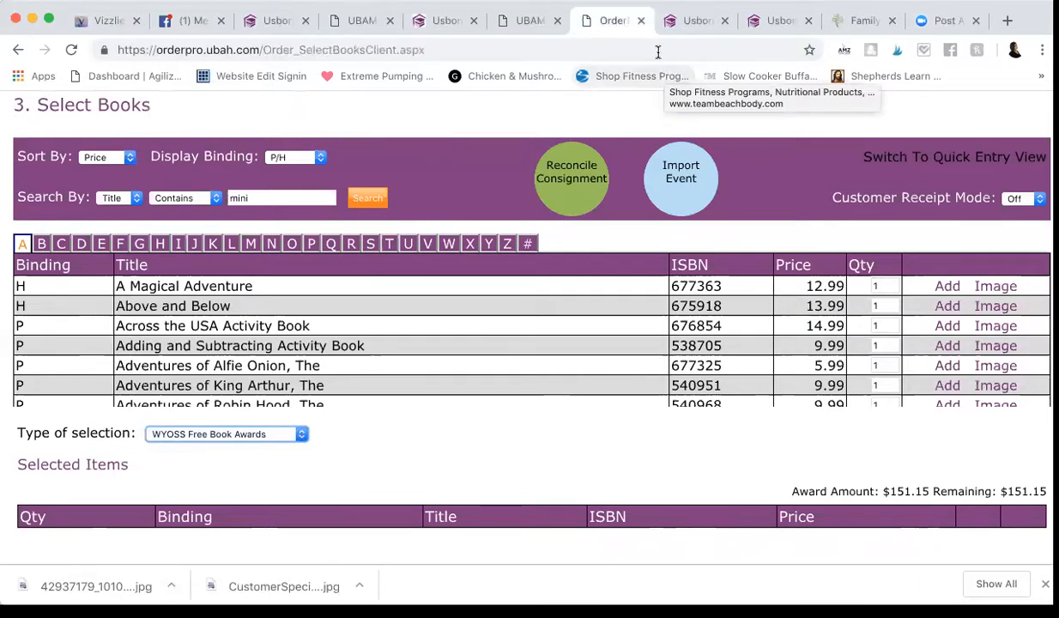